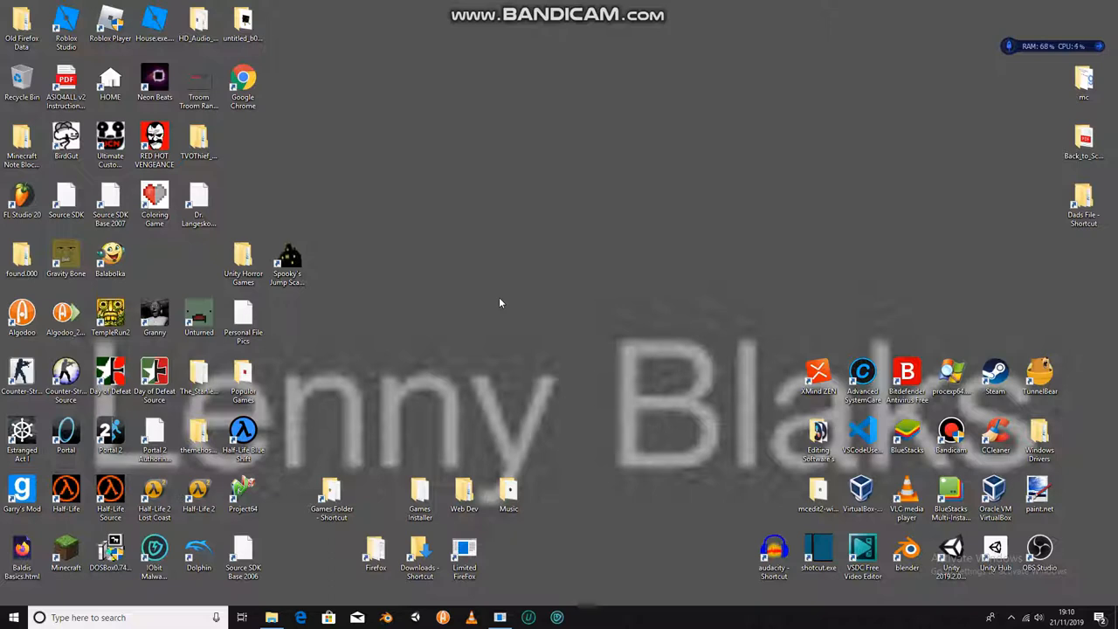
mouse_move(576, 300)
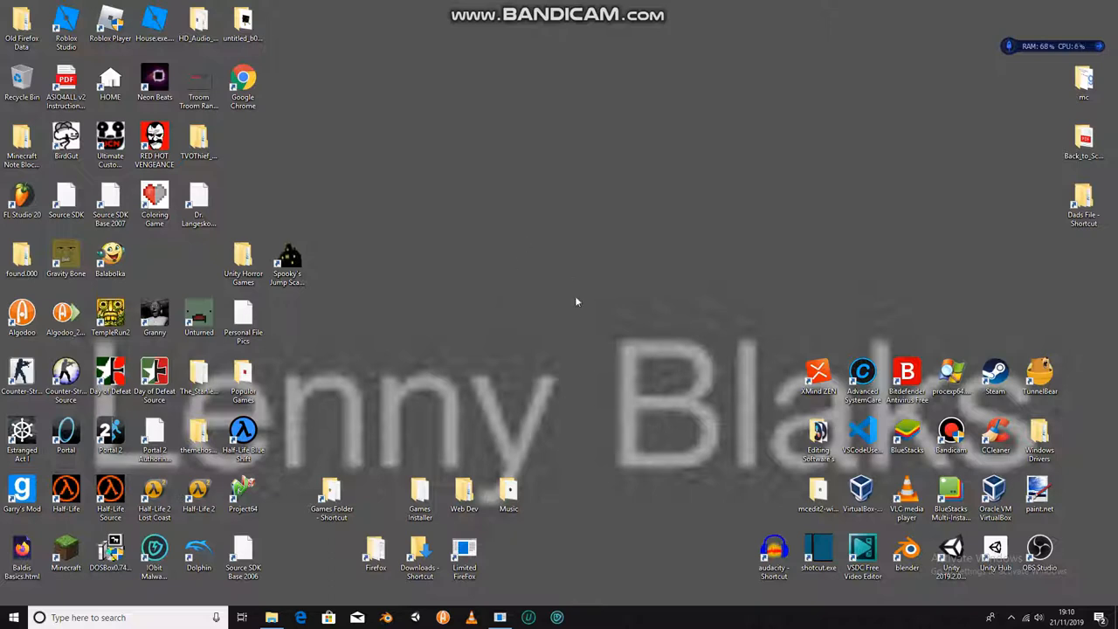
mouse_move(533, 262)
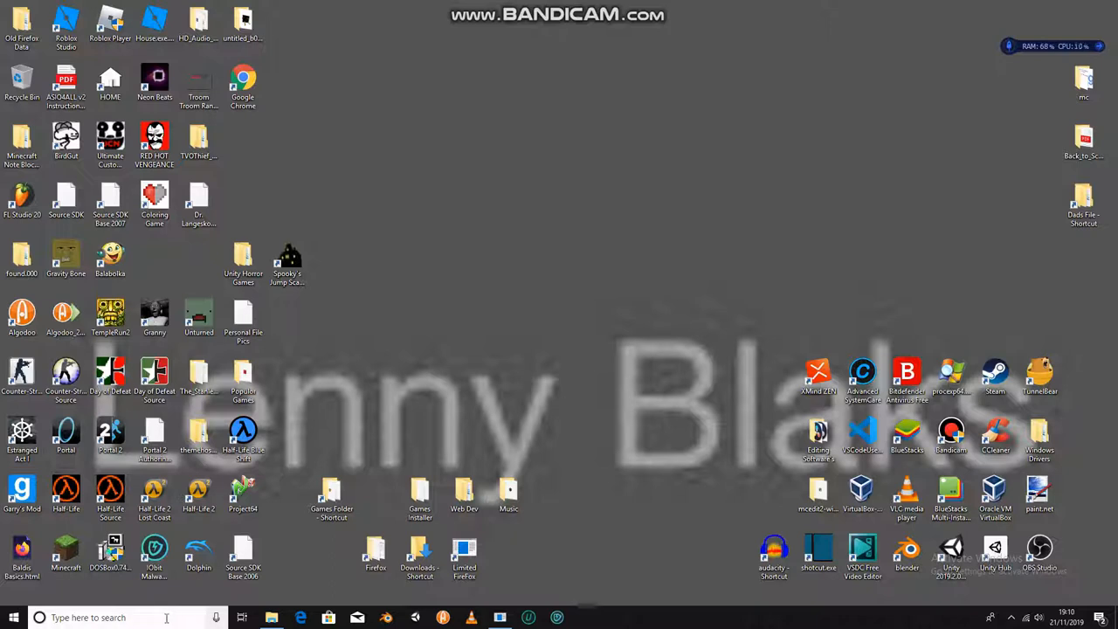
Step: Search Start for 'mou' and launch the Mouse settings best match
click(38, 619)
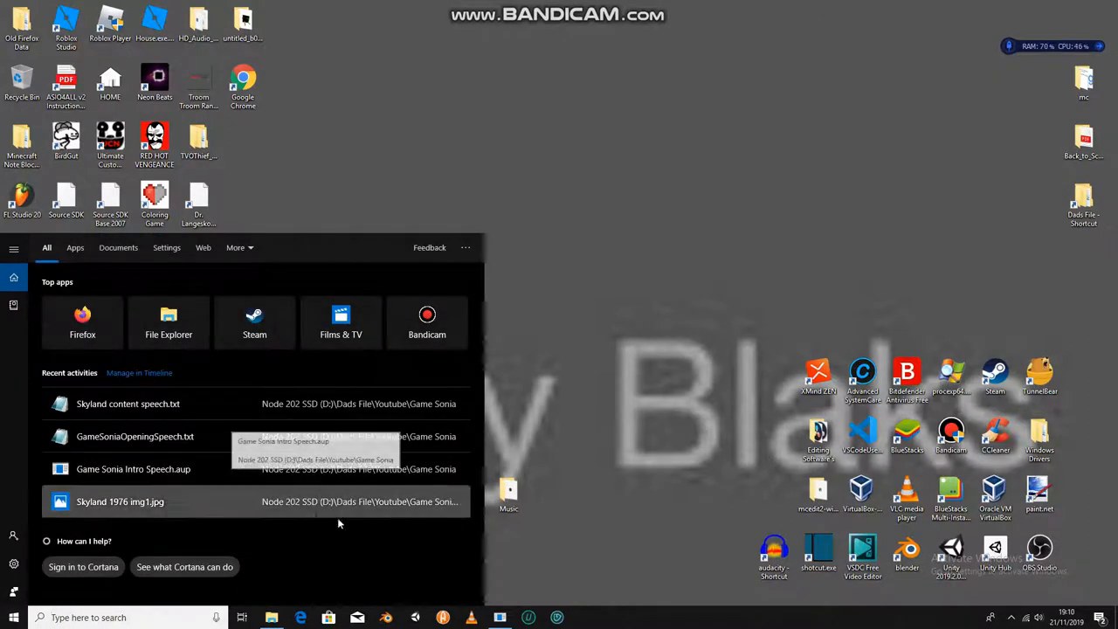
text(mouse)
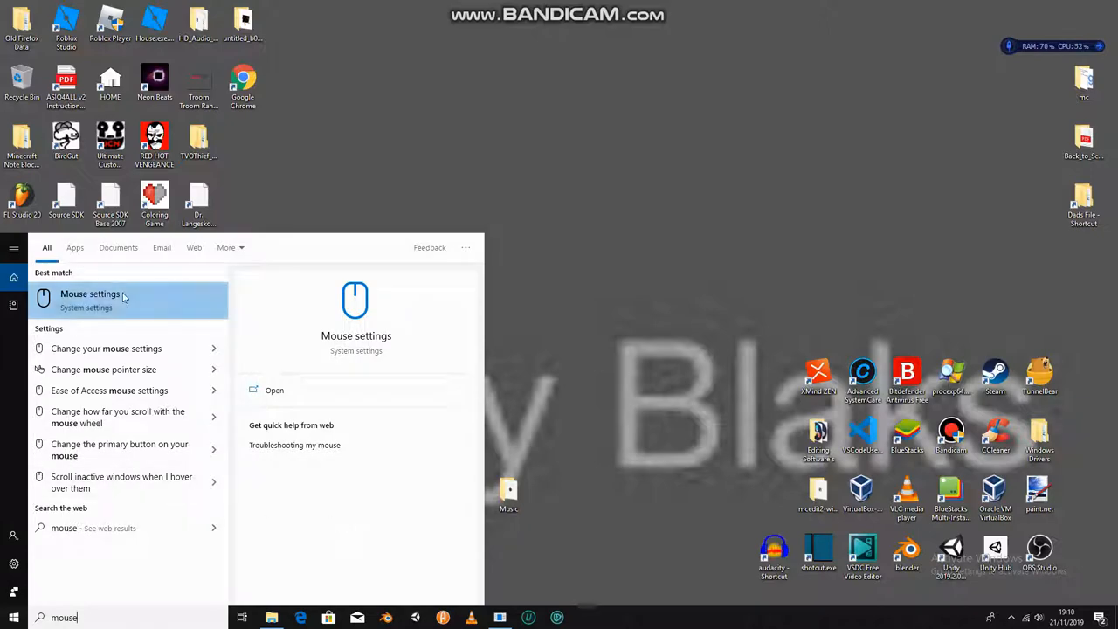
click(91, 294)
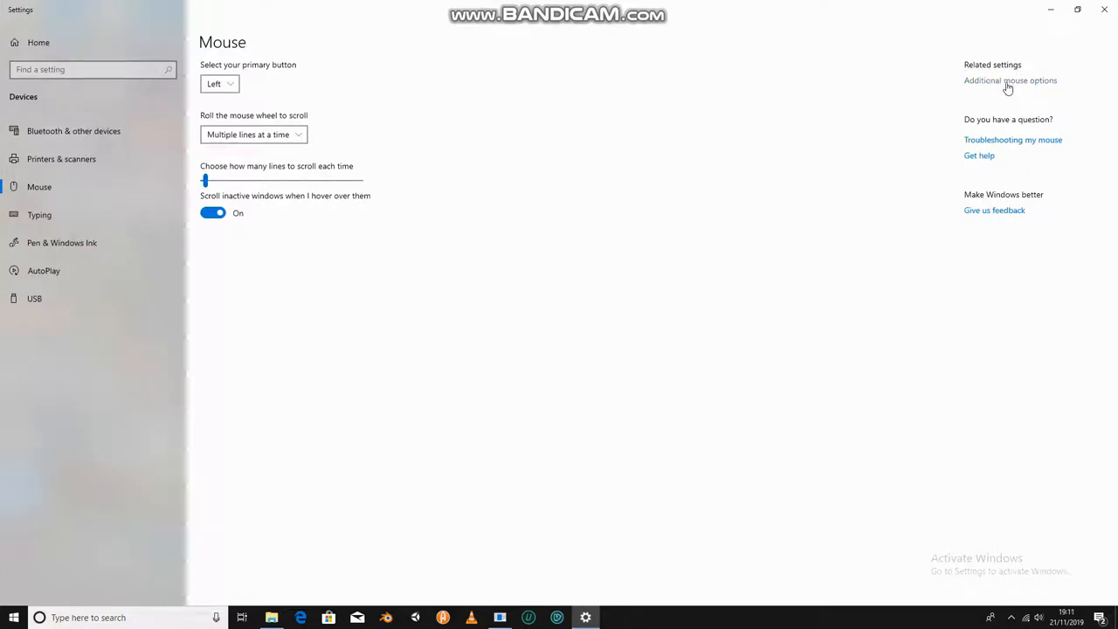
Step: Bring up the Mouse Properties dialog via Additional mouse options
click(1010, 81)
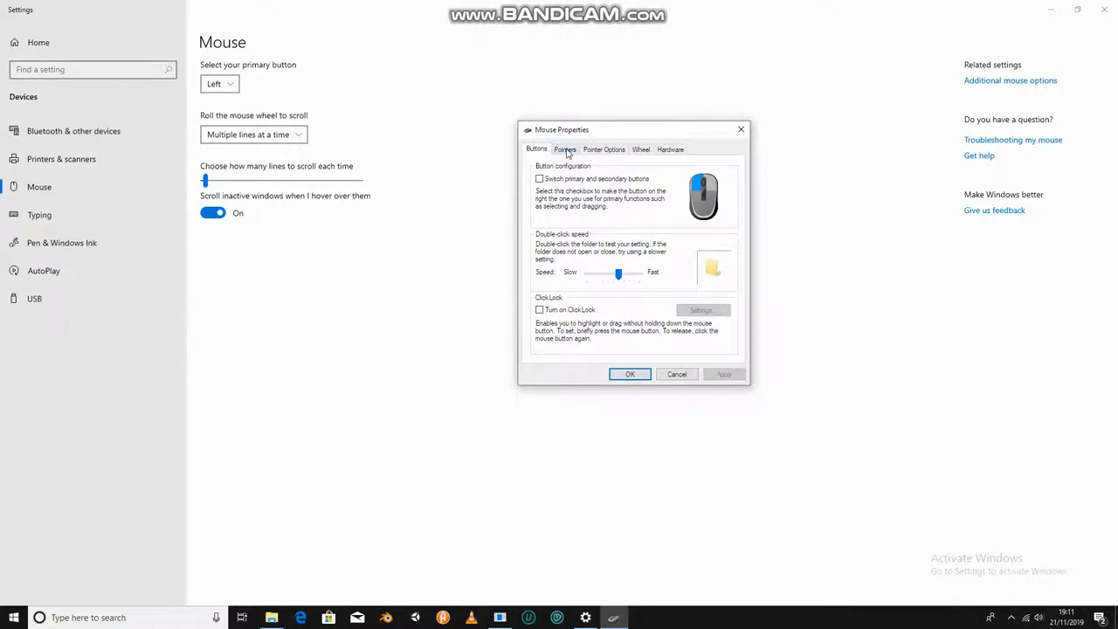
Step: On the Pointers tab, preview Normal Select and Help Select, toggle pointer shadow and apply
click(564, 148)
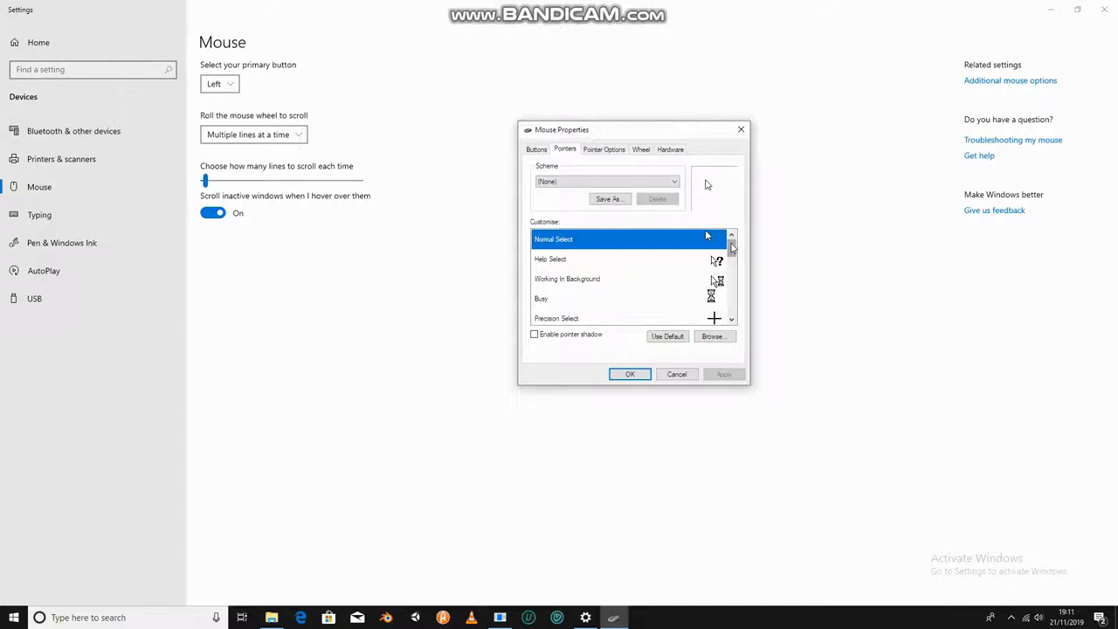
scroll(down, 3)
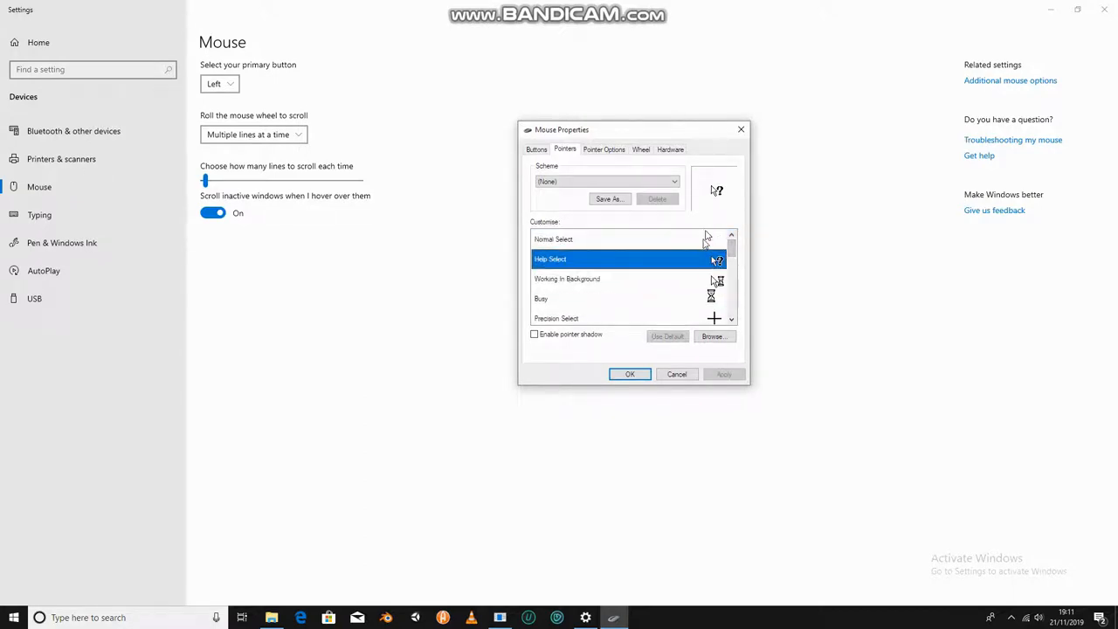
click(551, 238)
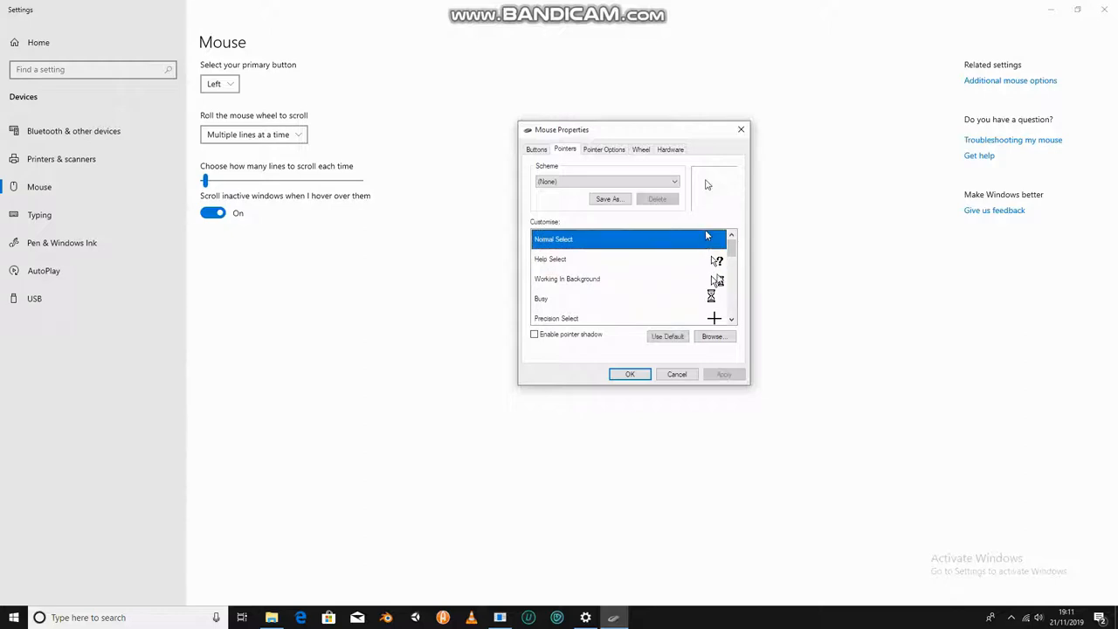
click(550, 259)
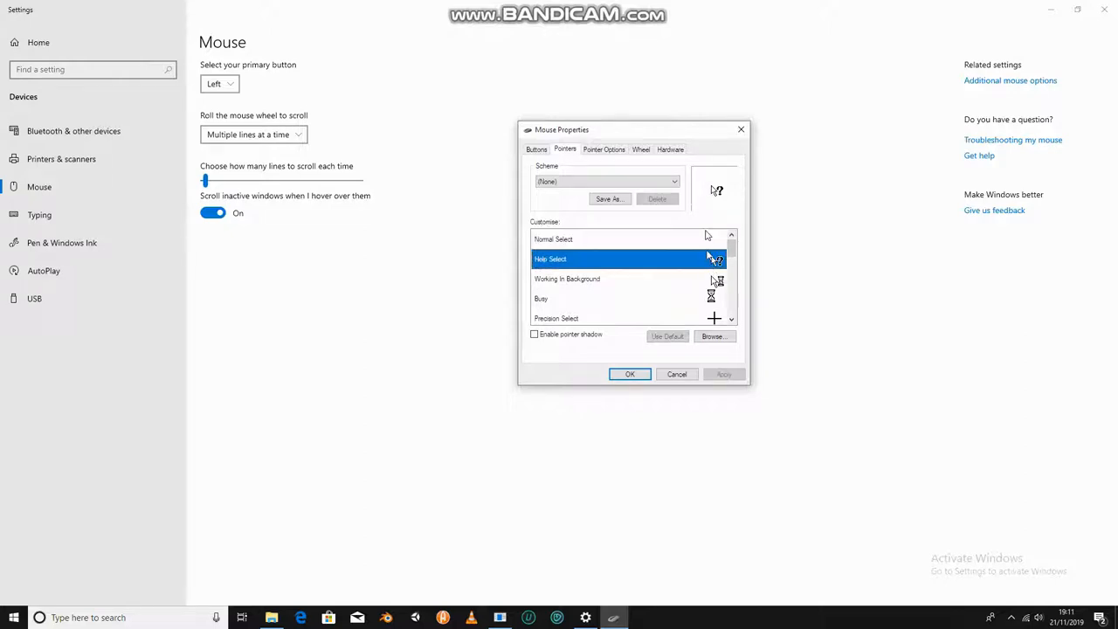
click(535, 334)
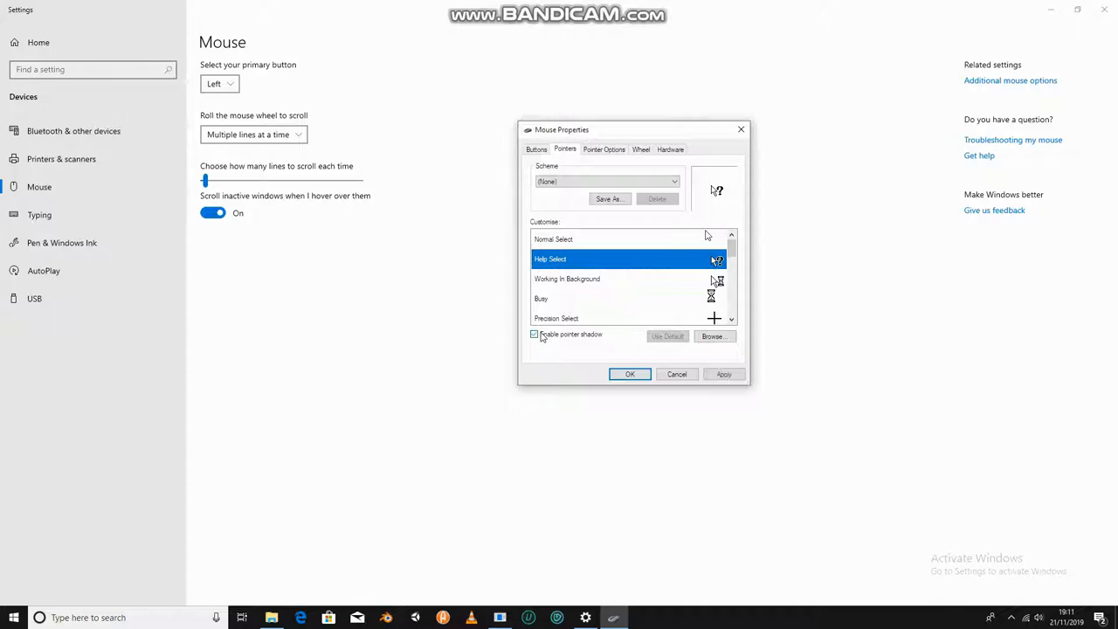
click(534, 334)
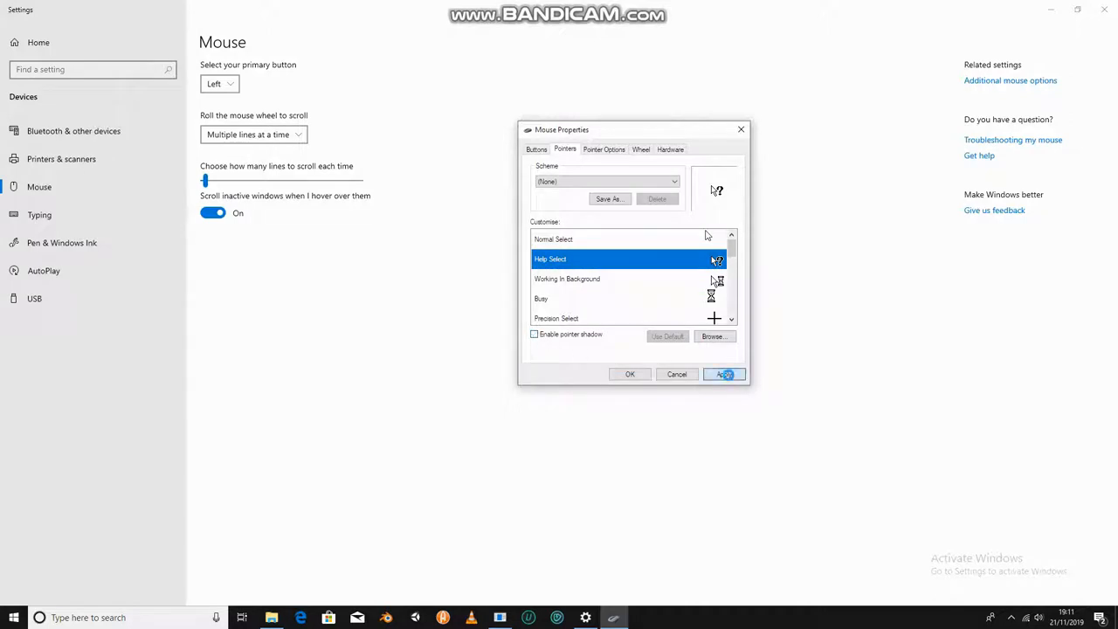
click(723, 374)
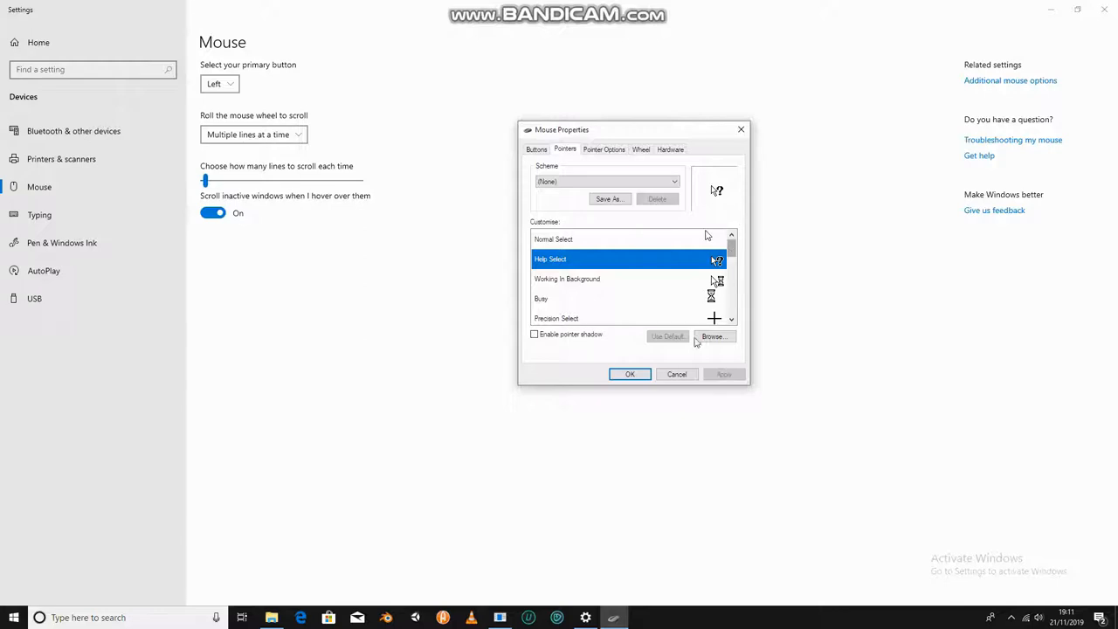
Step: Restore Normal Select to its default pointer shape and apply the change
click(552, 237)
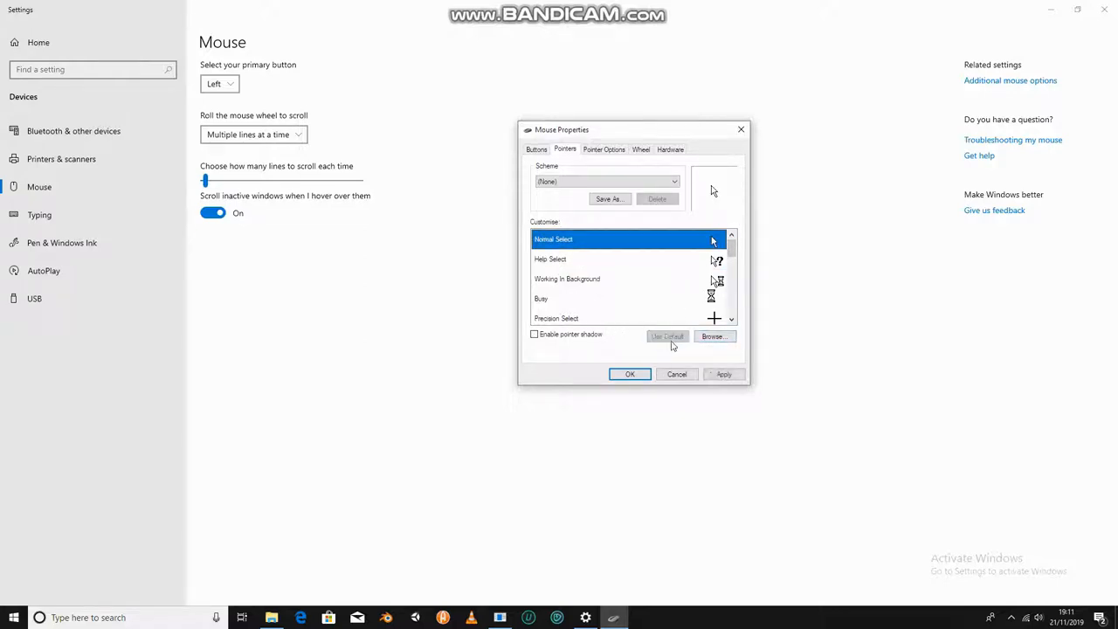
click(723, 373)
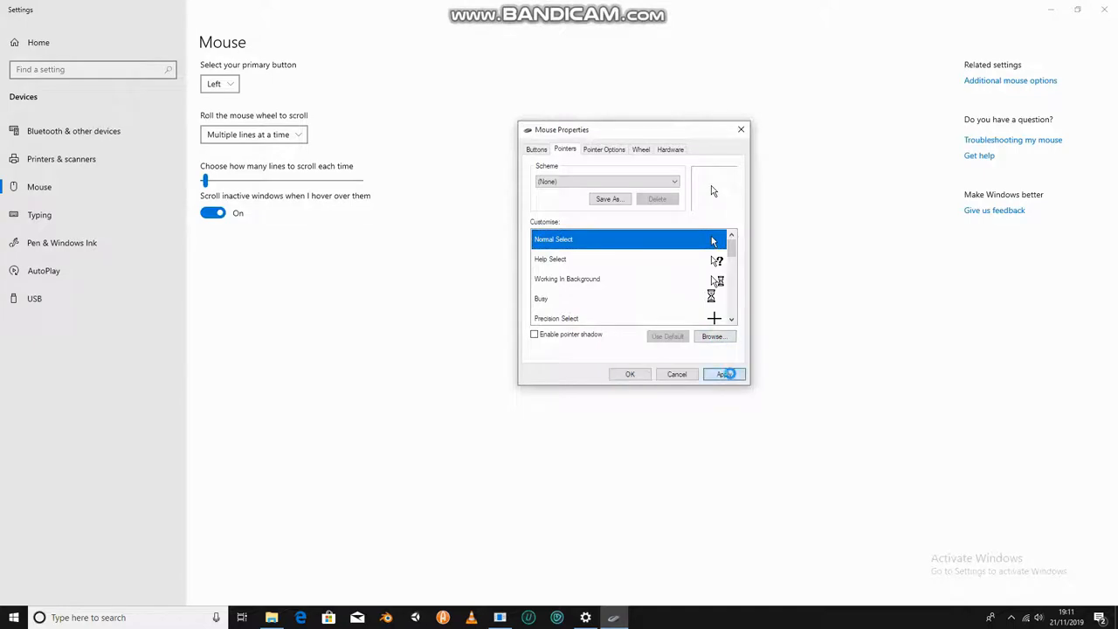
click(723, 374)
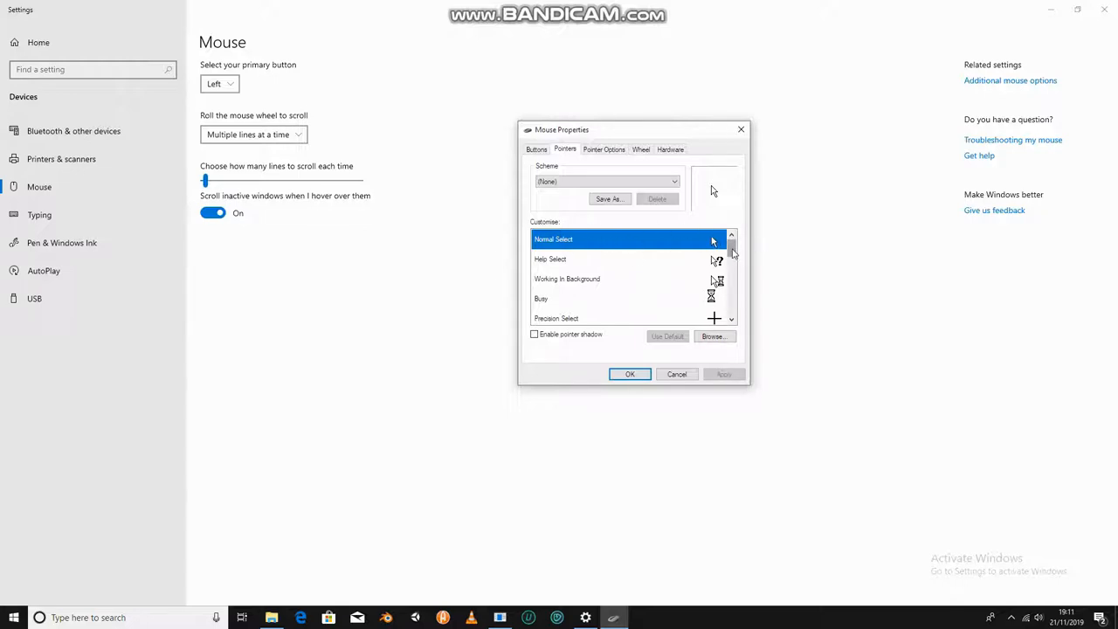
Step: Select the Handwriting pointer, switch pointer shadow on then off, and apply
scroll(down, 3)
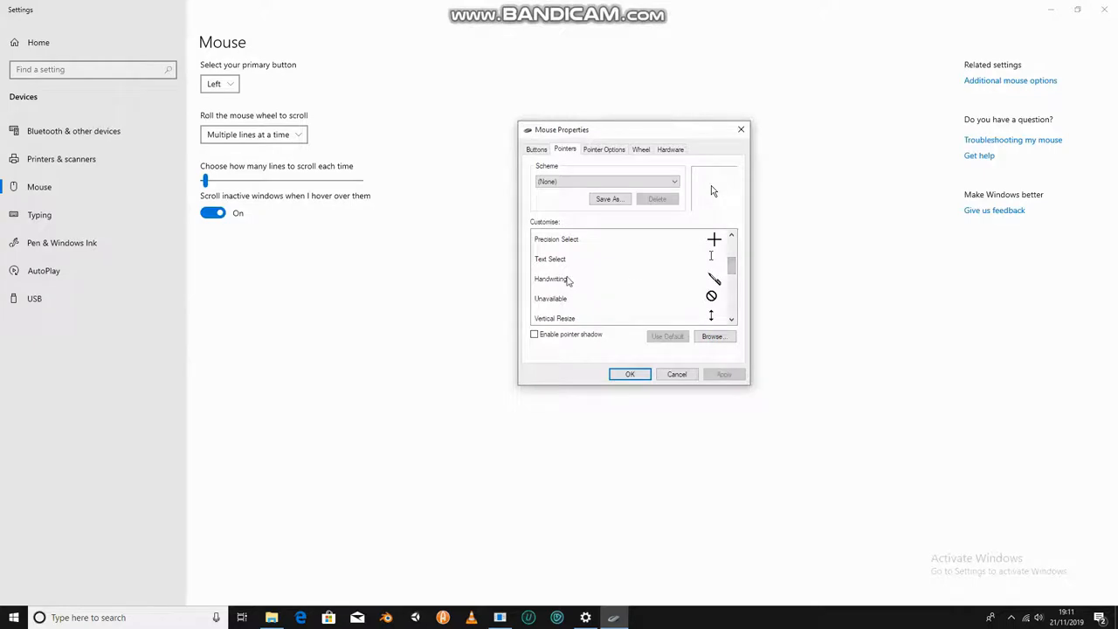
click(552, 280)
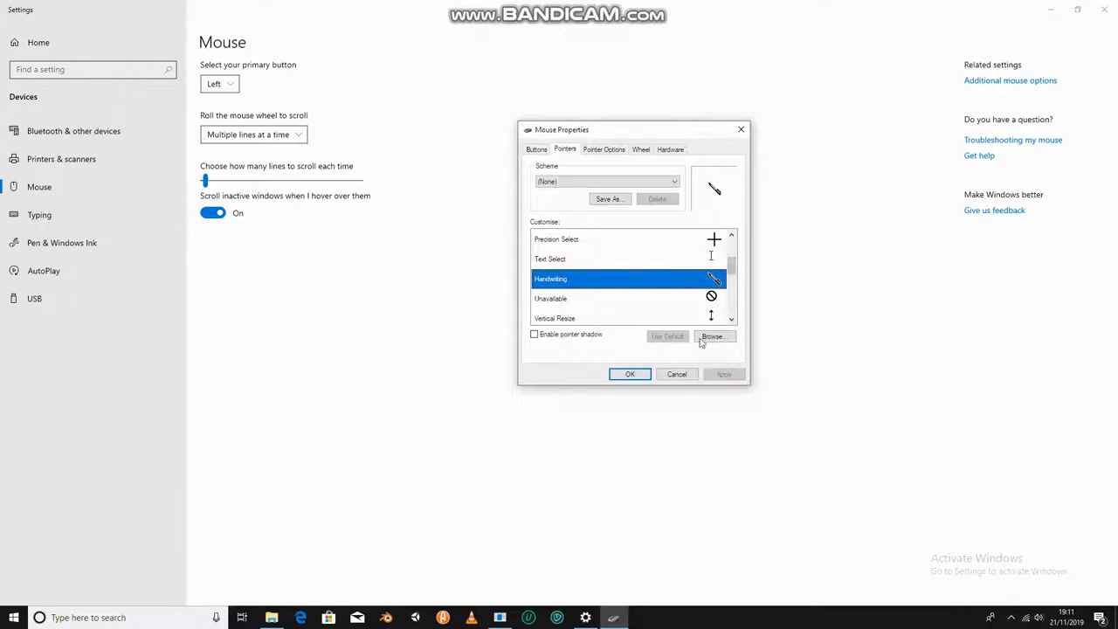
click(535, 334)
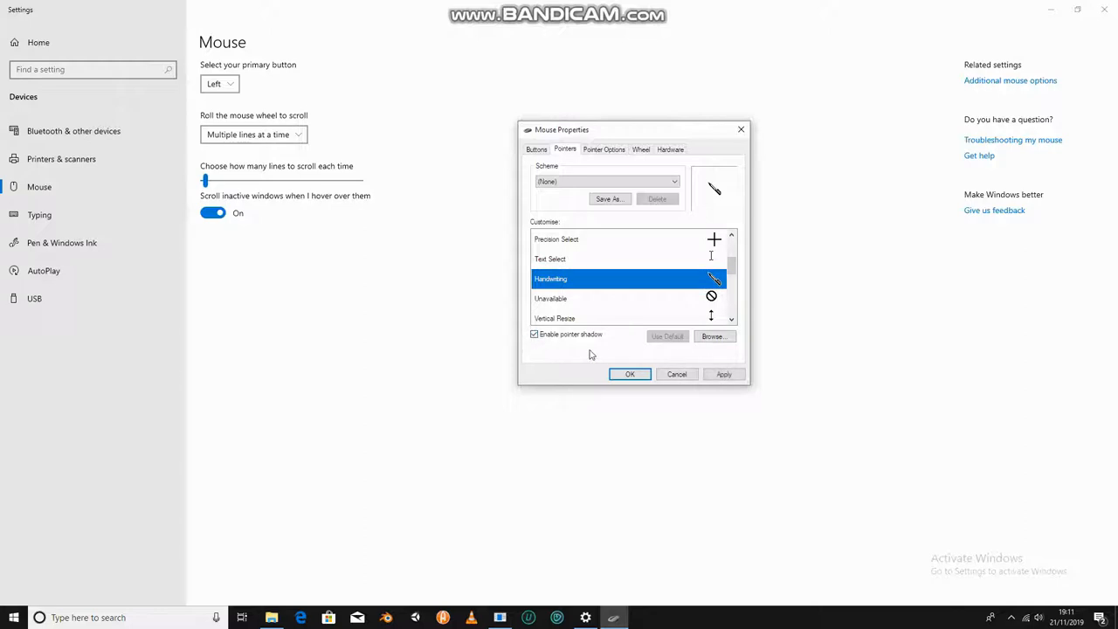
click(535, 334)
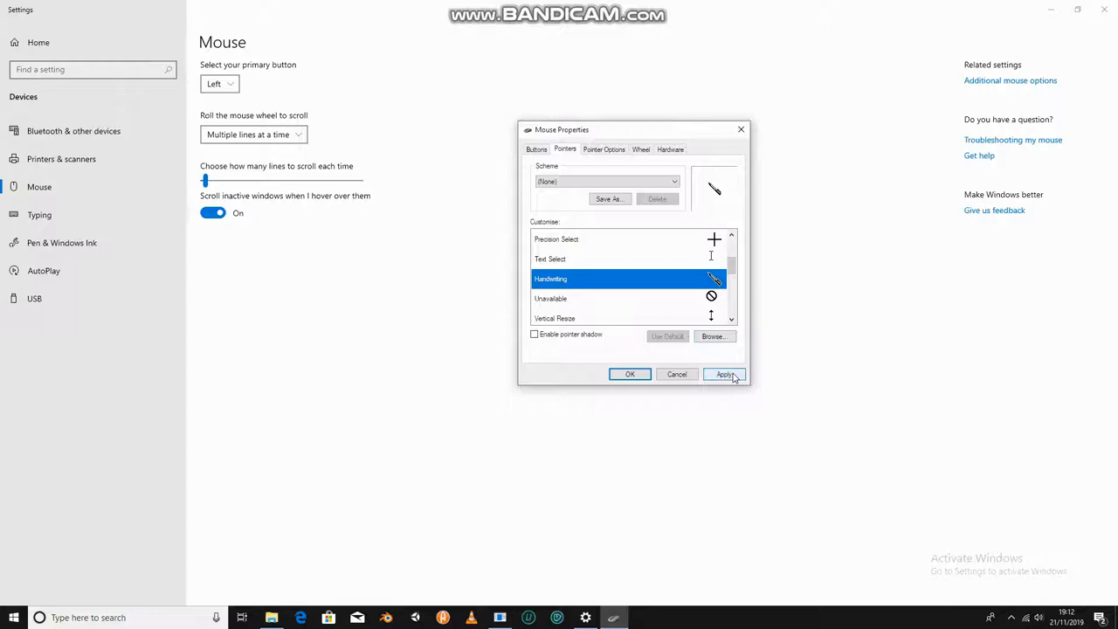
click(723, 373)
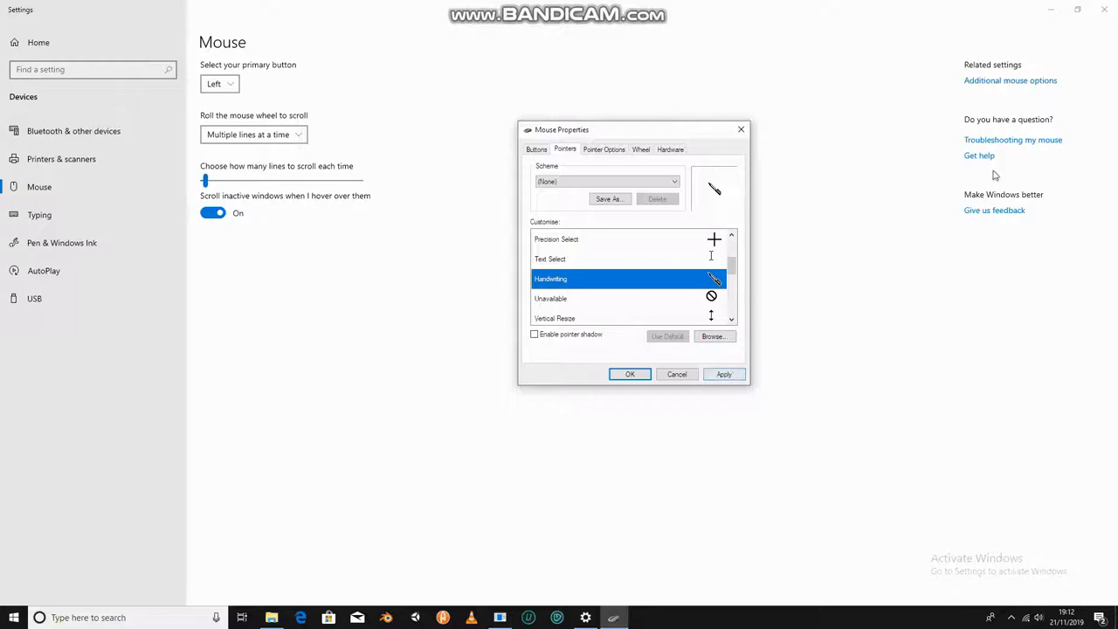
scroll(down, 3)
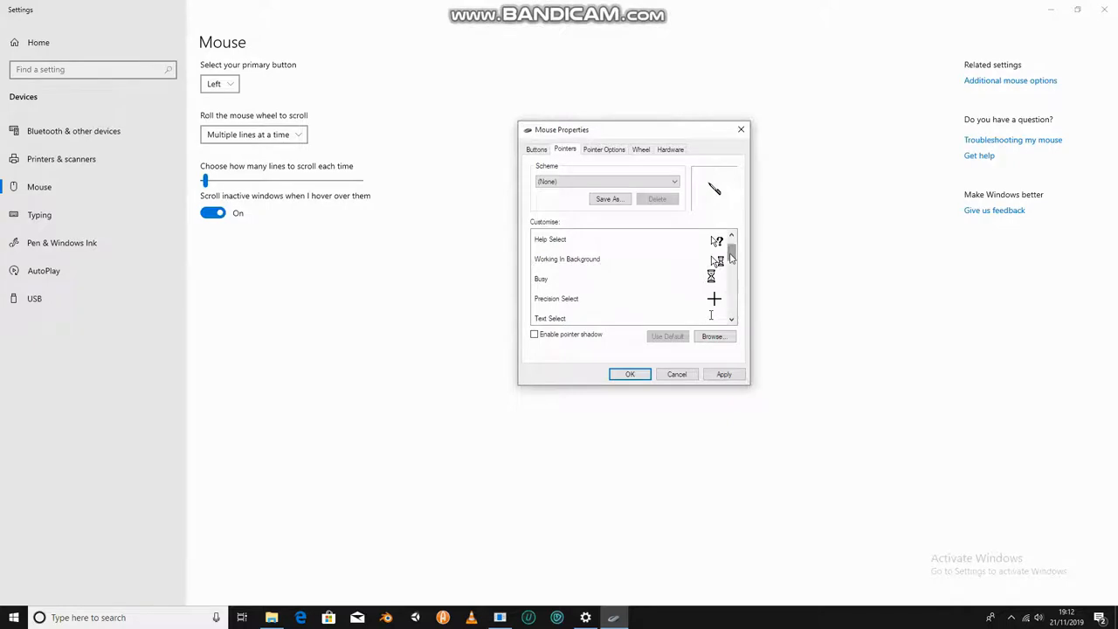
Step: Preview the Working in Background and Handwriting pointer shapes in the Customise list
click(566, 277)
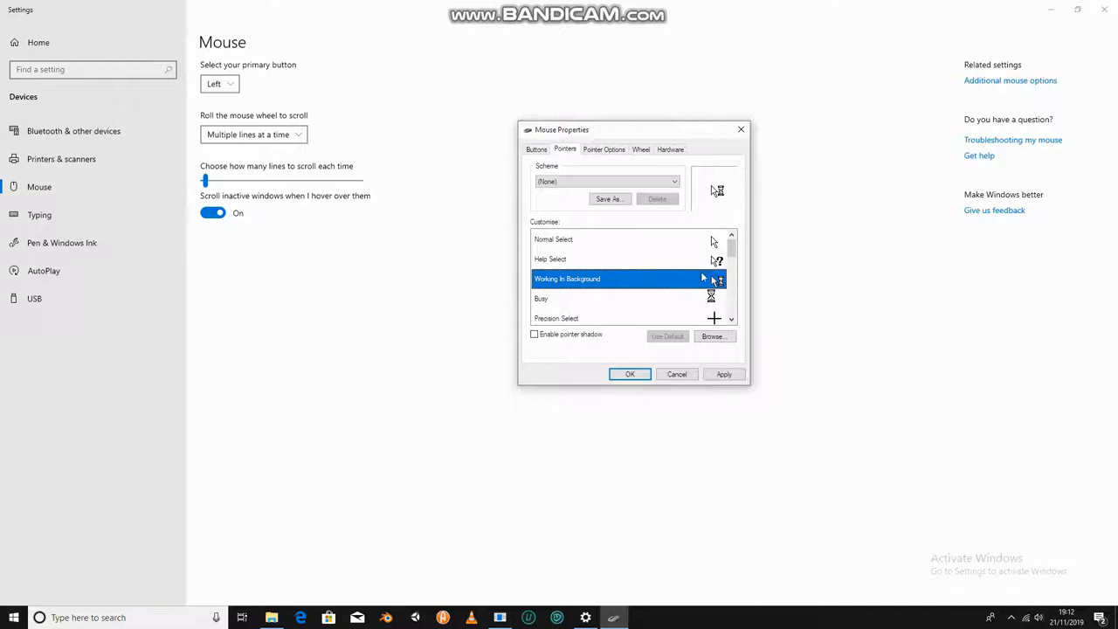
mouse_move(670, 279)
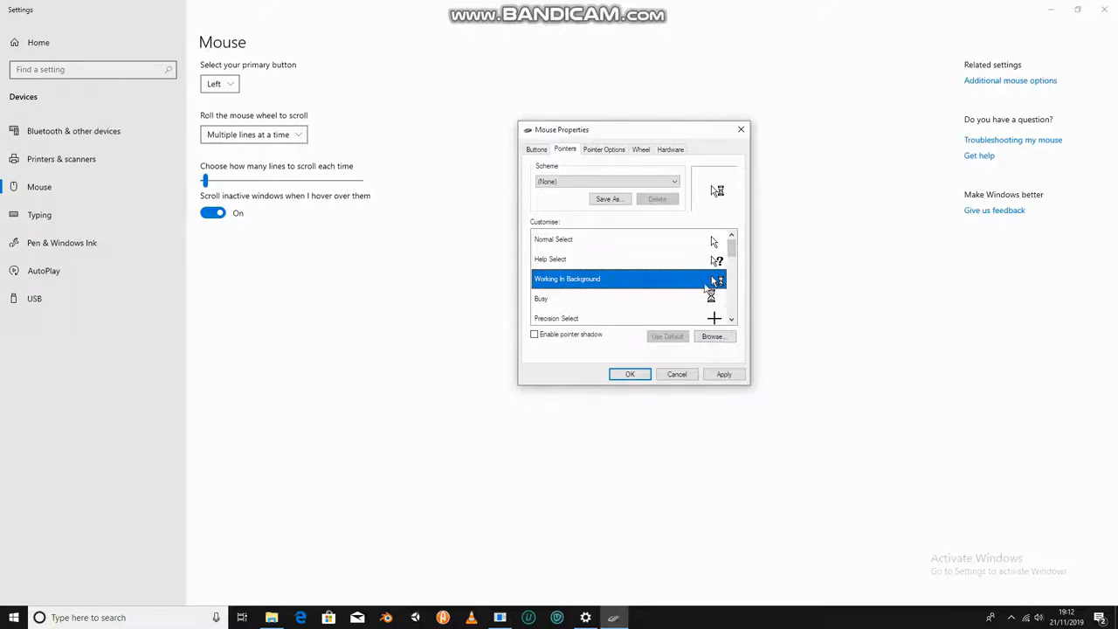
scroll(down, 3)
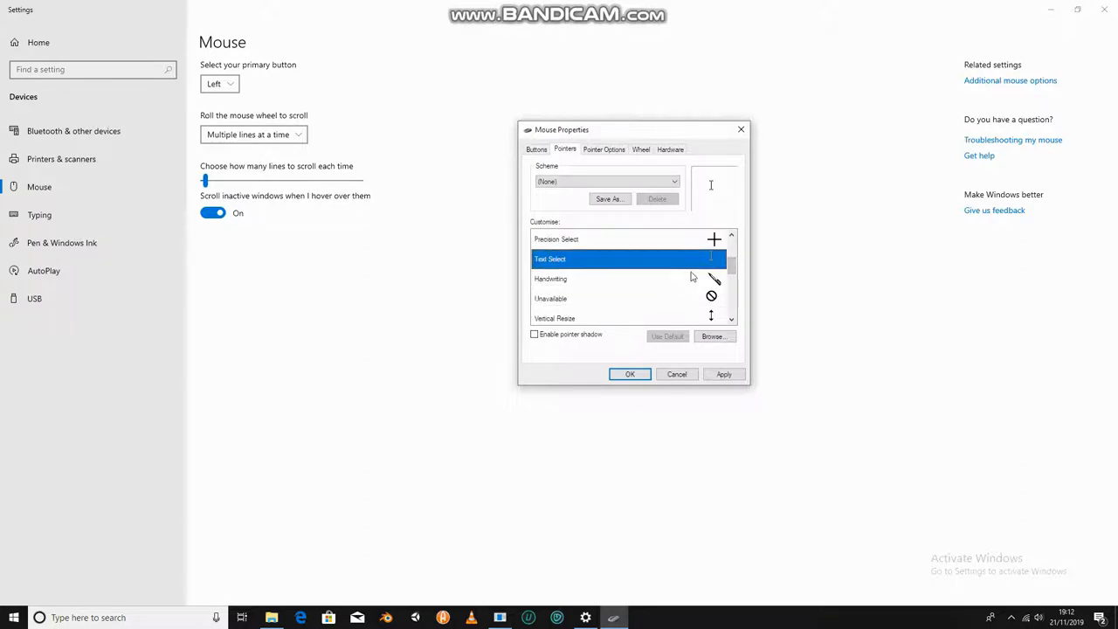
click(550, 280)
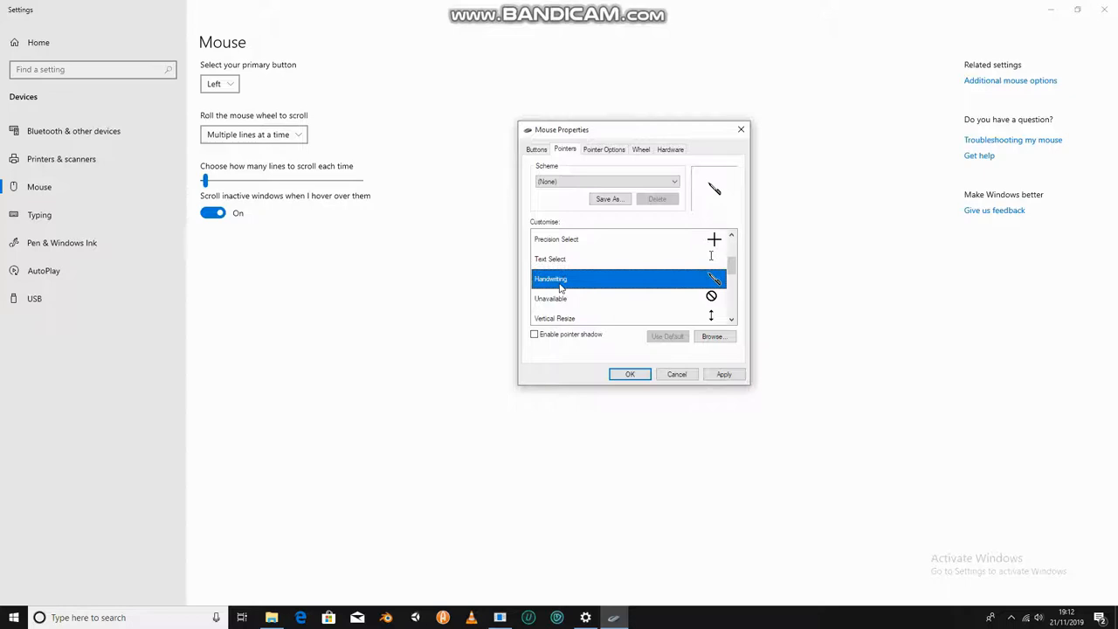
scroll(down, 3)
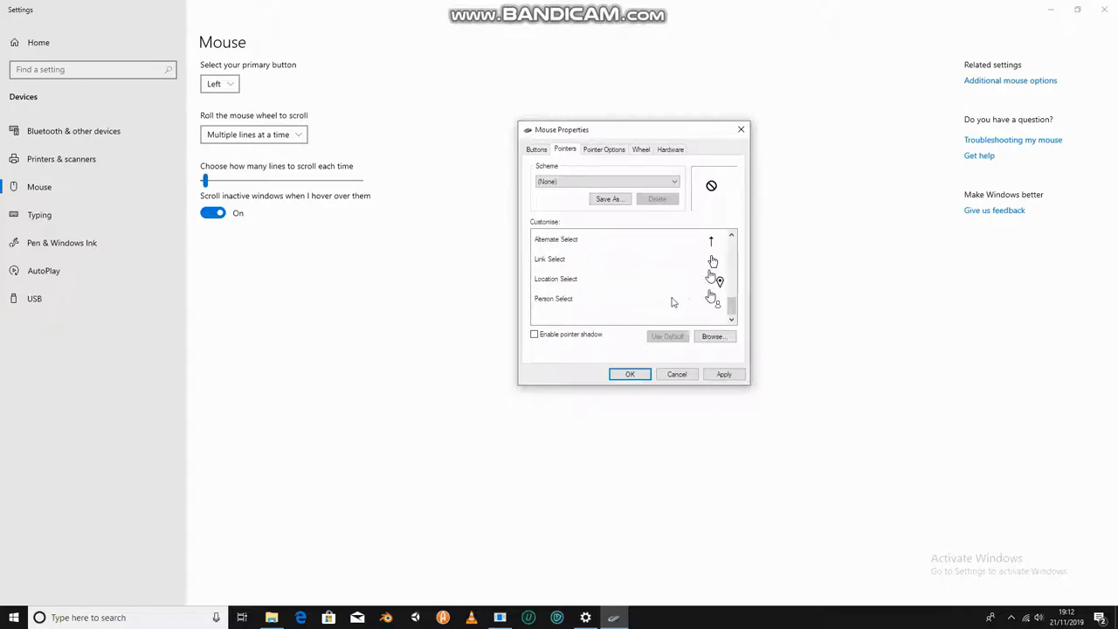
scroll(down, 3)
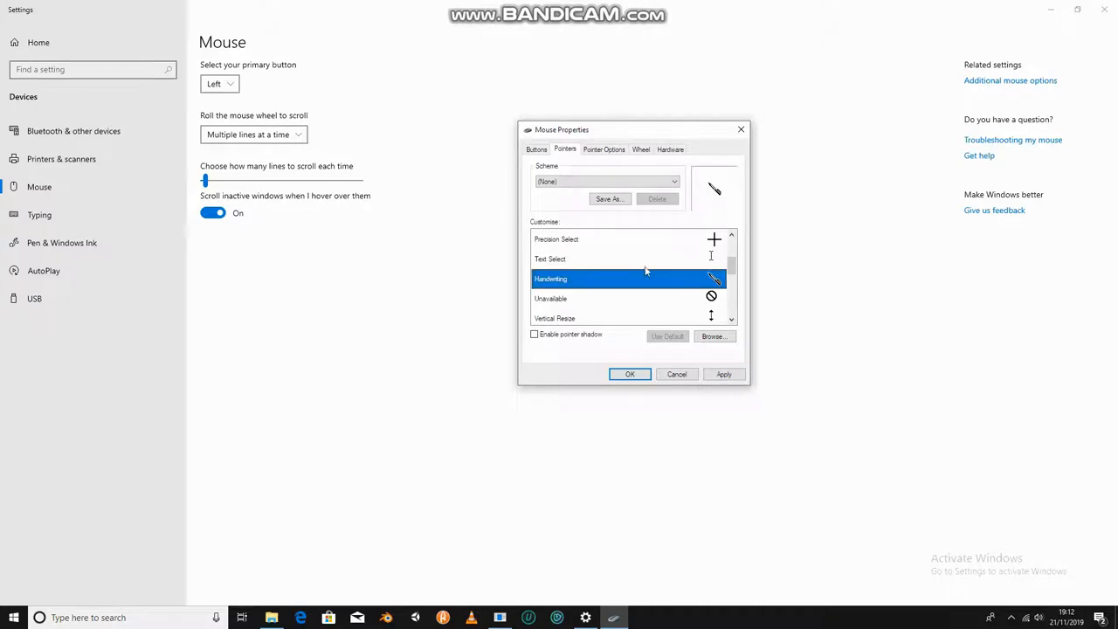
Step: Apply the pointer settings and select Normal Select for replacement
click(723, 374)
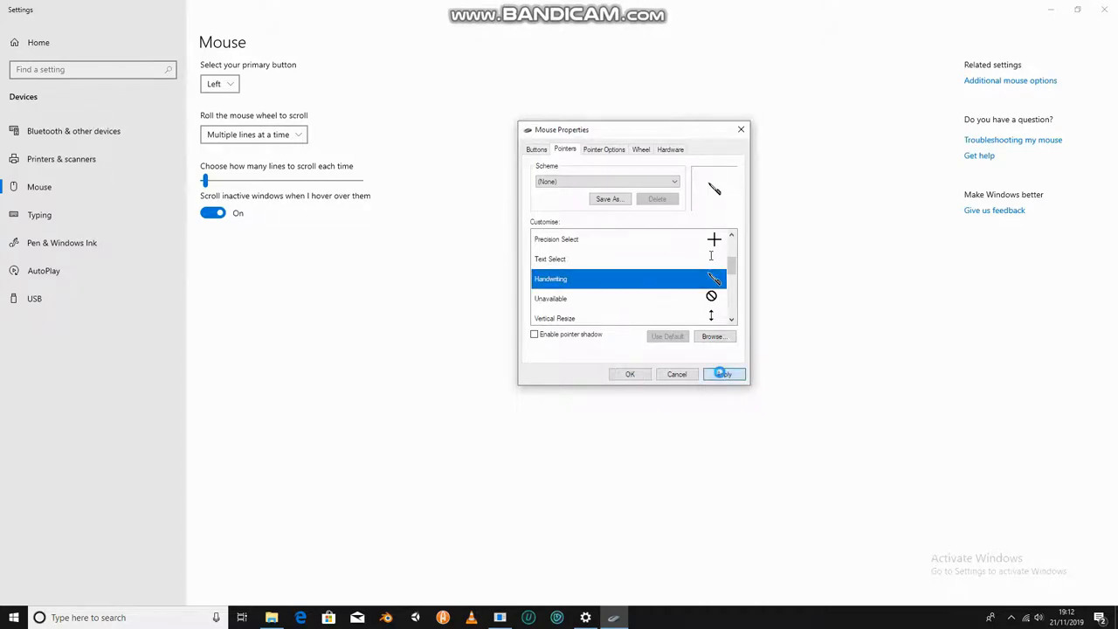
click(723, 374)
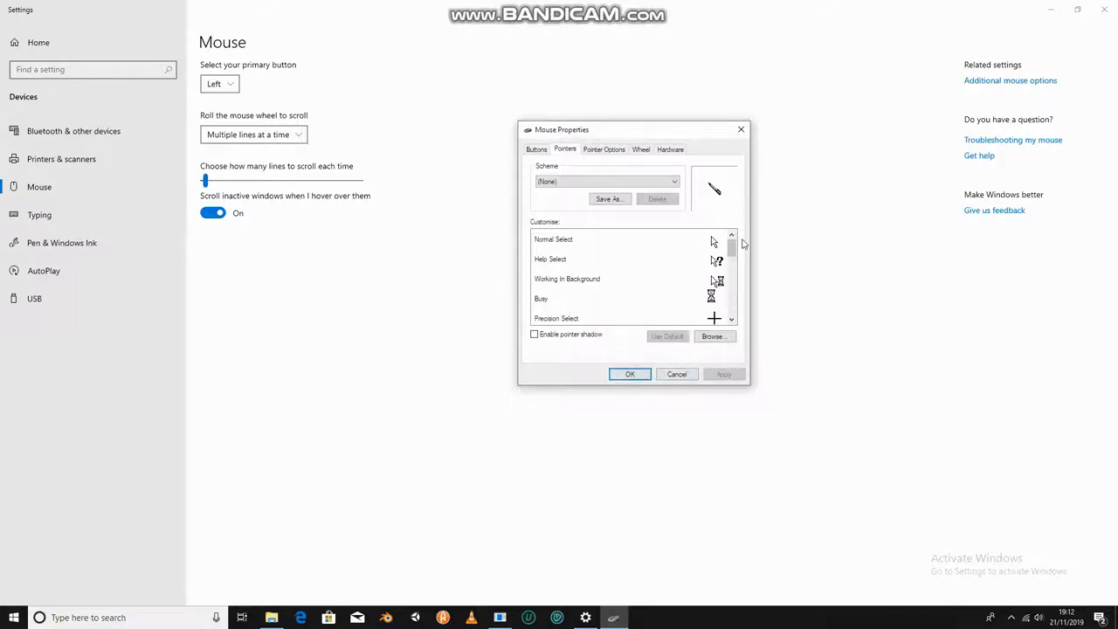
click(552, 237)
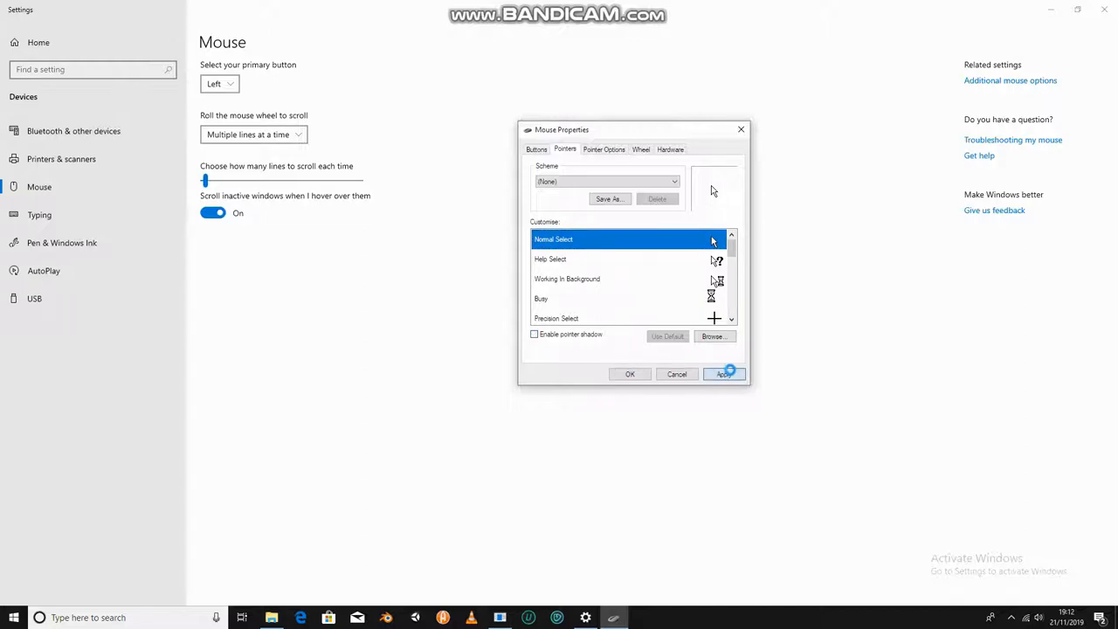
Step: Apply the pointer settings and browse the Cursors folder for Normal Select
click(722, 374)
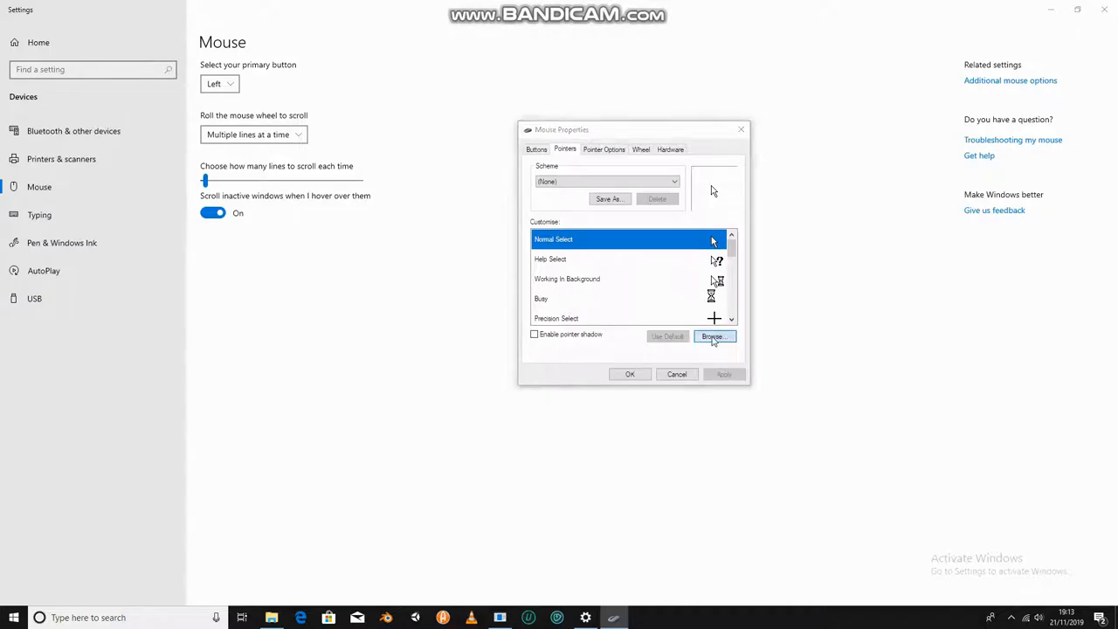
click(714, 335)
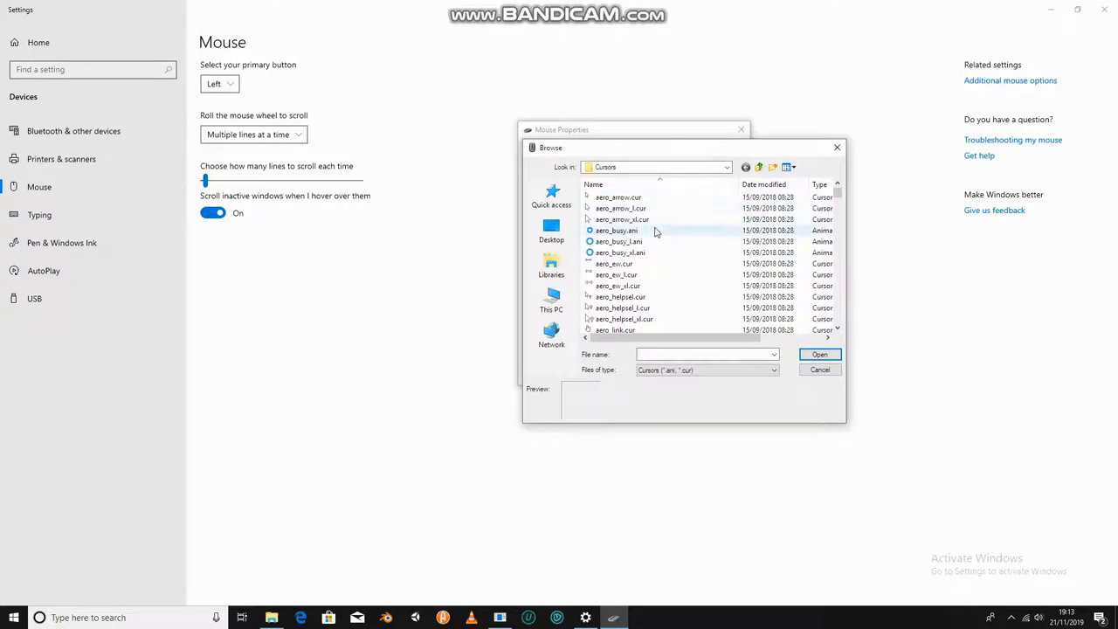
Step: Preview pen-shaped and animated working cursor files in the Browse list
scroll(down, 3)
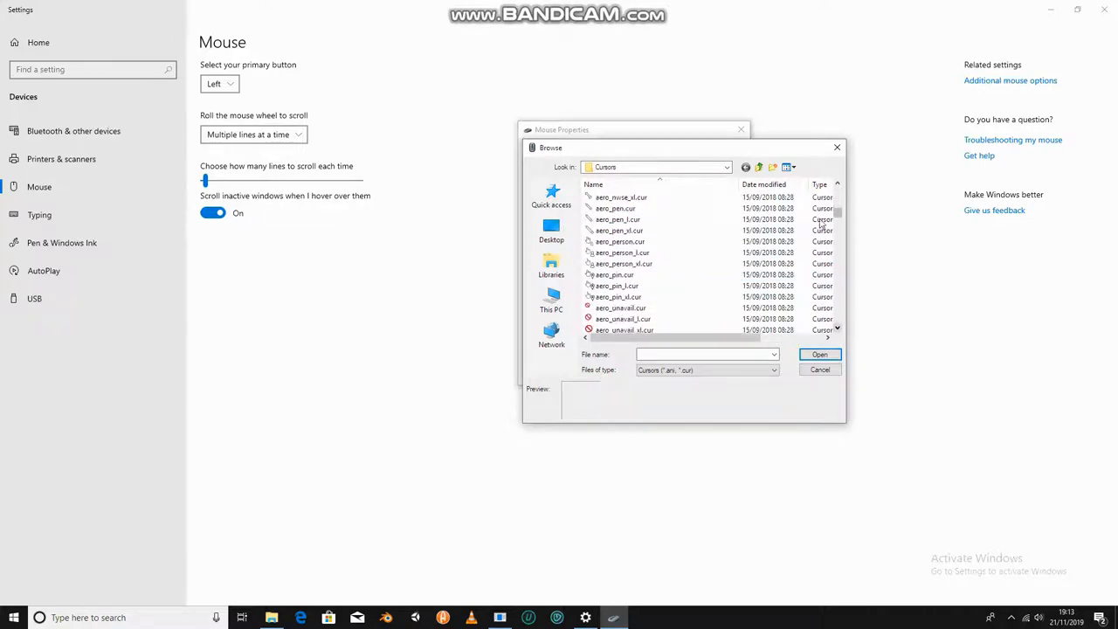
click(615, 220)
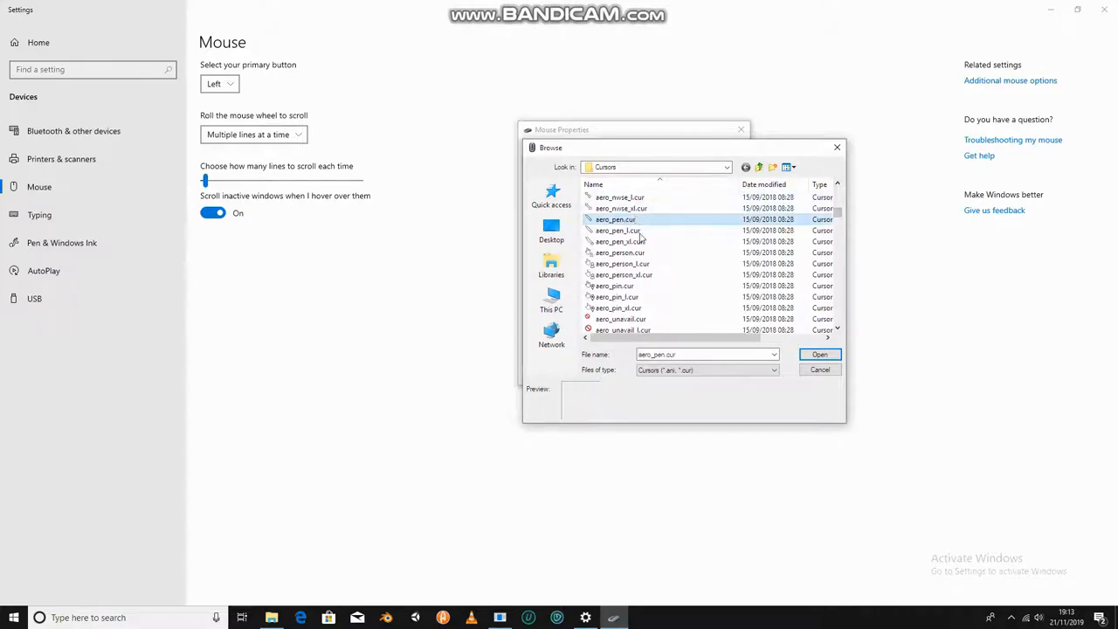
click(619, 231)
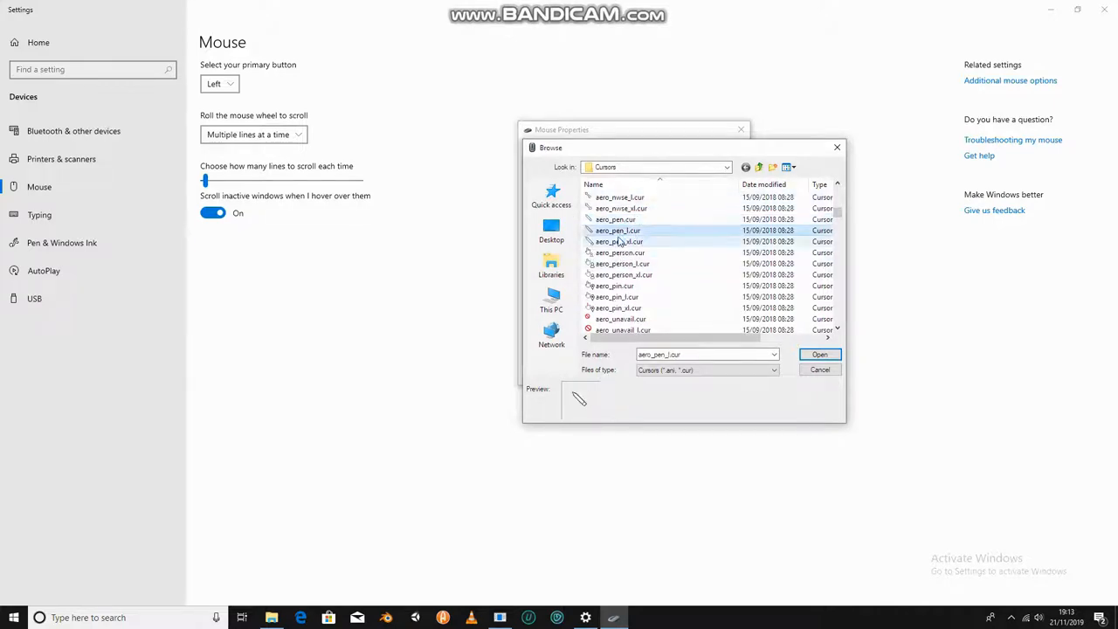
scroll(down, 3)
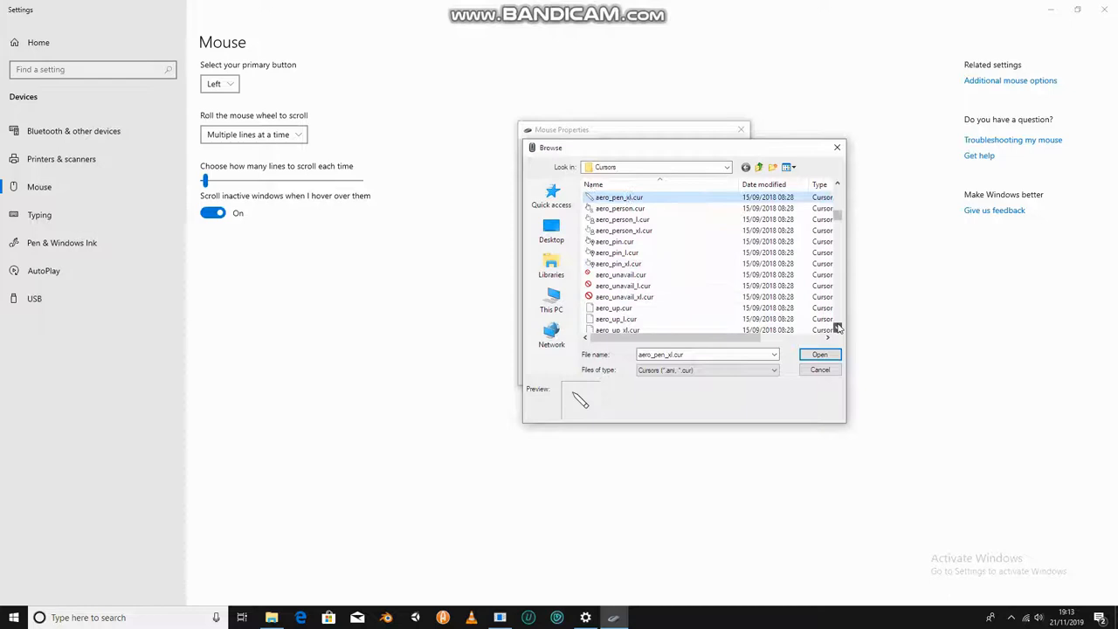
scroll(down, 3)
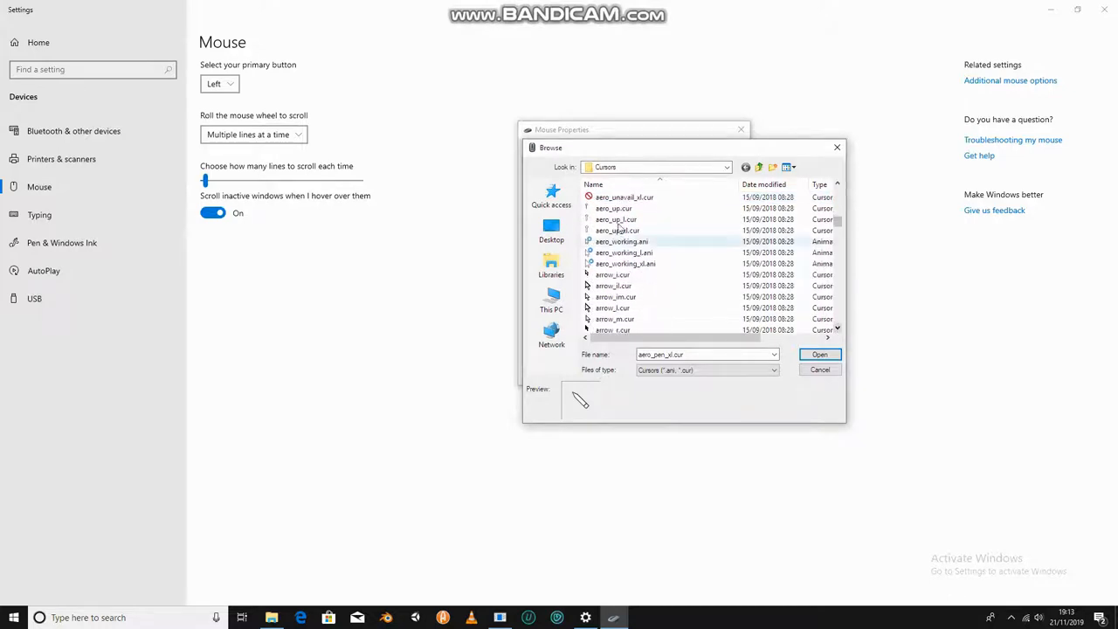
click(623, 251)
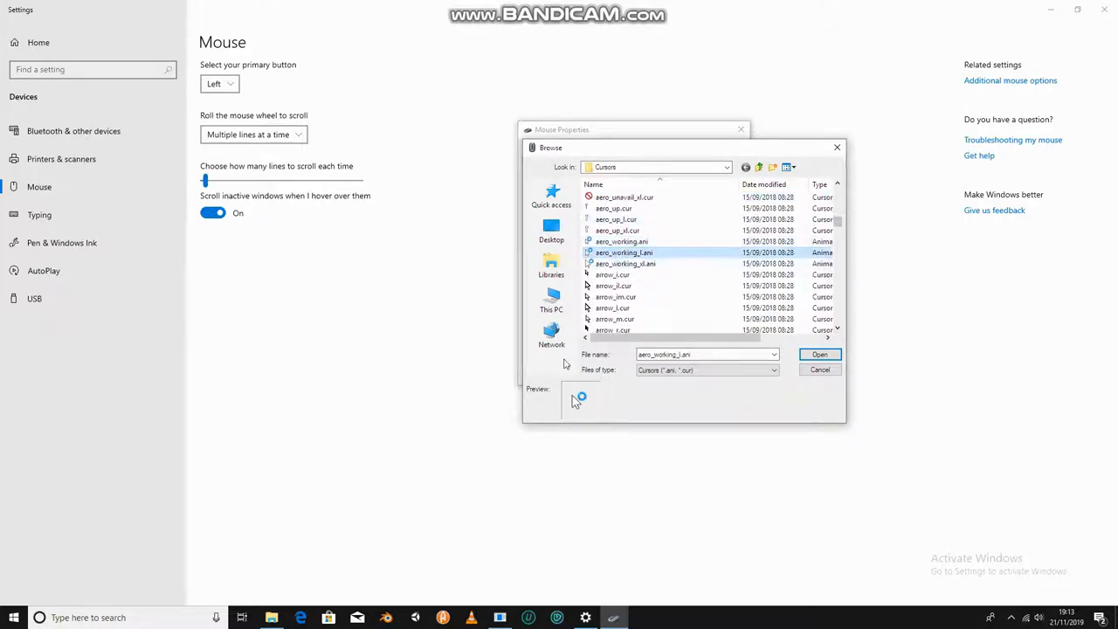
click(625, 262)
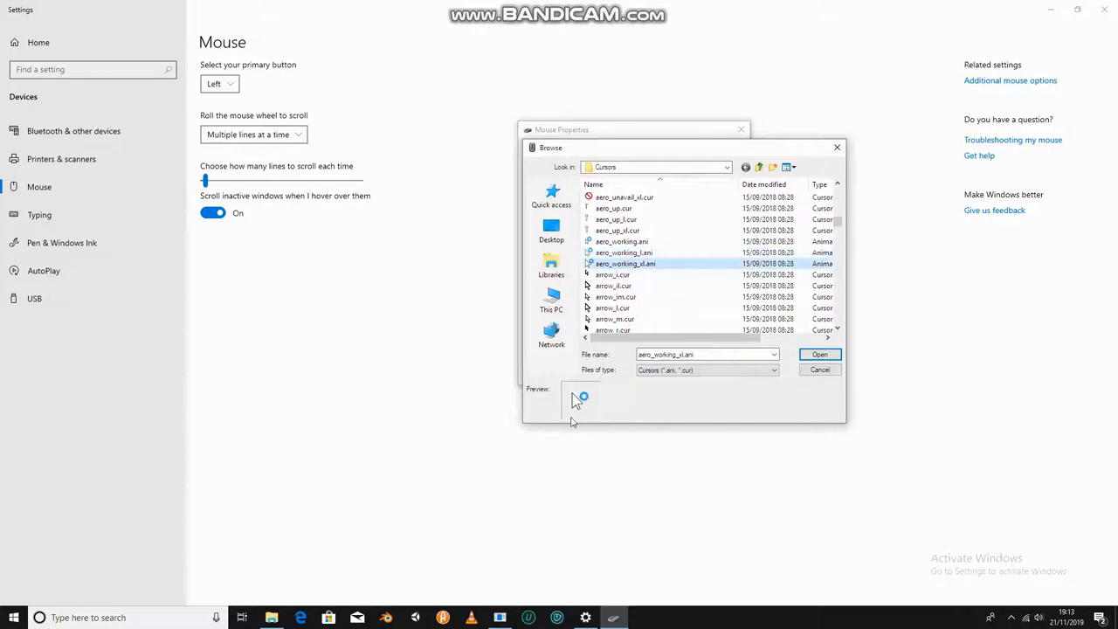
click(621, 241)
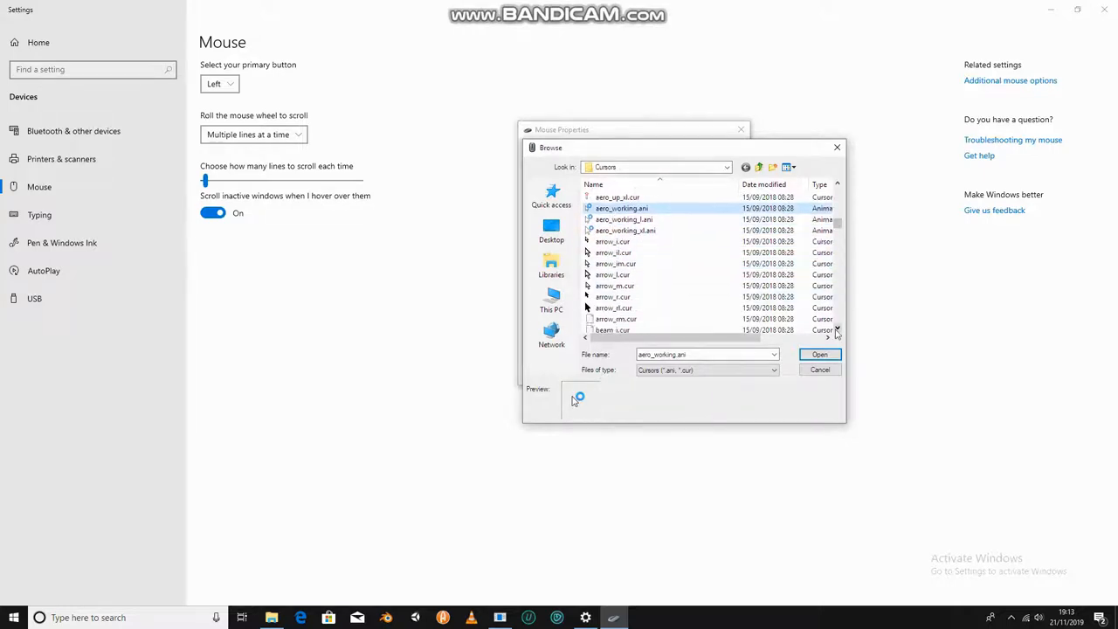
Step: Preview several arrow cursor sizes, then cancel the browser leaving Normal Select unchanged
click(613, 251)
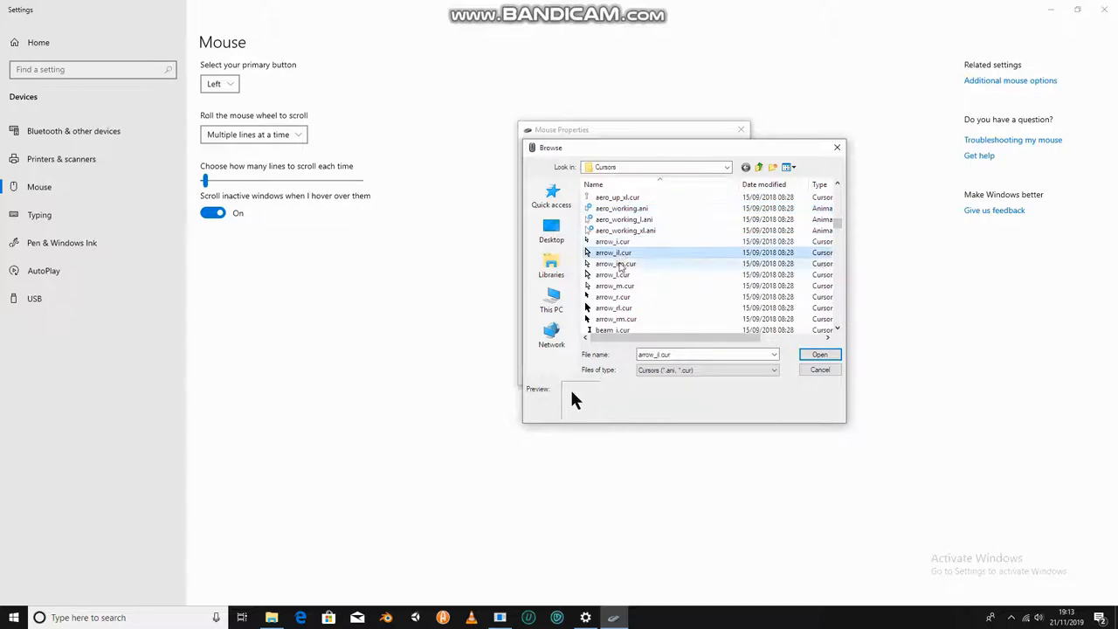
click(614, 286)
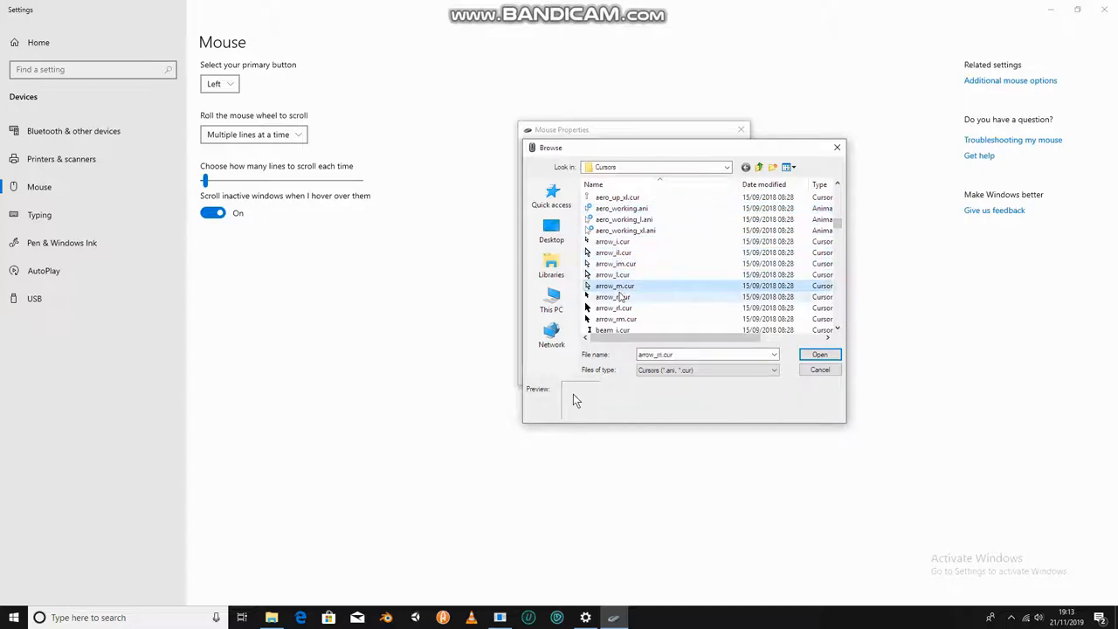
click(612, 275)
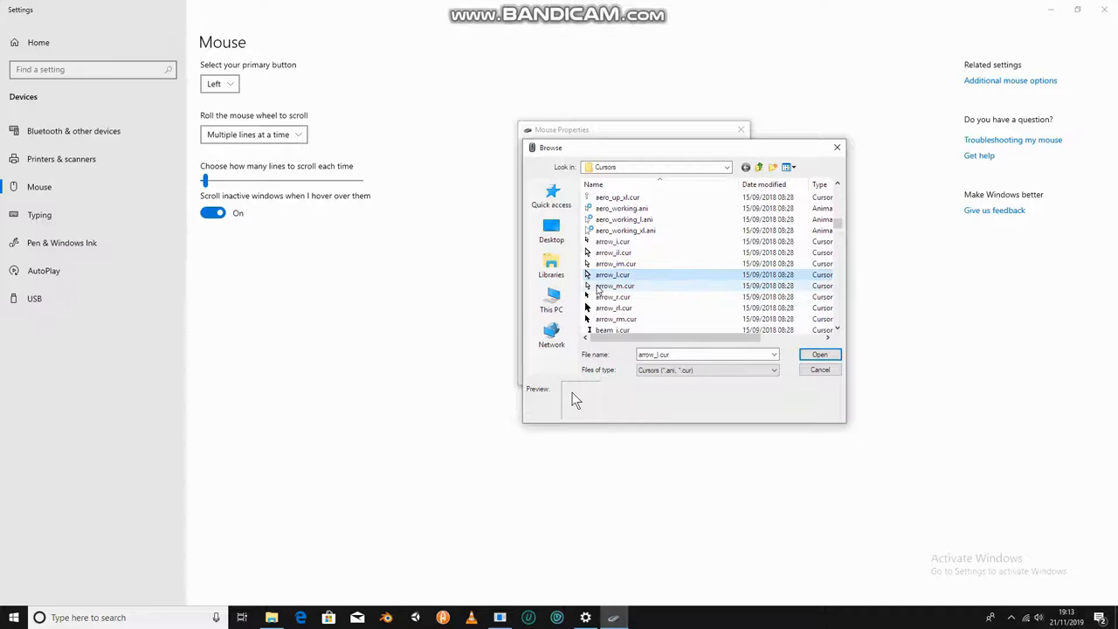
click(614, 286)
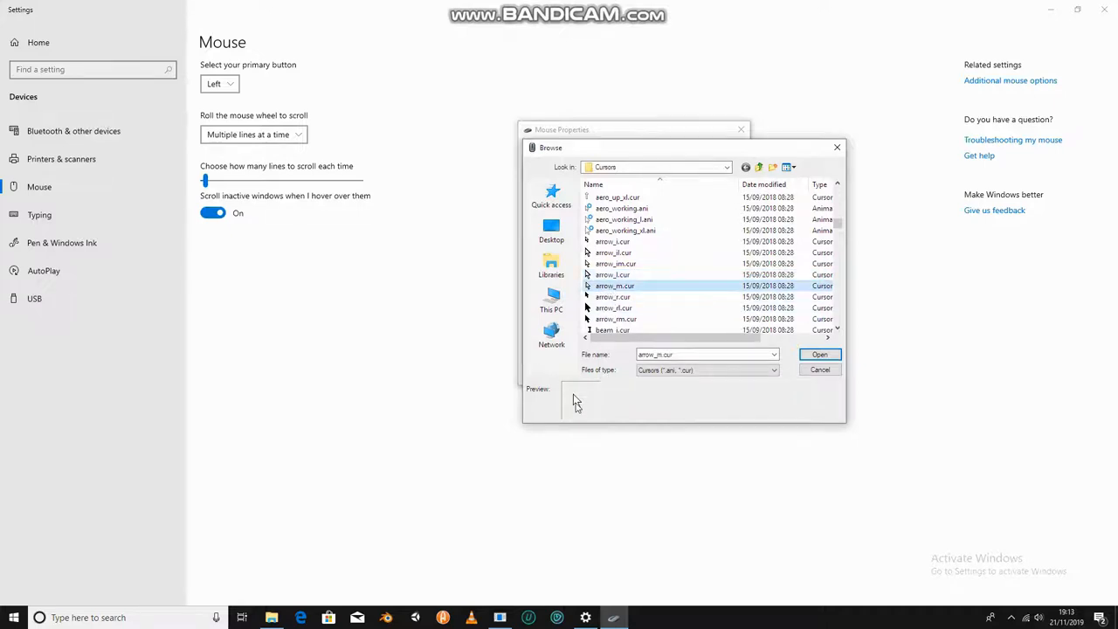
click(819, 370)
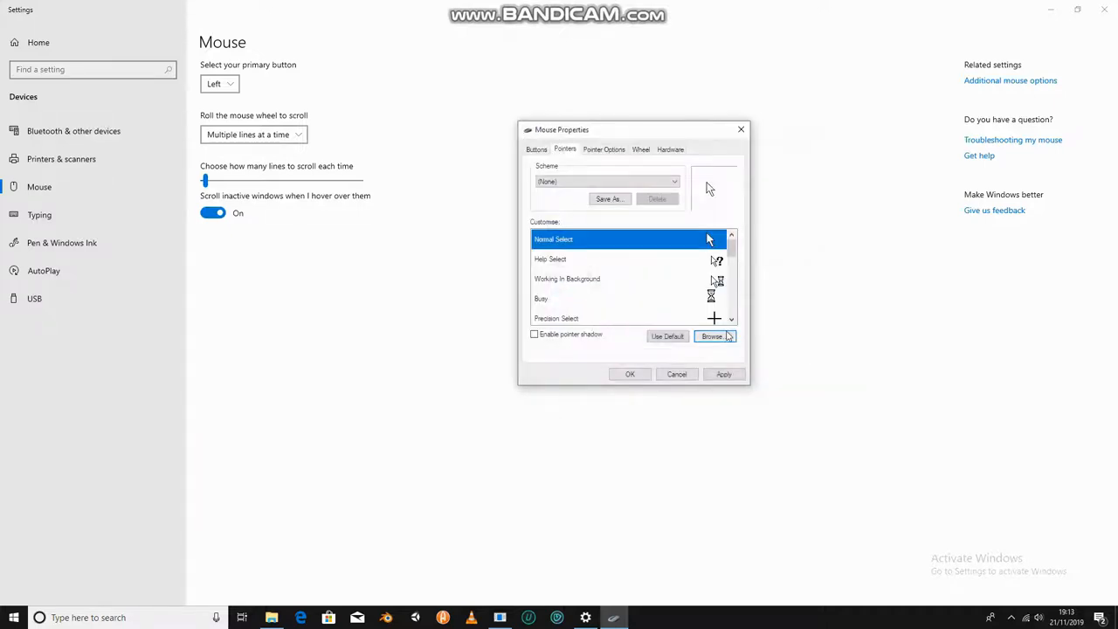
click(723, 374)
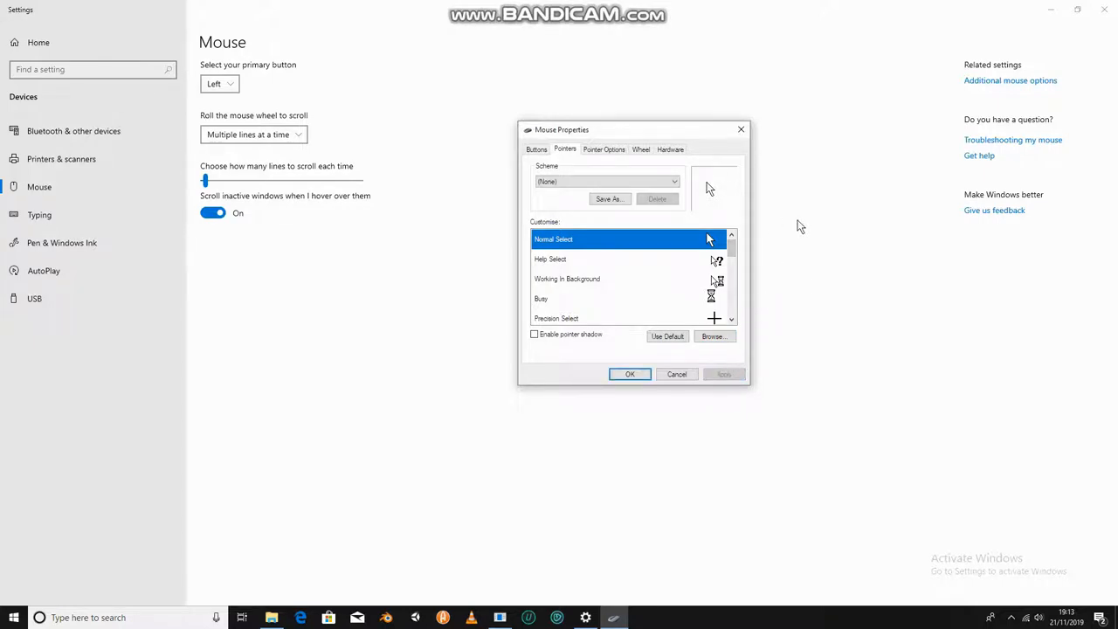
mouse_move(790, 202)
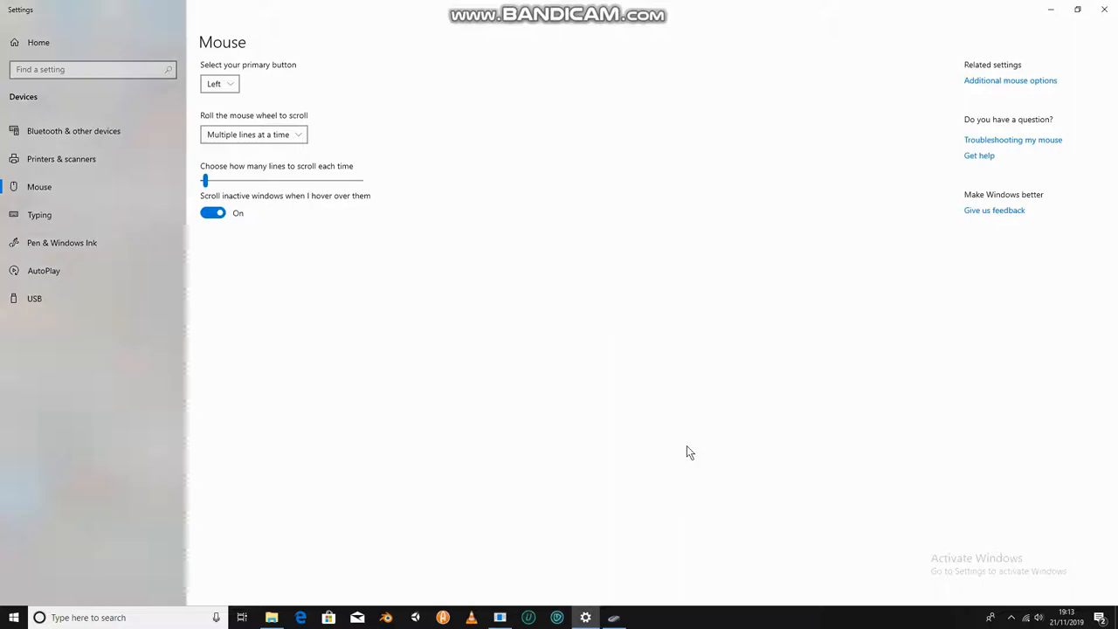
click(1009, 80)
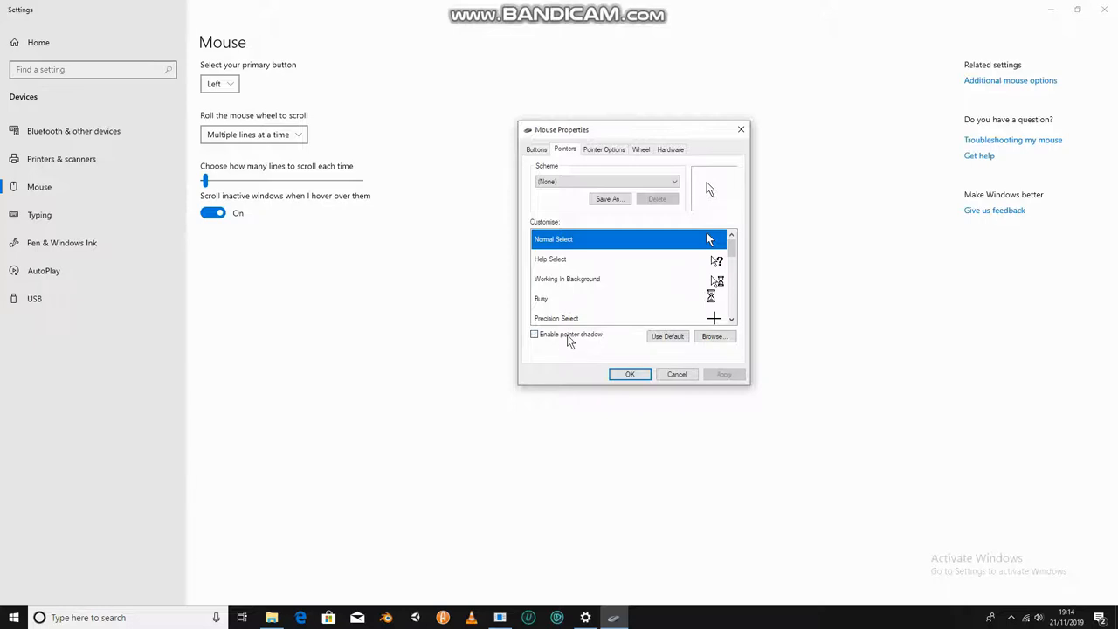
Step: Choose a help_*.cur arrow-with-question-mark cursor for Normal Select and apply it
click(715, 336)
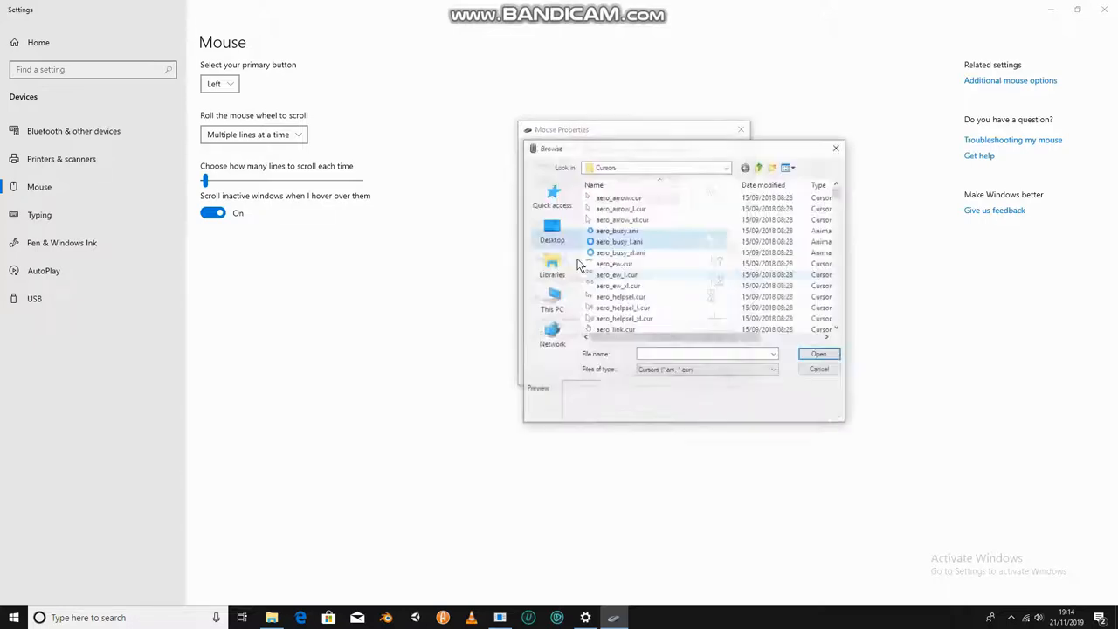
scroll(down, 3)
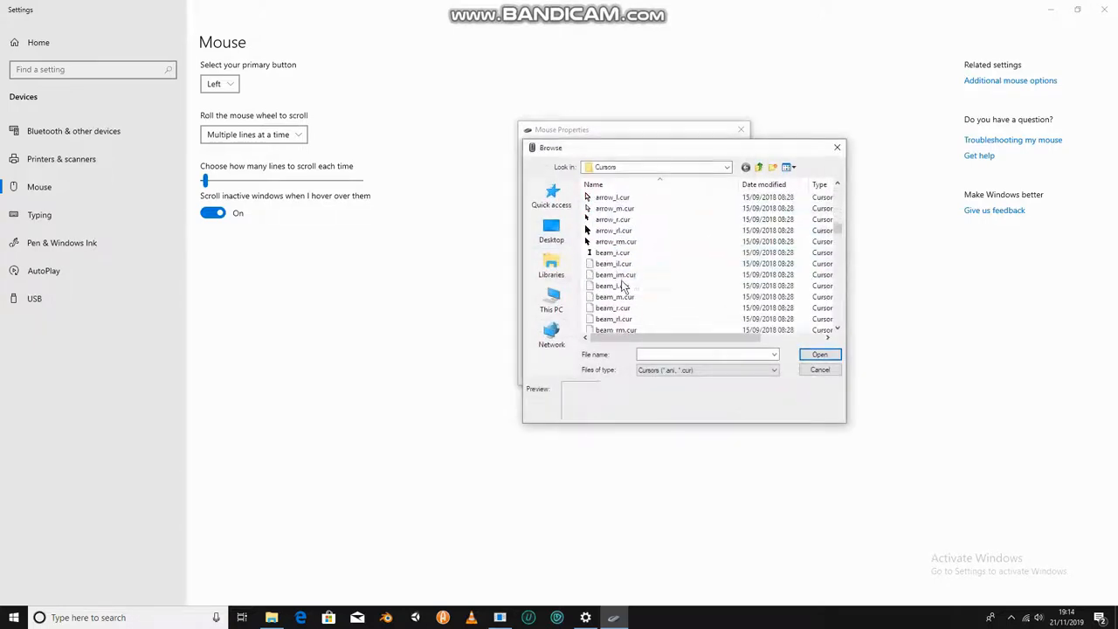
scroll(down, 3)
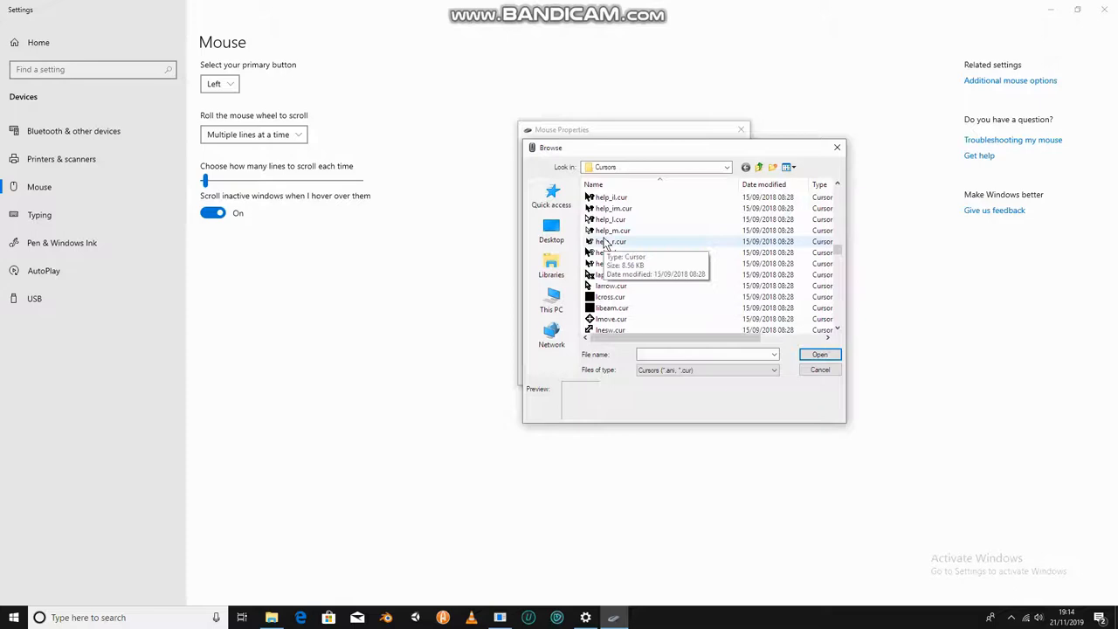
click(611, 230)
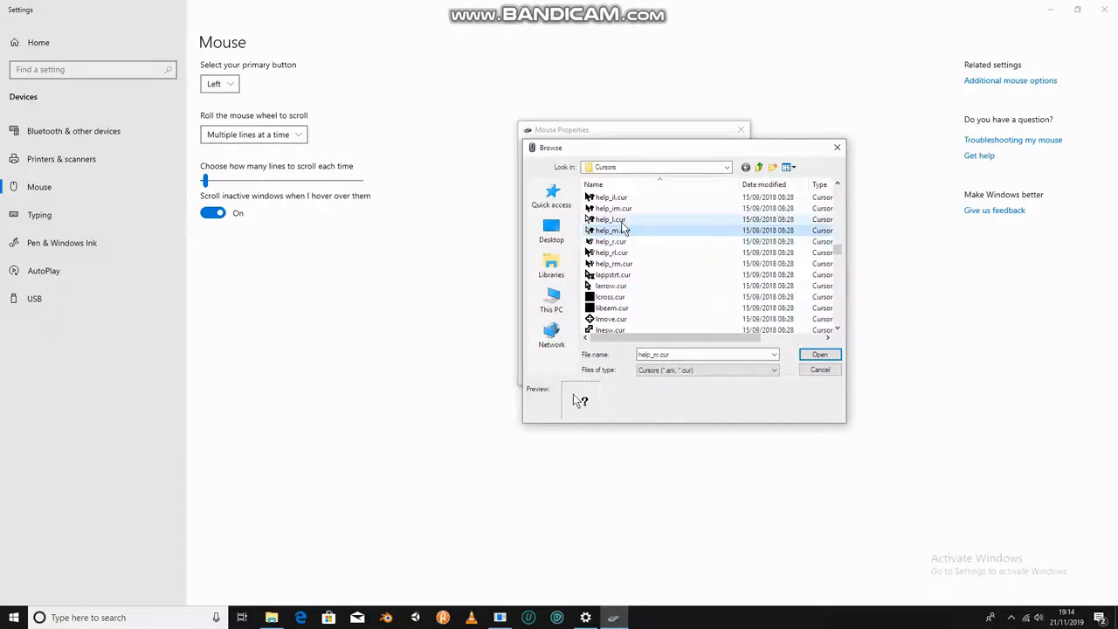
click(612, 230)
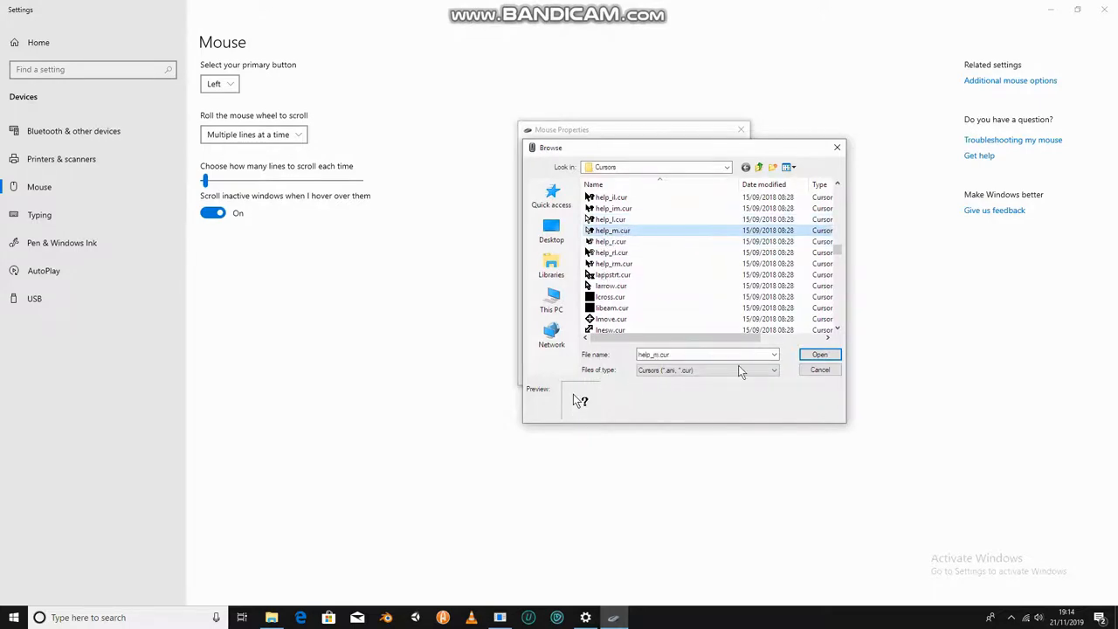
click(819, 371)
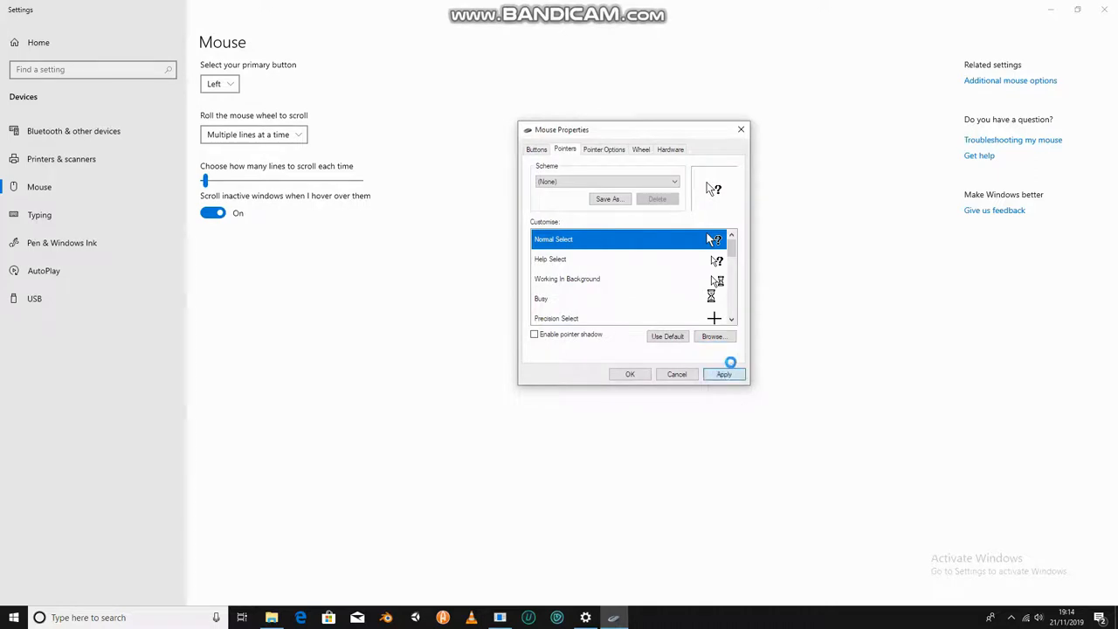
click(722, 373)
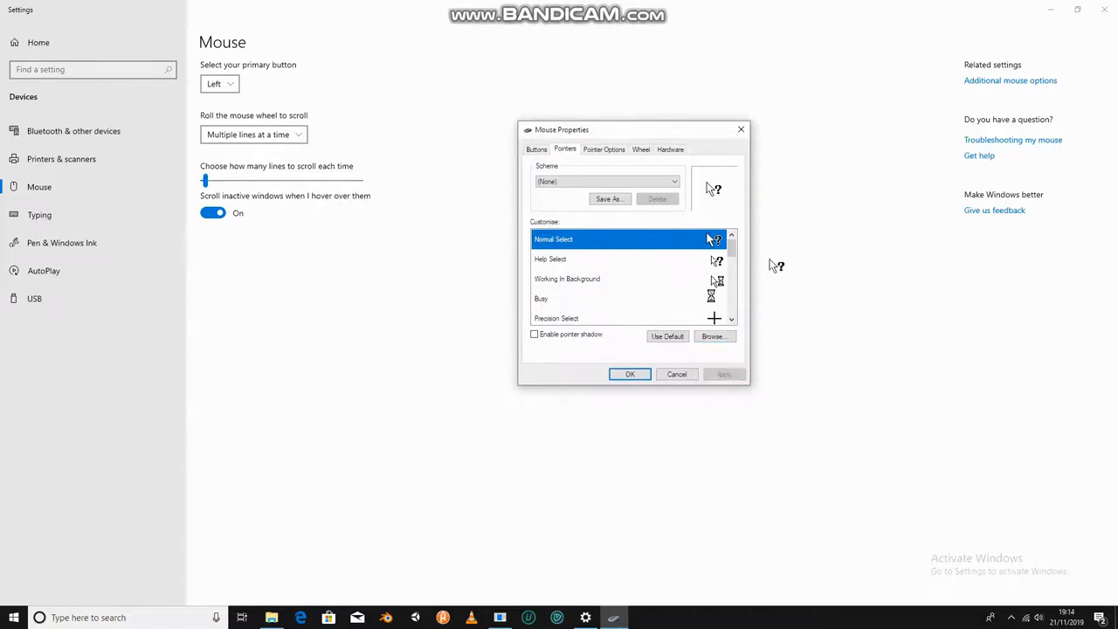
mouse_move(734, 275)
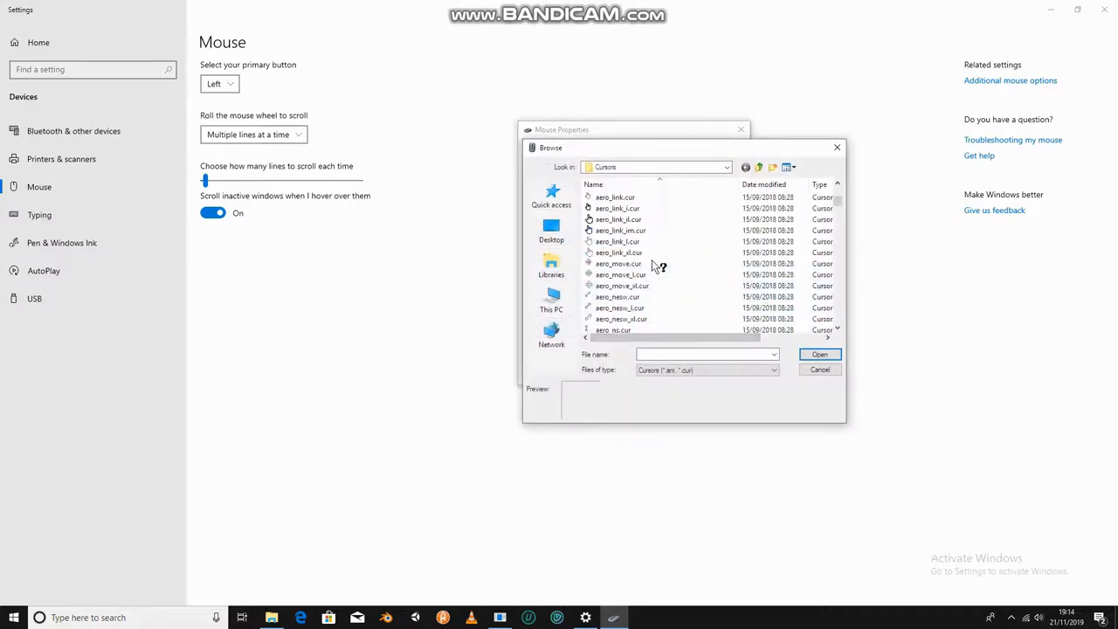
Step: Preview a large arrow, then make the large animated busy cursor Normal Select and apply
click(622, 220)
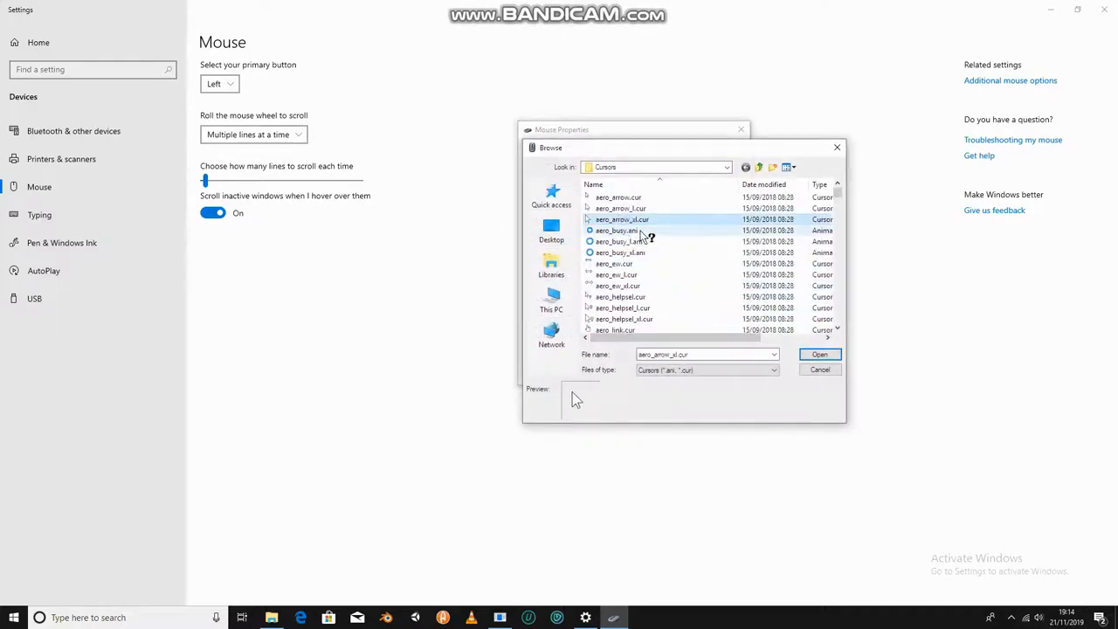
click(622, 251)
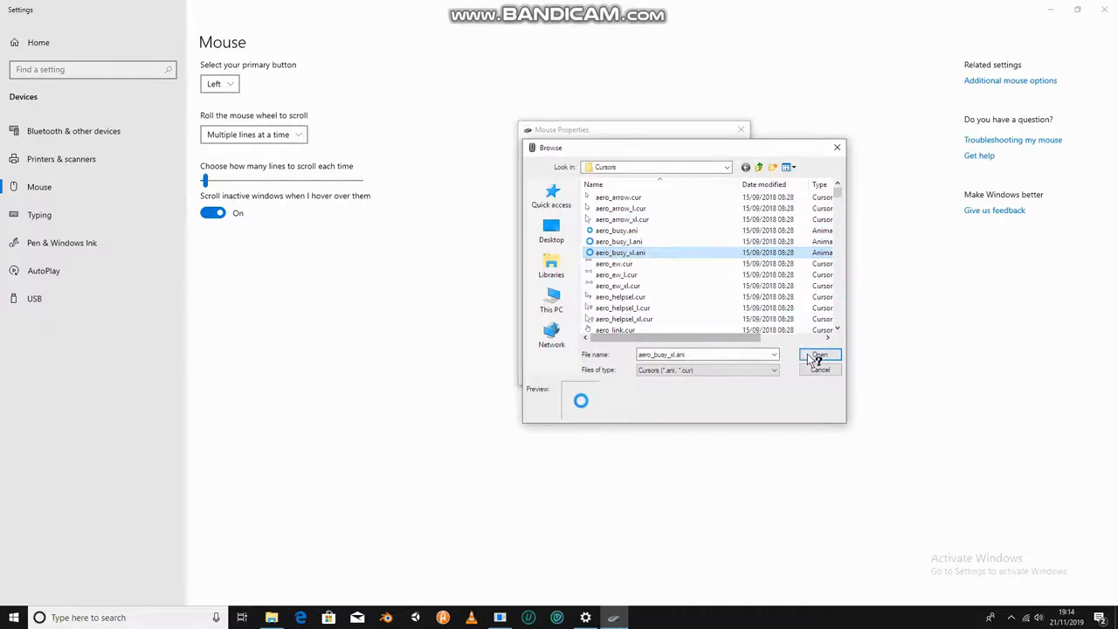
click(818, 355)
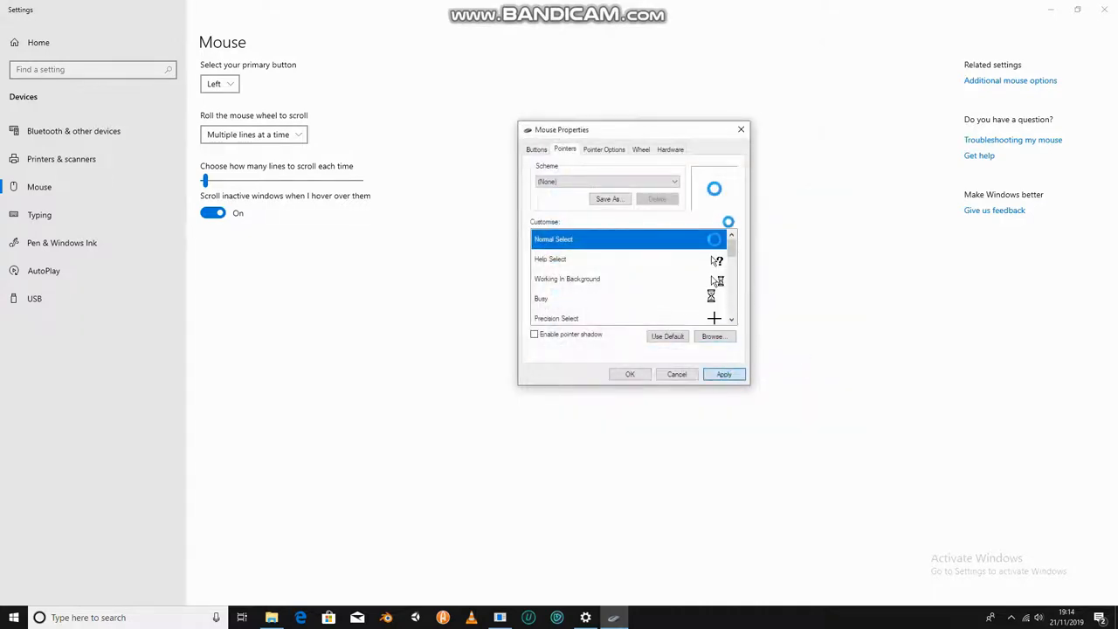
click(723, 374)
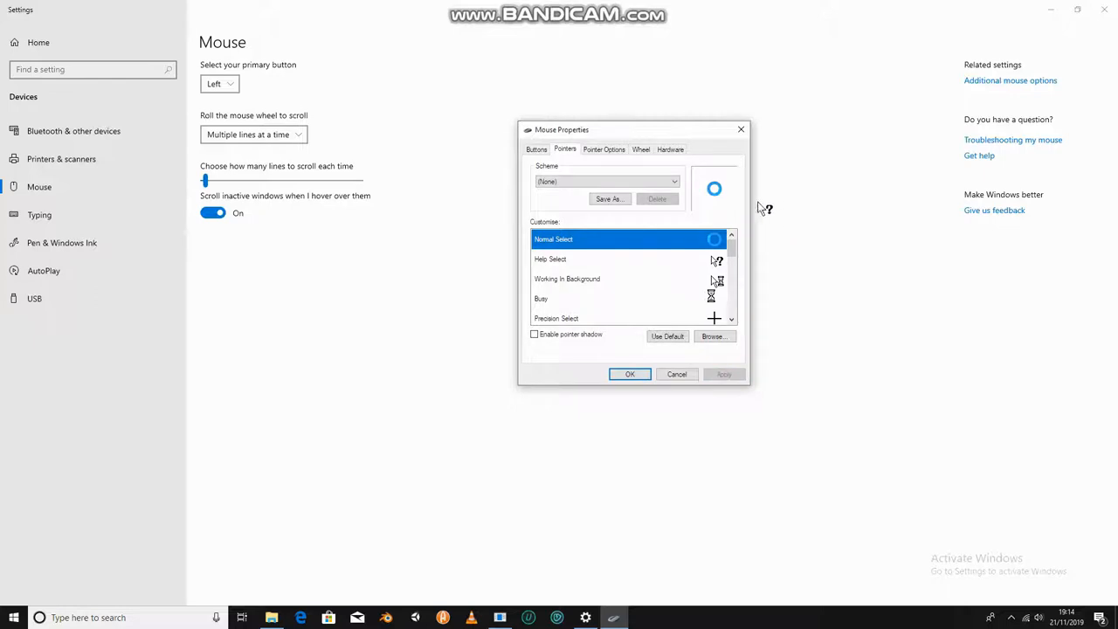
mouse_move(828, 213)
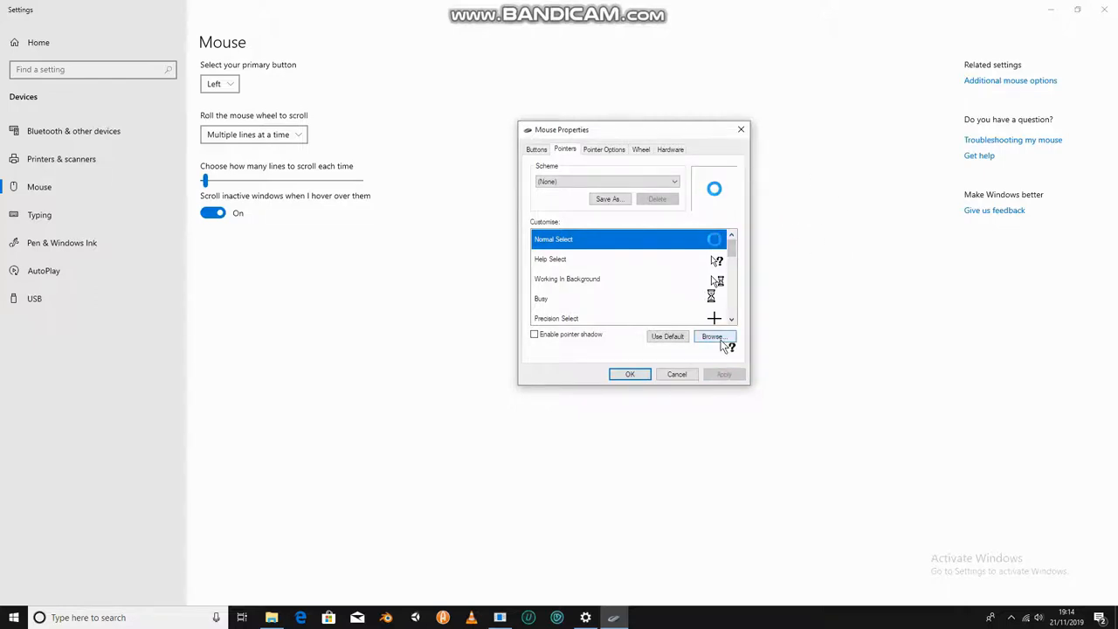
Step: Reopen the Cursors folder and preview crosshair, busy and hourglass cursor files
click(713, 336)
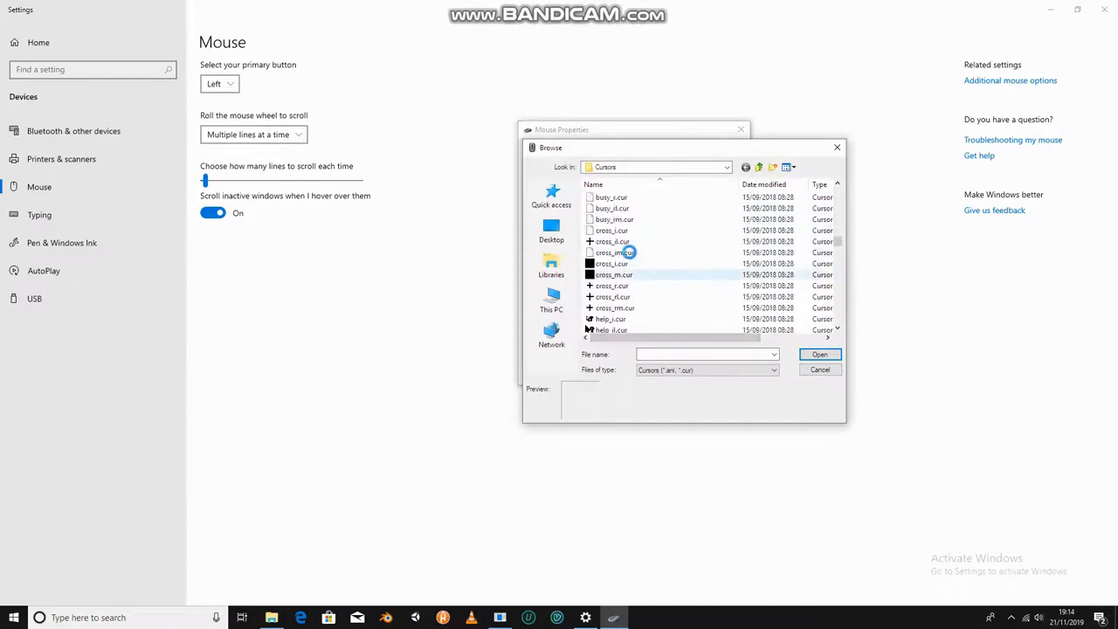
click(614, 251)
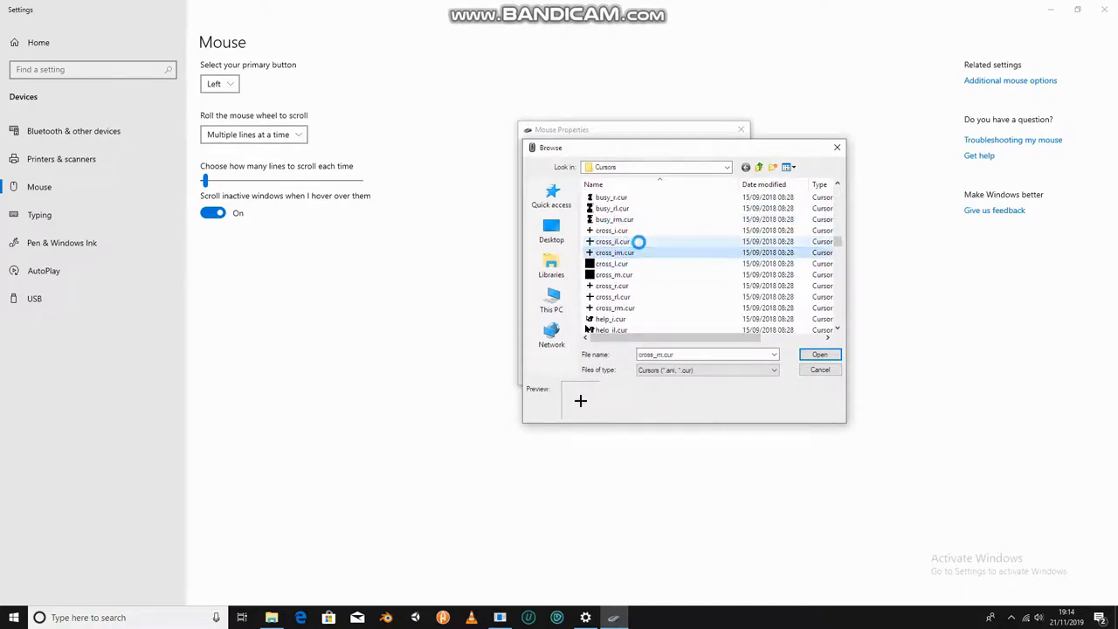
click(612, 230)
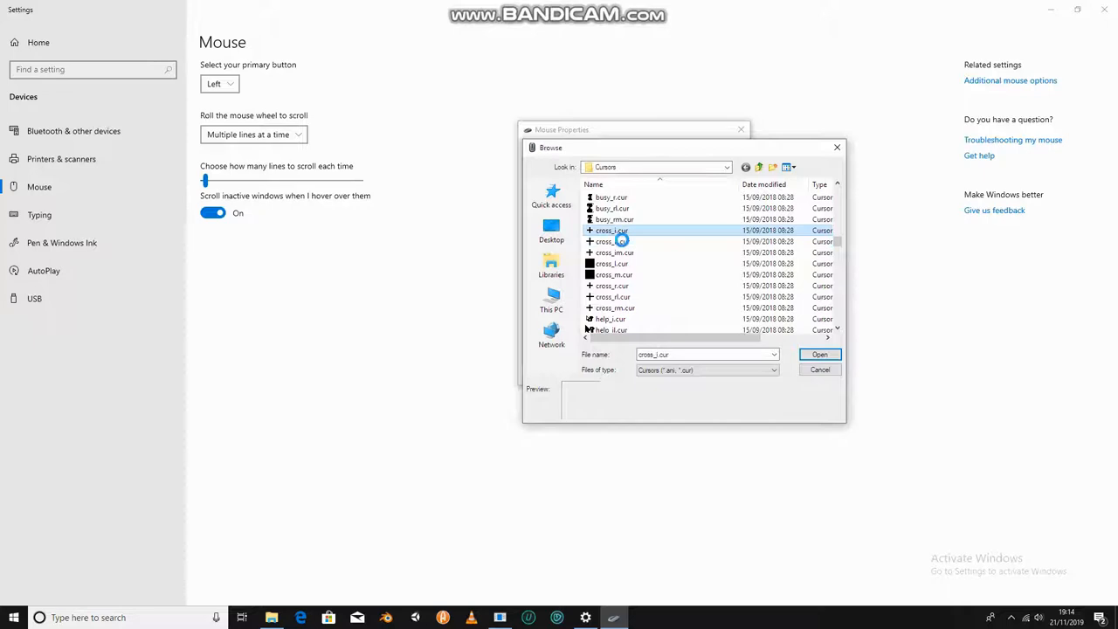
click(615, 252)
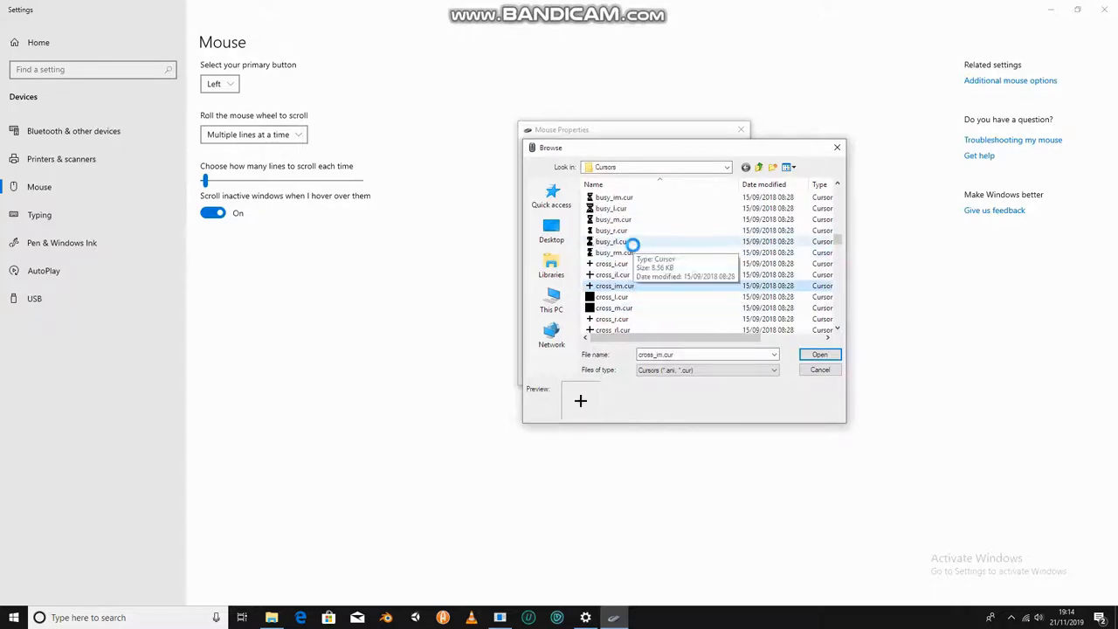
click(615, 251)
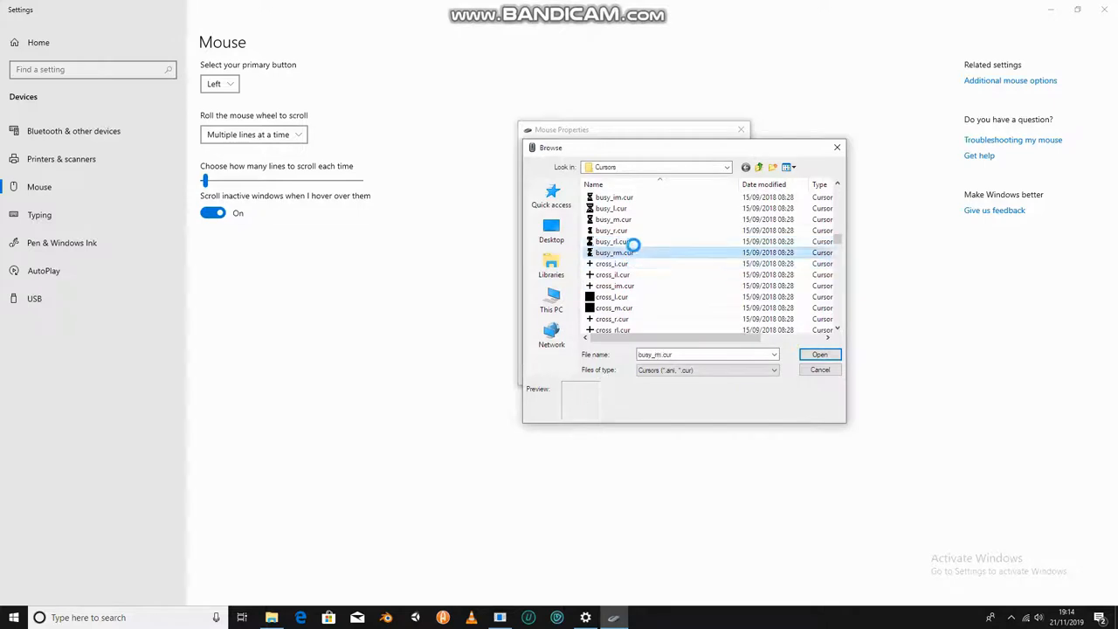
click(613, 207)
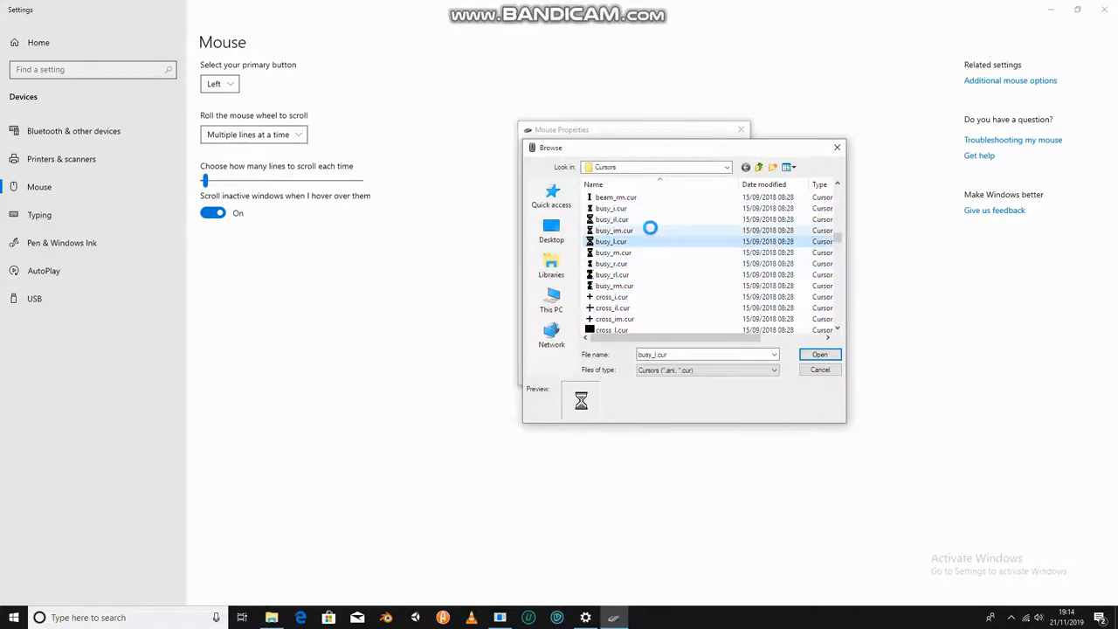
Step: Preview pen, person, wait, unavailable and aero arrow cursor files
scroll(down, 3)
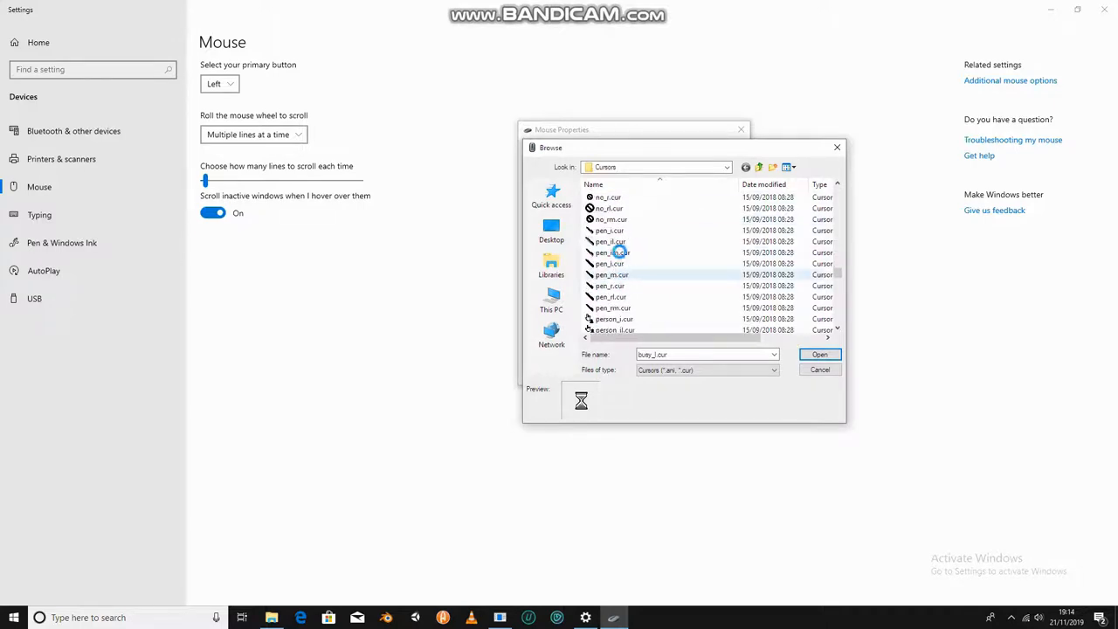
click(611, 251)
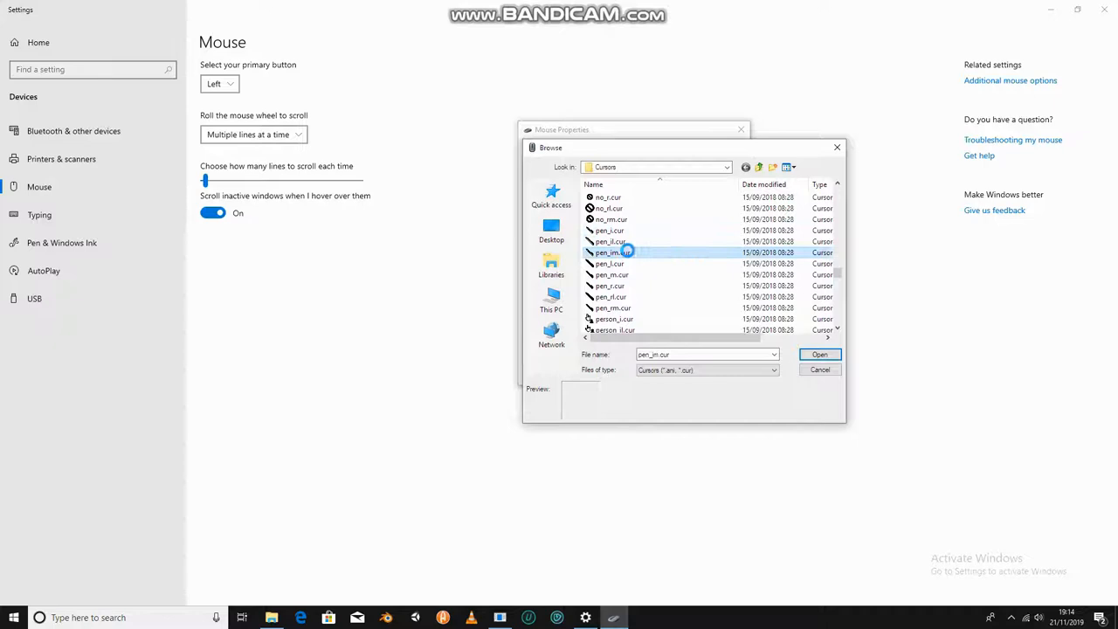
click(638, 297)
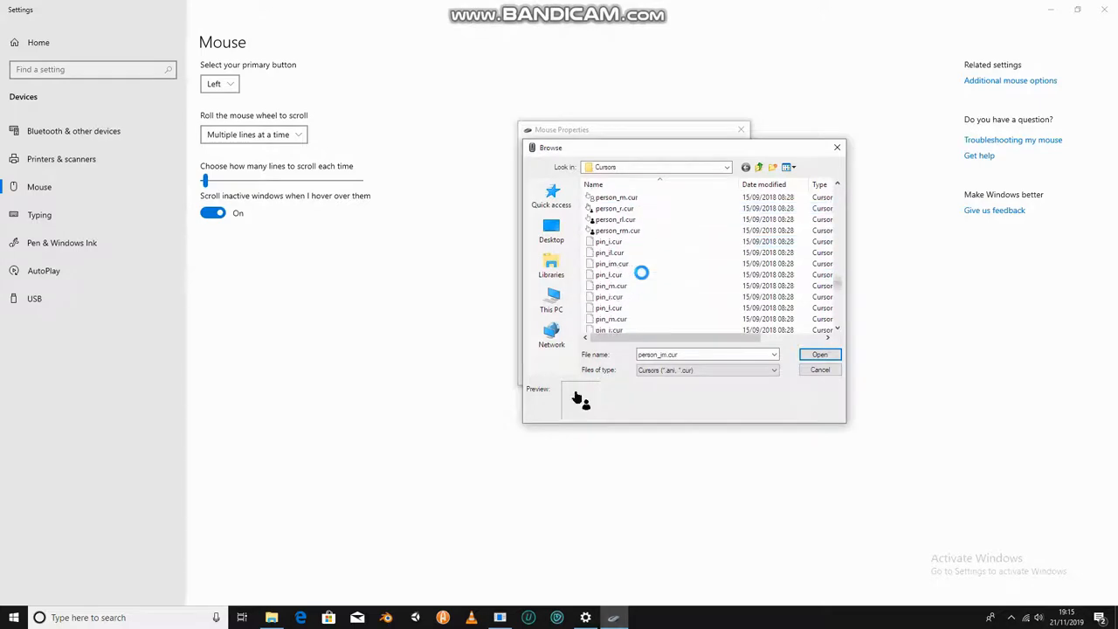
scroll(down, 3)
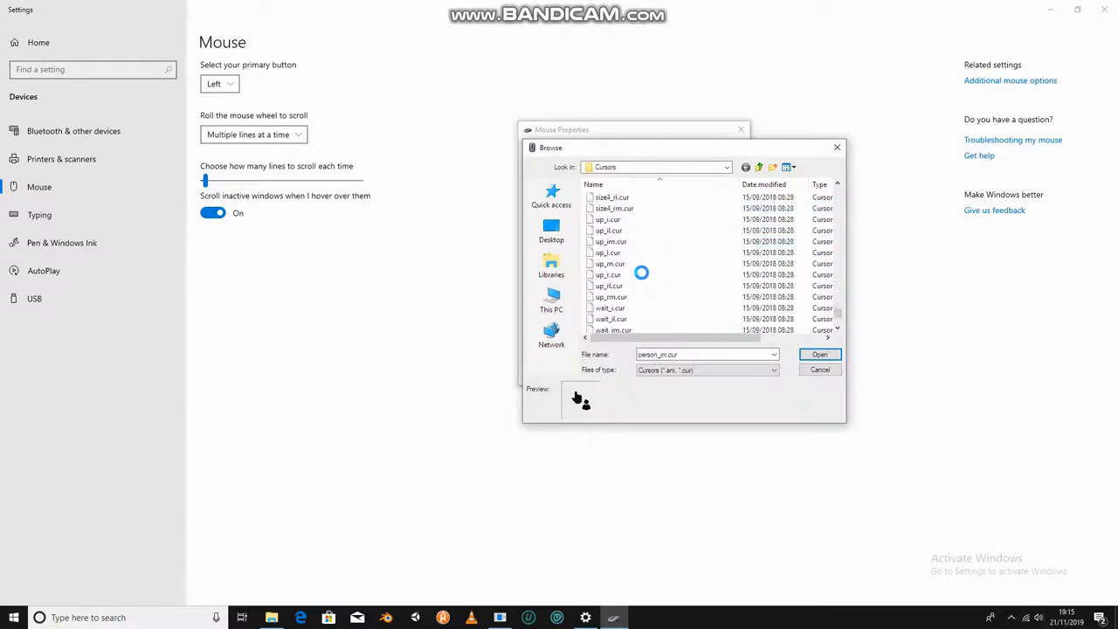
click(608, 252)
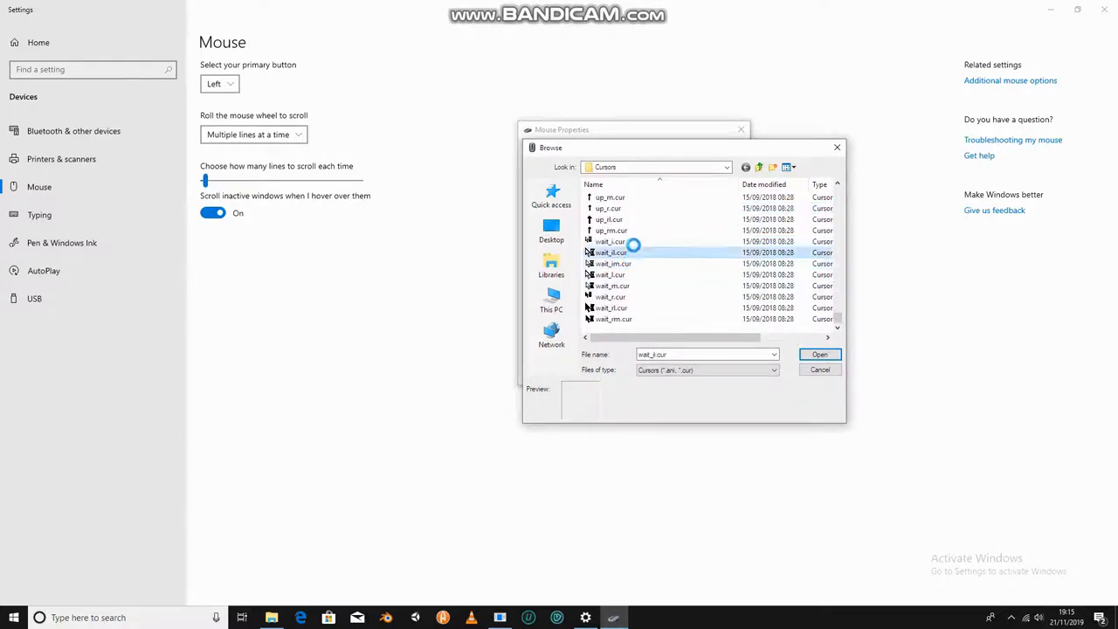
click(613, 318)
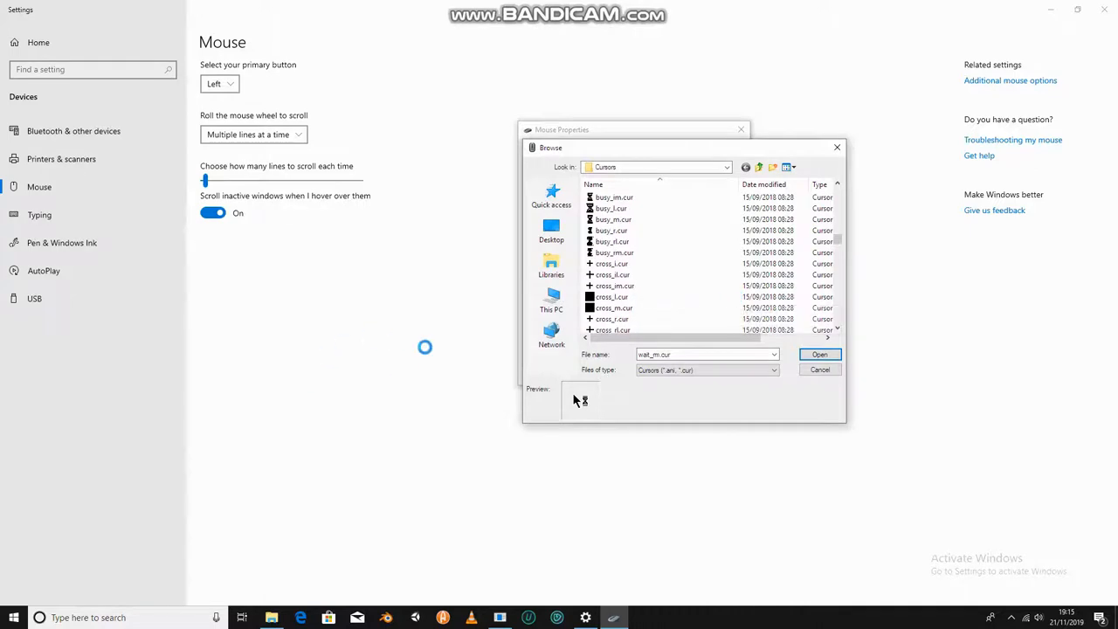
click(611, 297)
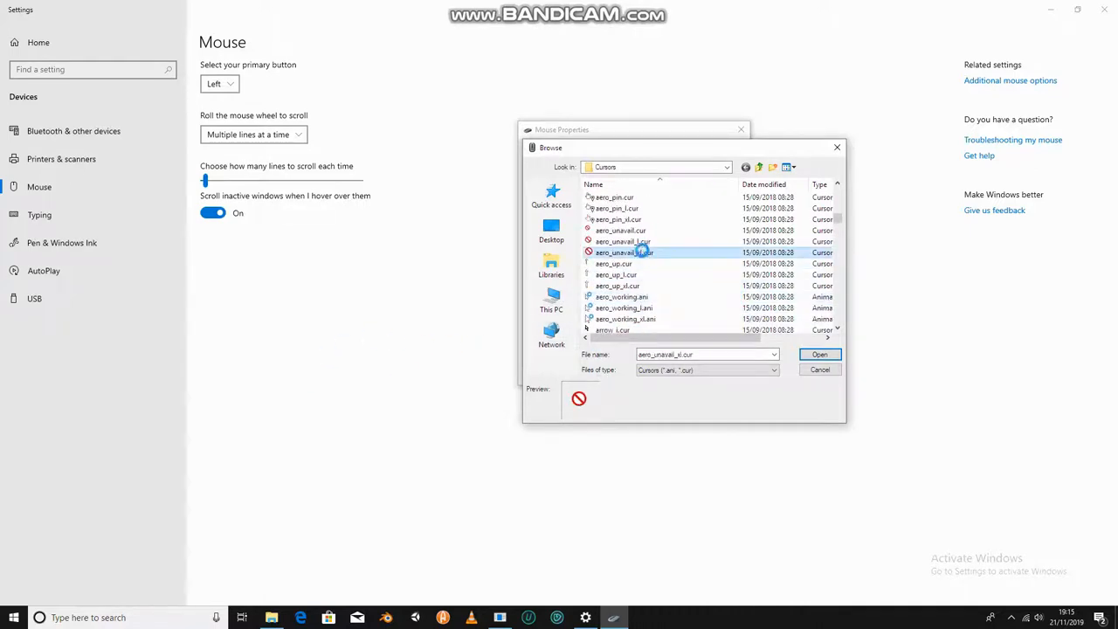
click(622, 307)
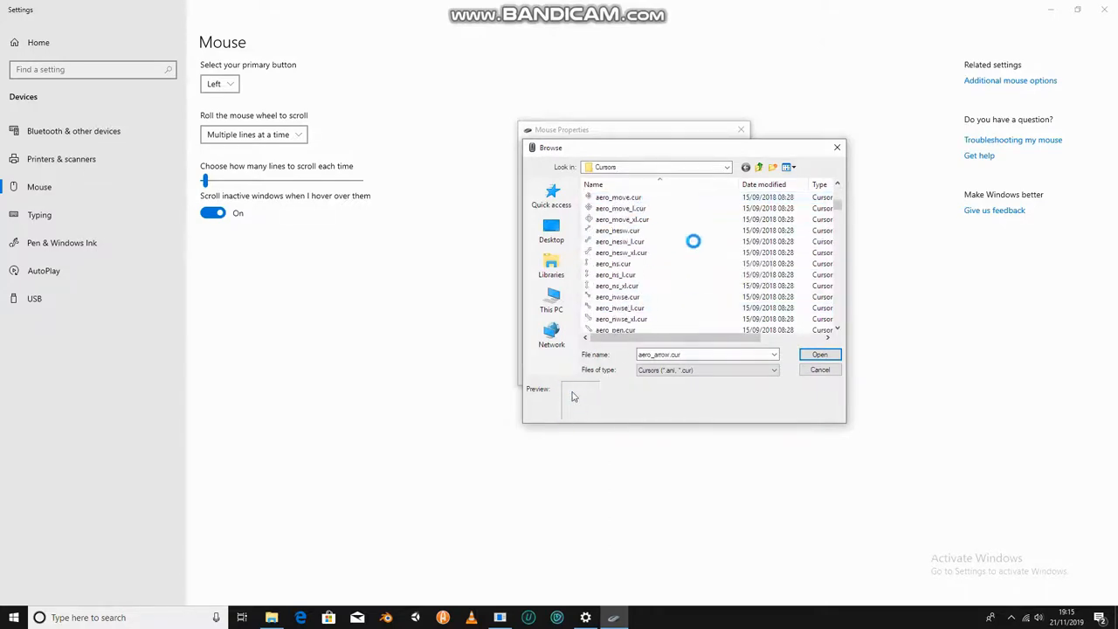
Step: Preview arrow cursor sizes and make arrow_l.cur the Normal Select pointer
scroll(down, 3)
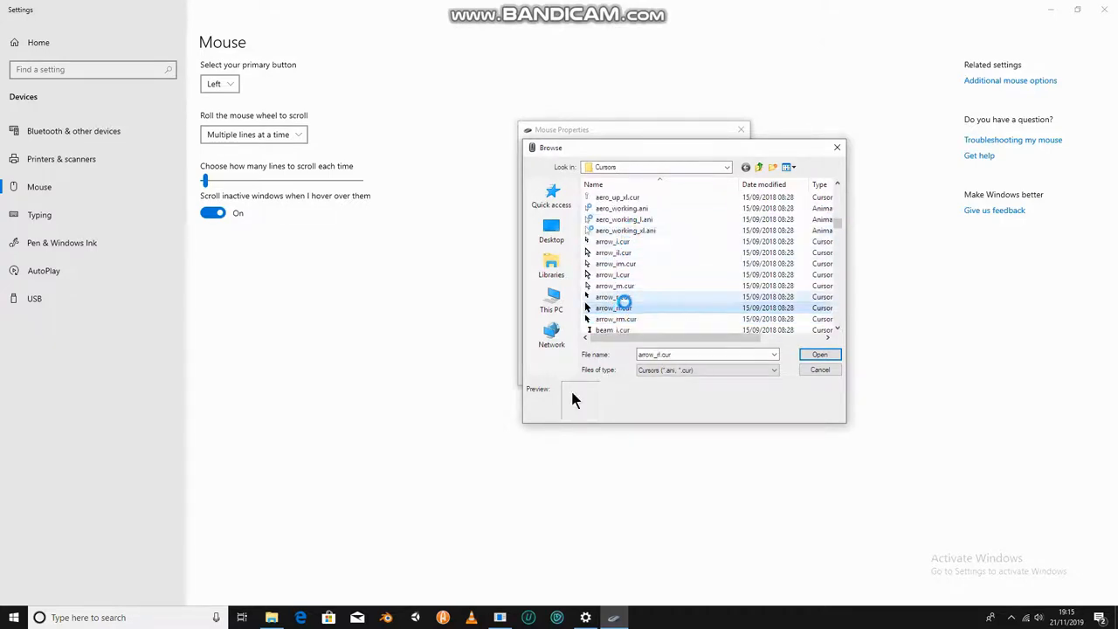
click(614, 287)
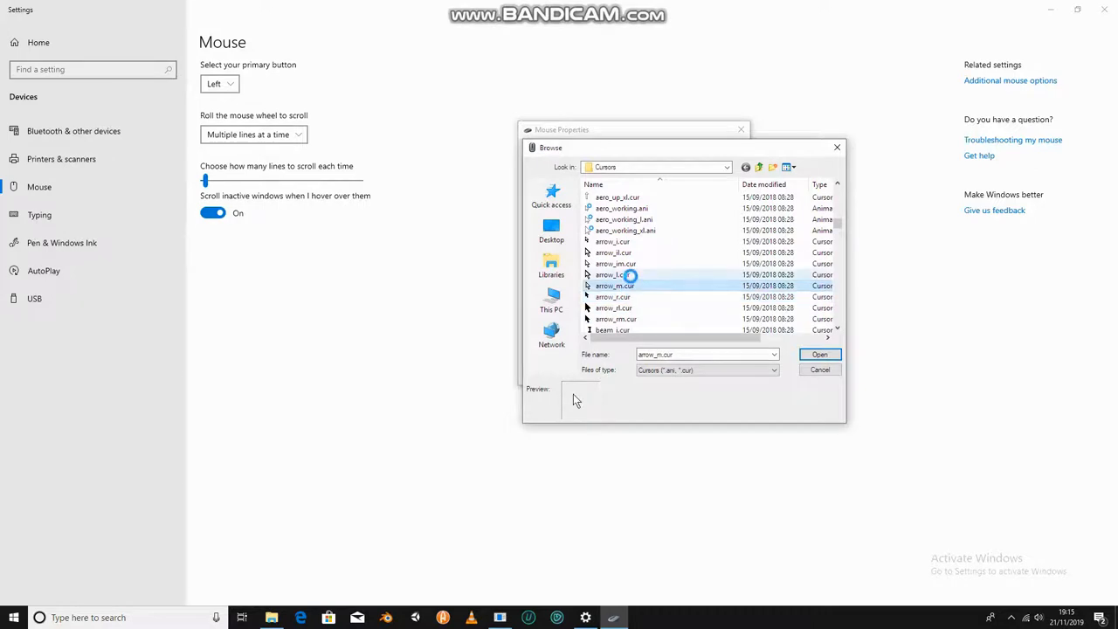
click(613, 251)
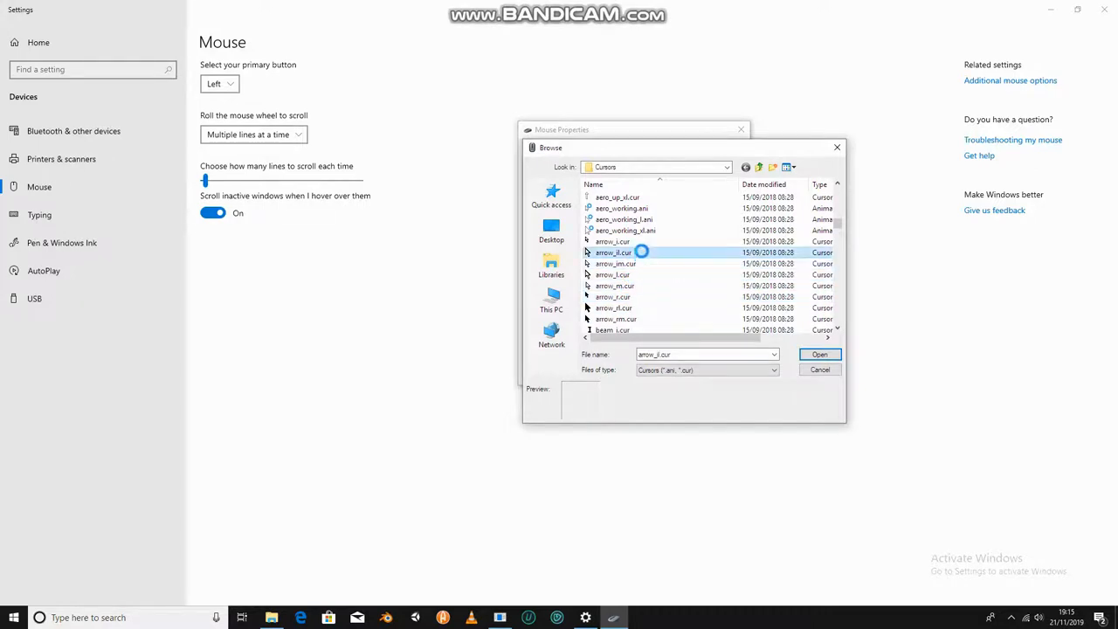
click(611, 274)
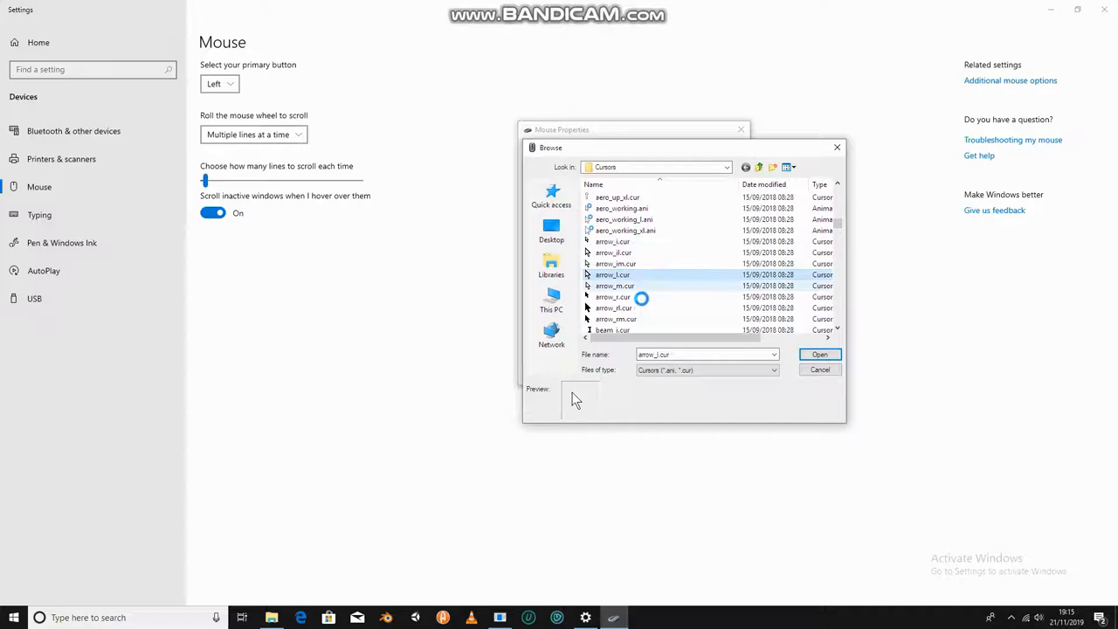
click(819, 370)
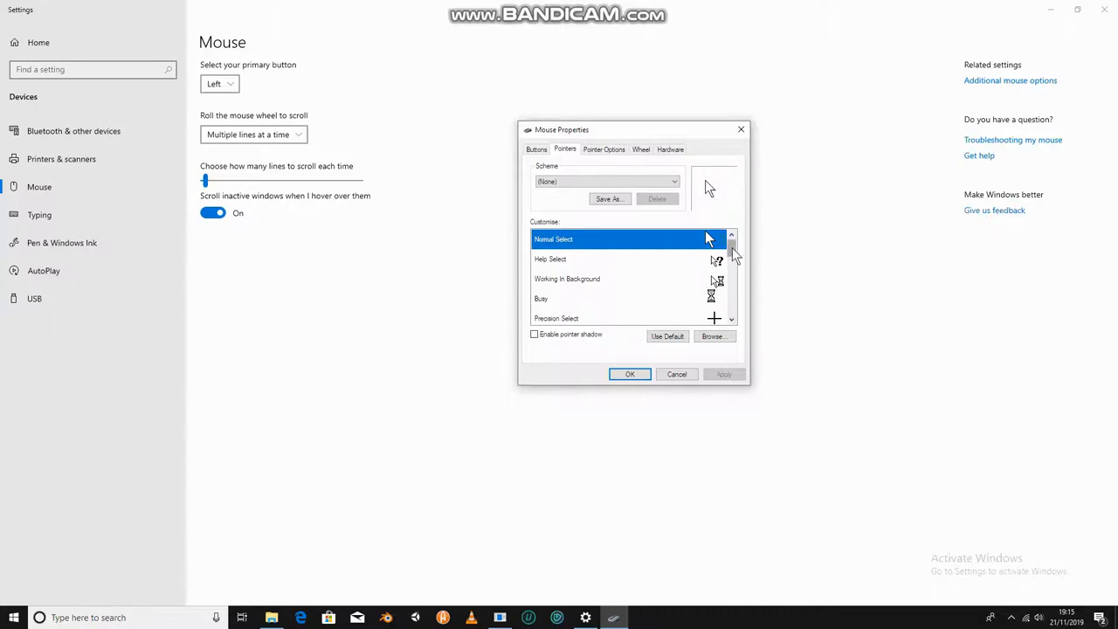
Step: Reopen the Cursors folder file list and preview a link cursor file for Normal Select
click(713, 336)
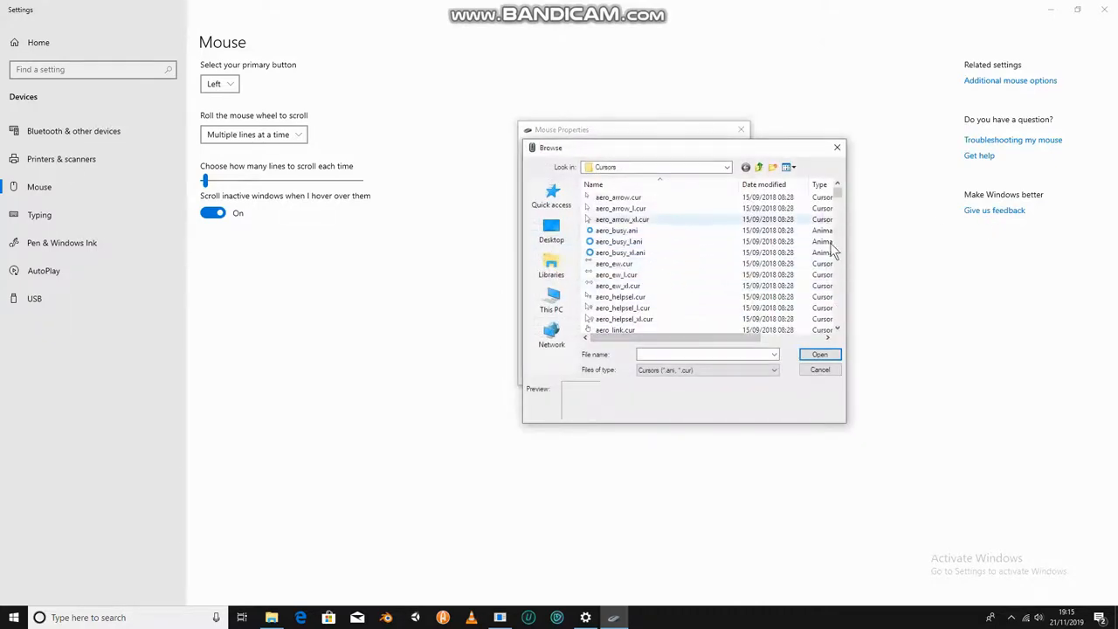
scroll(down, 3)
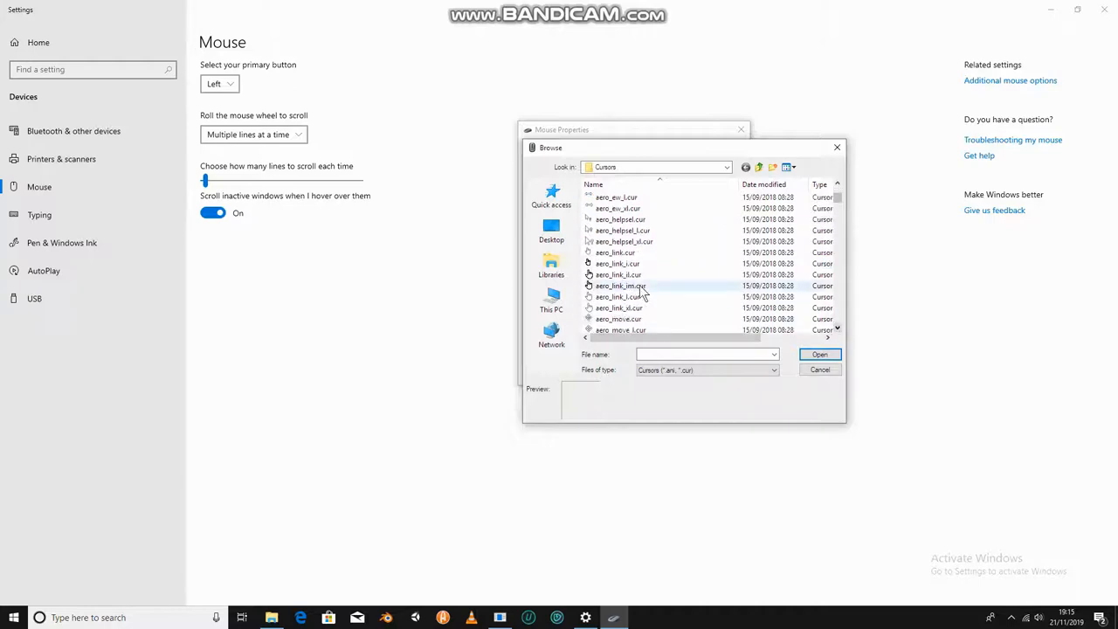
click(620, 287)
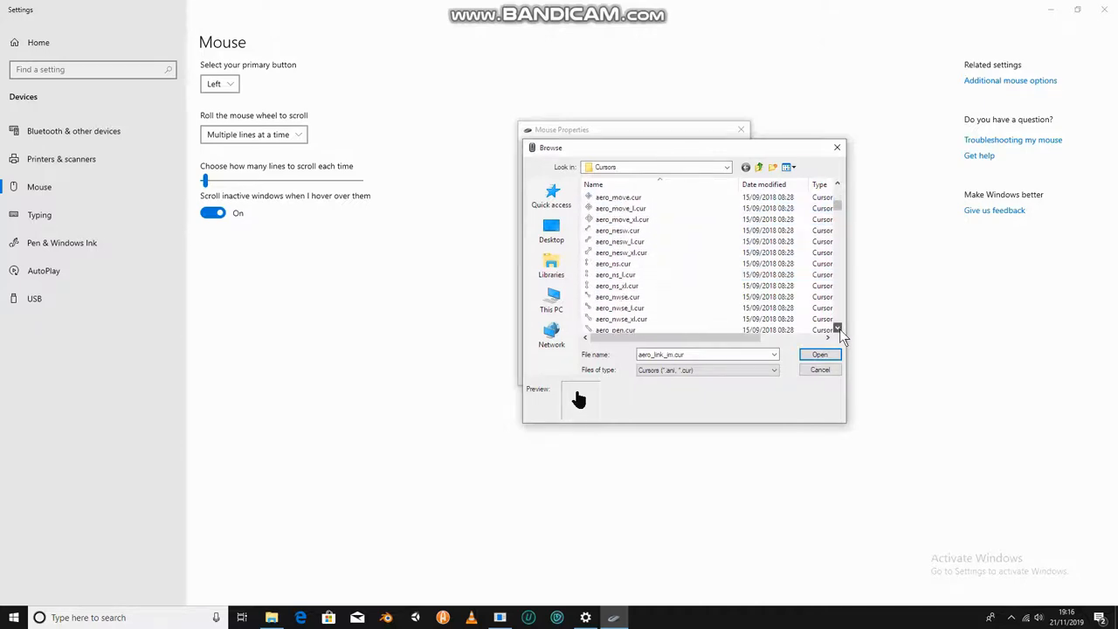
click(774, 355)
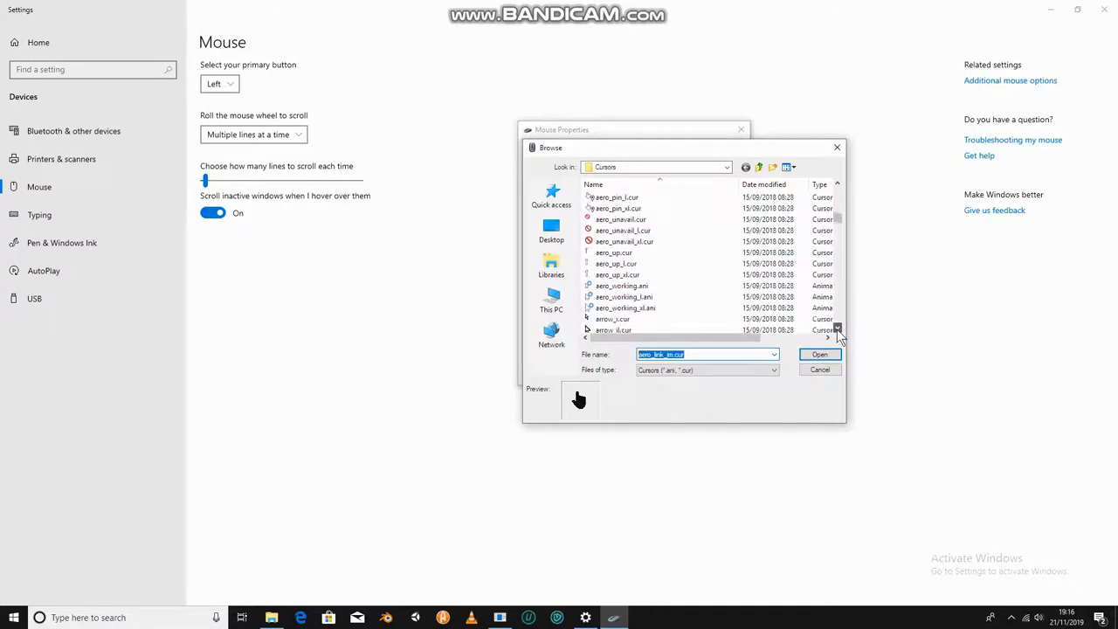
scroll(down, 3)
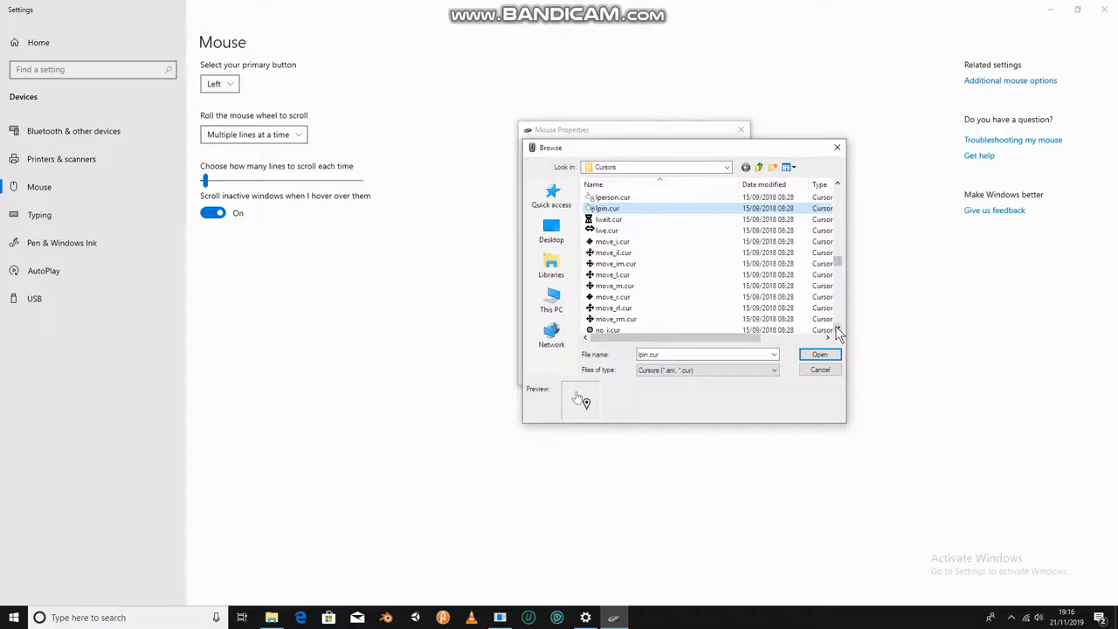
scroll(down, 3)
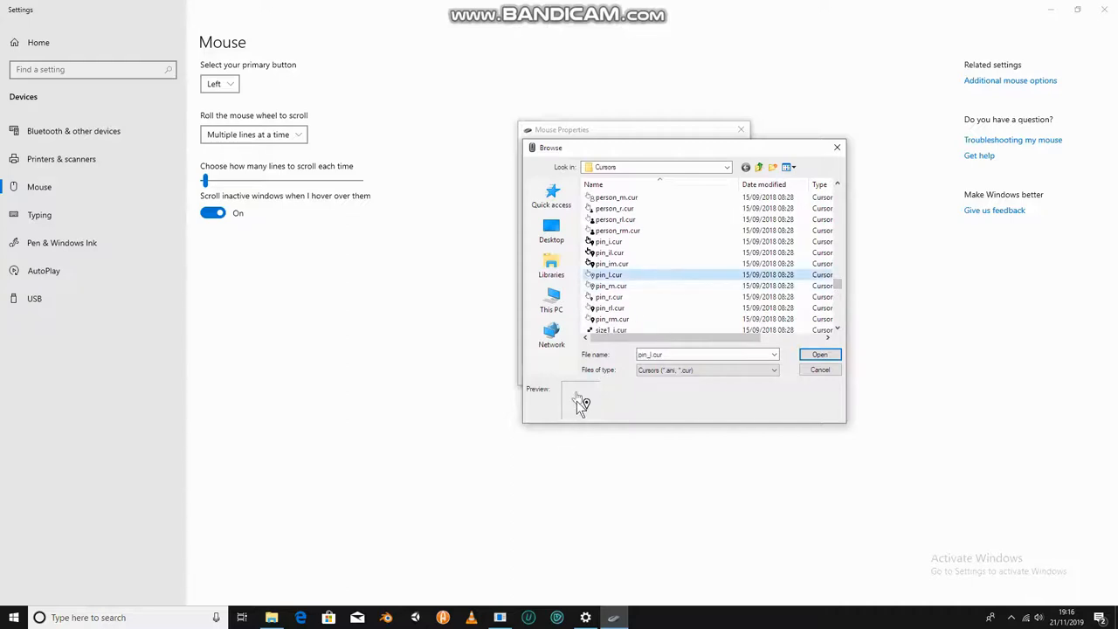
Step: Preview pin cursor files, then pick a hand-shaped link cursor for Normal Select
click(608, 297)
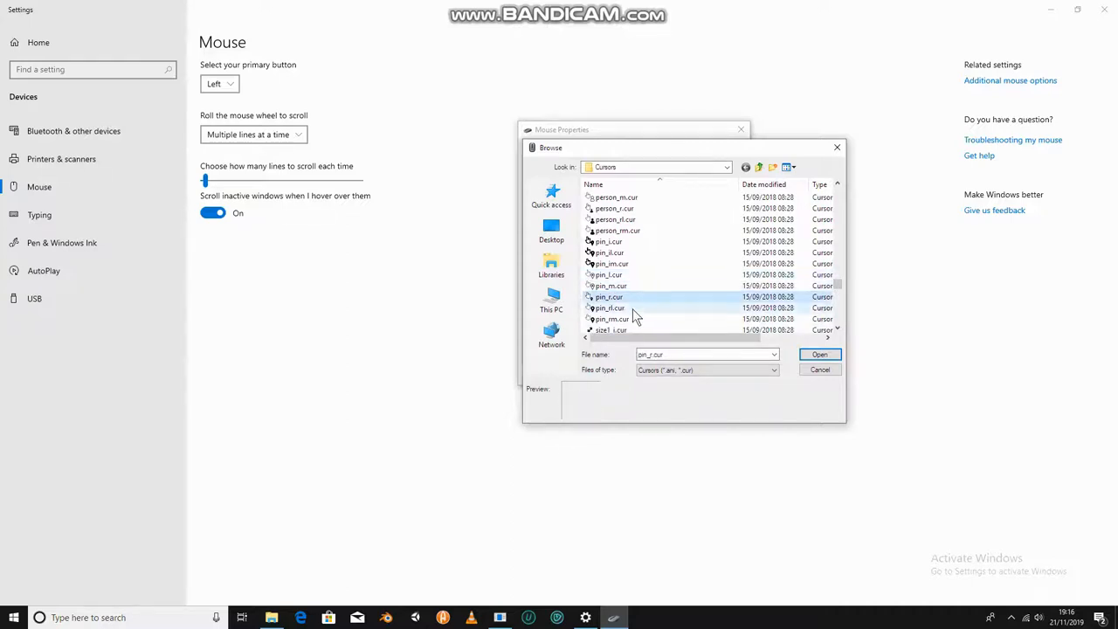
click(609, 307)
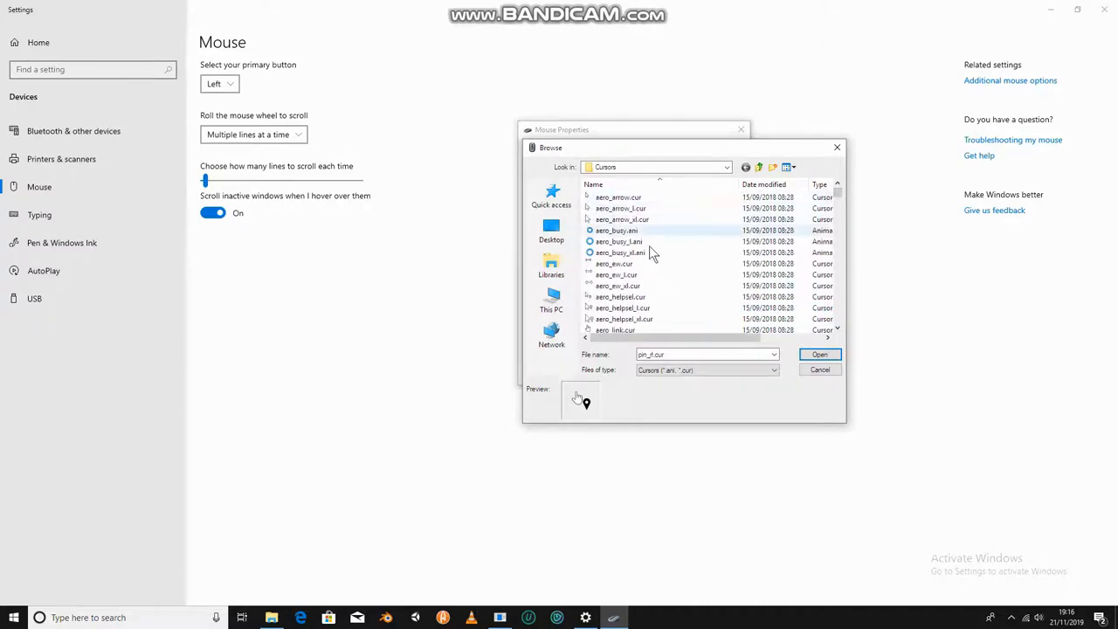
scroll(down, 3)
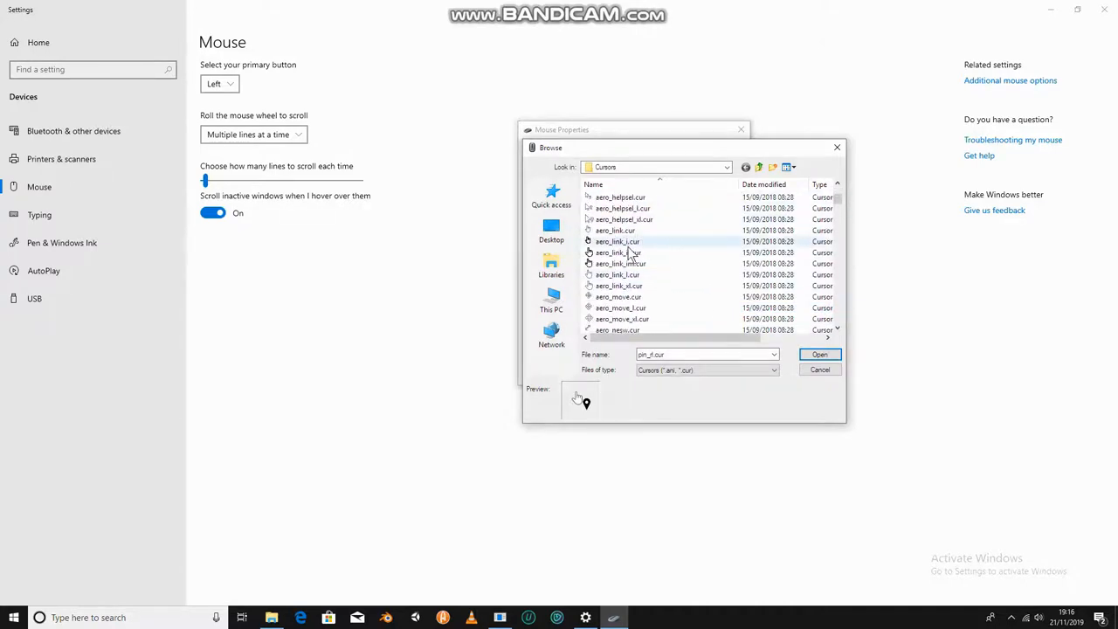
click(618, 251)
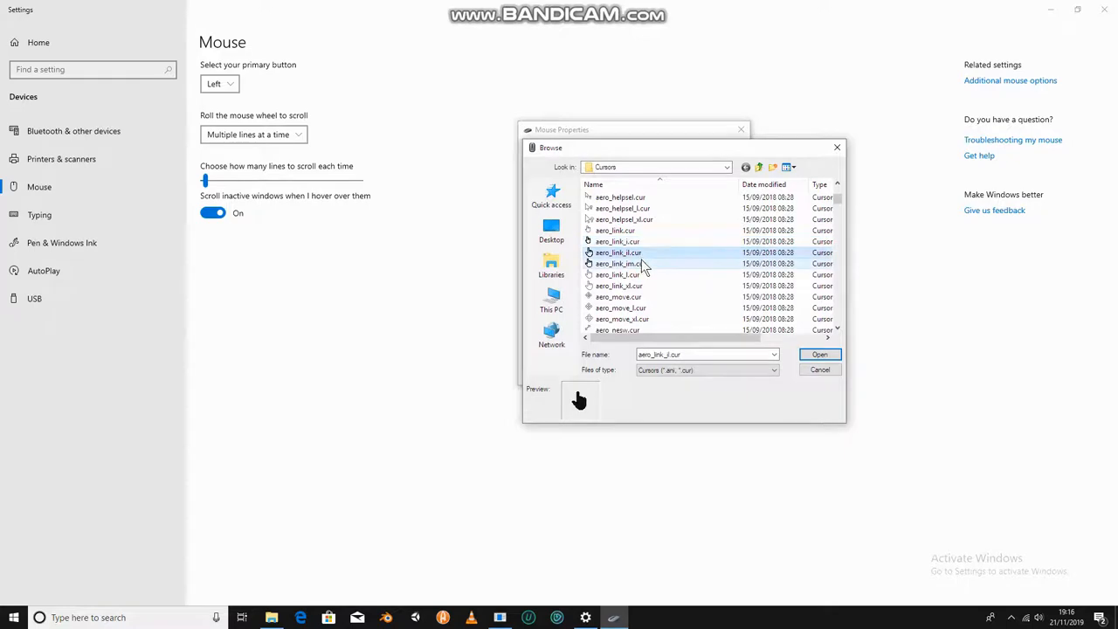
click(618, 274)
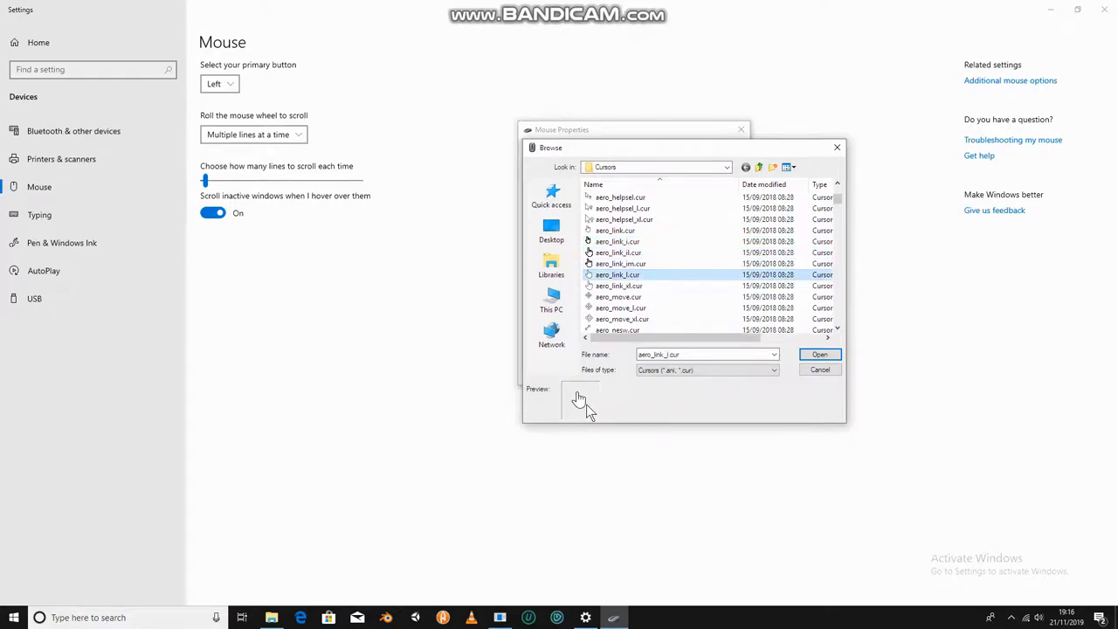
click(820, 370)
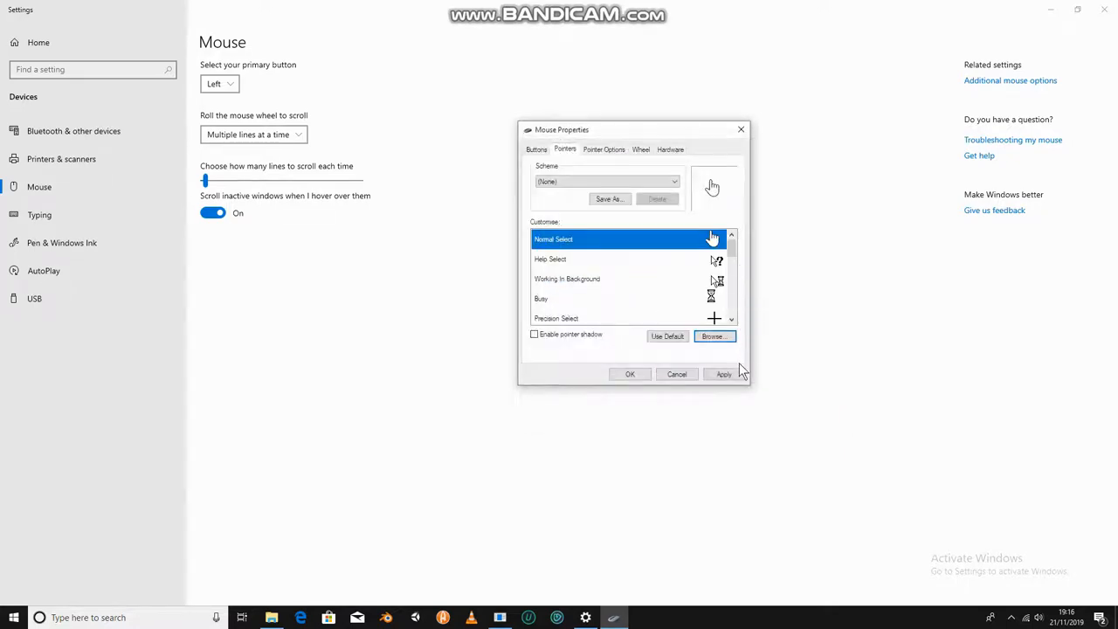
Step: Choose wait_rm.cur from the Cursors folder as the Normal Select cursor and apply it
click(723, 374)
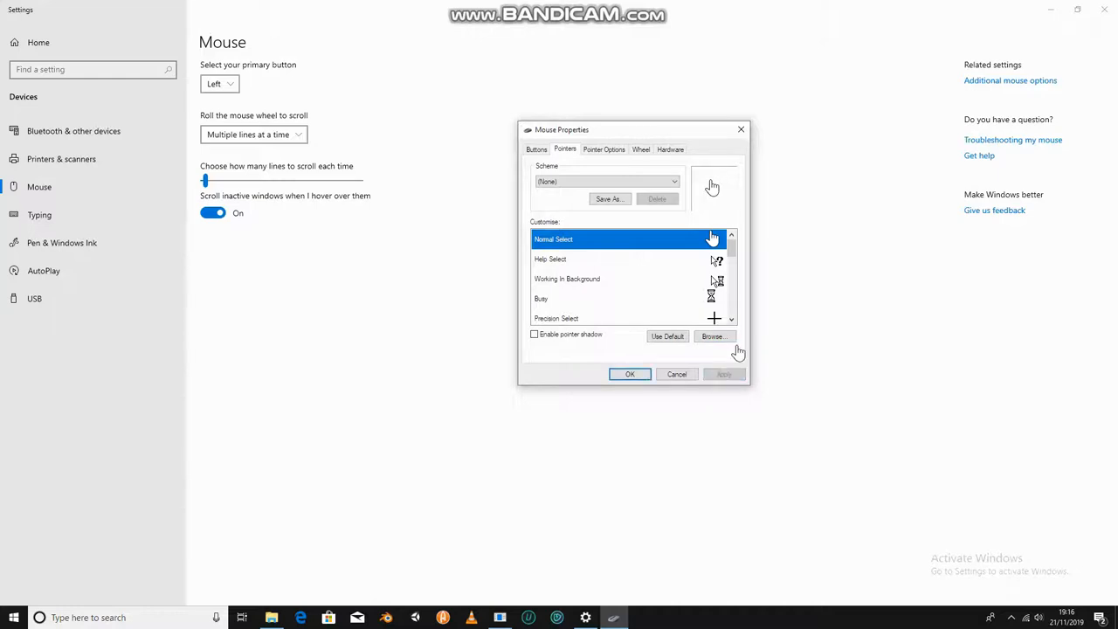
mouse_move(952, 217)
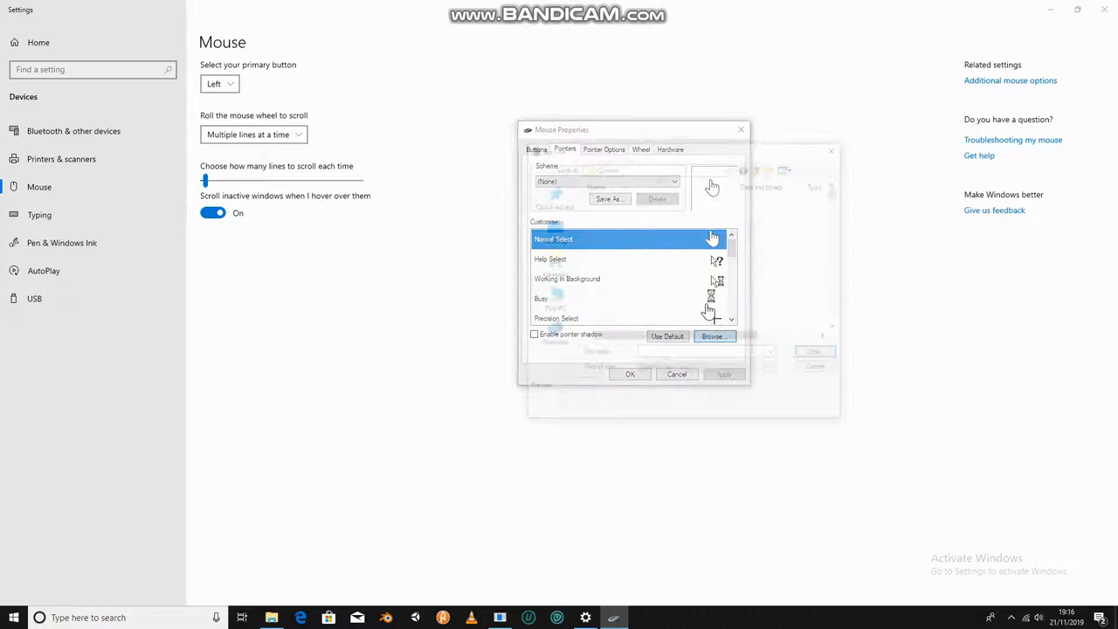
click(714, 335)
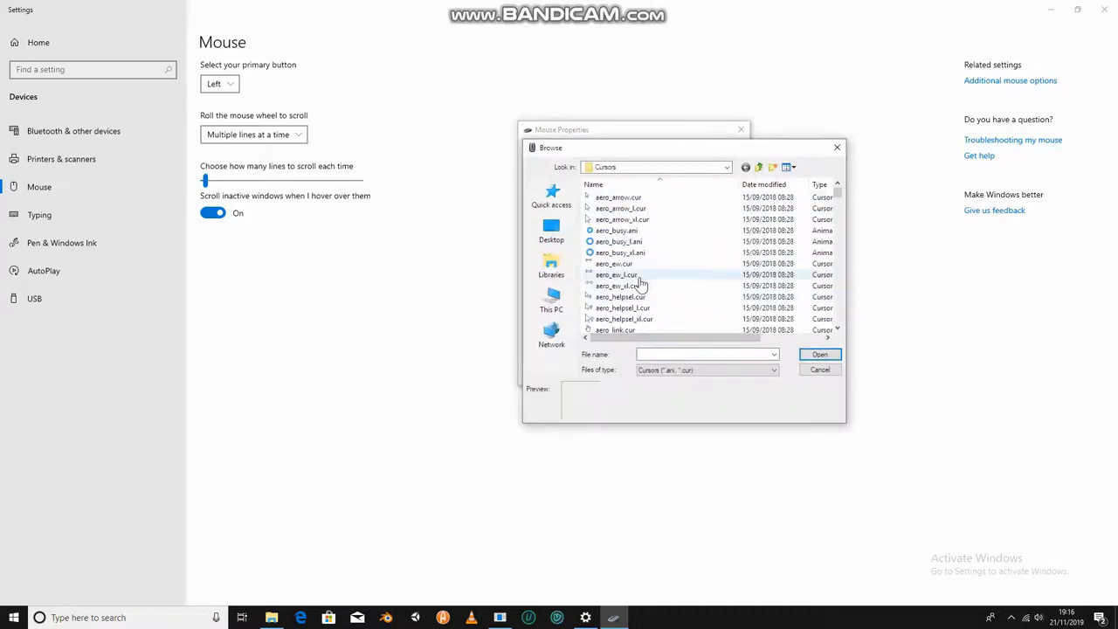
scroll(down, 3)
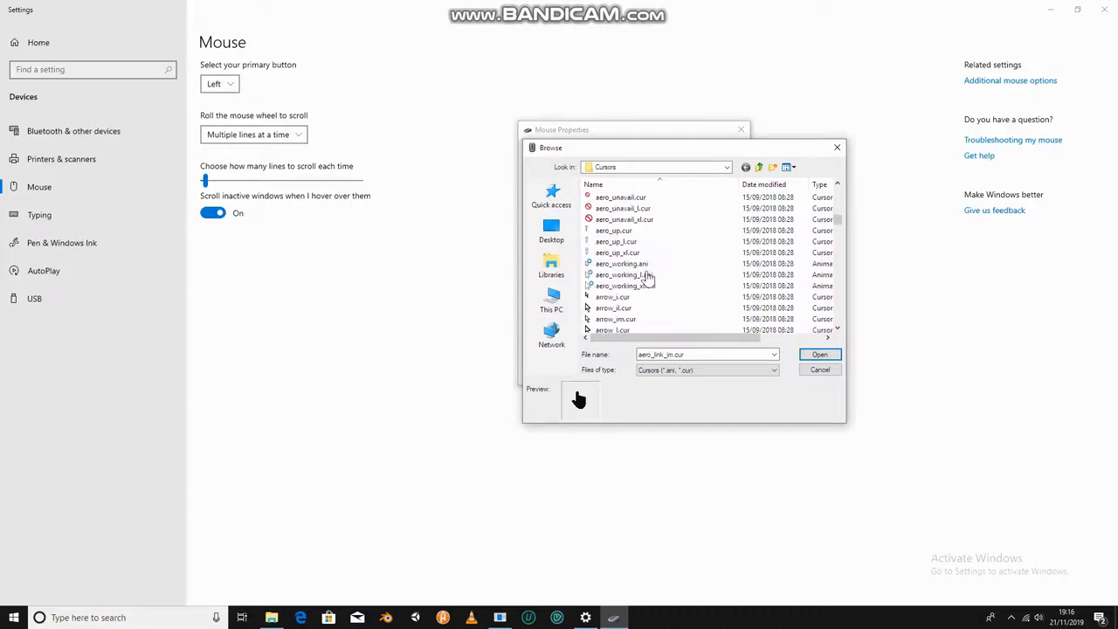
scroll(down, 3)
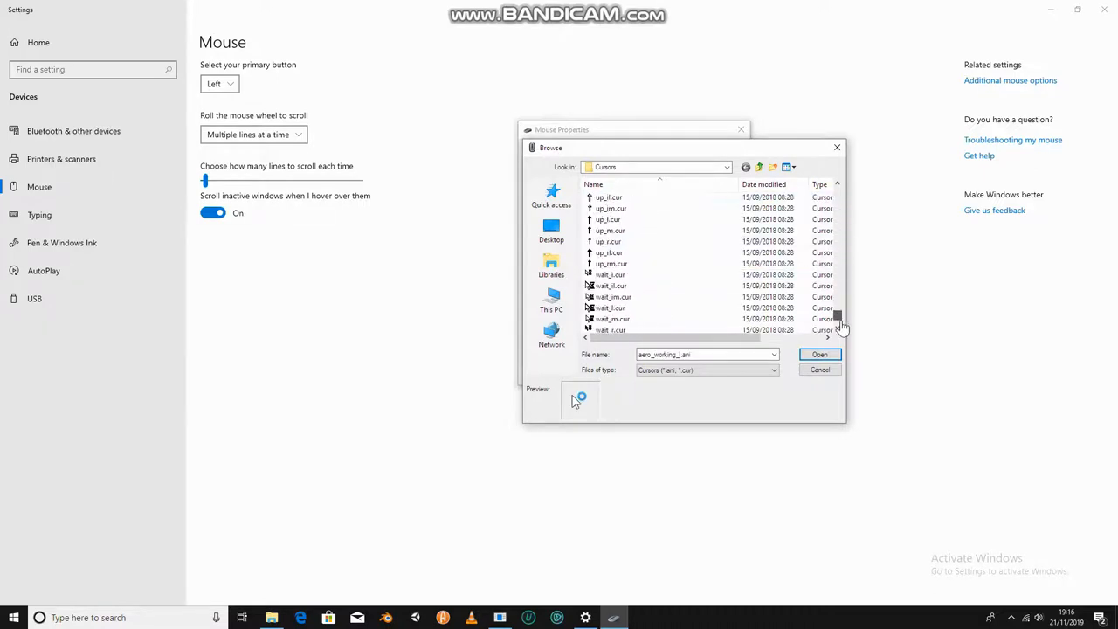
click(611, 317)
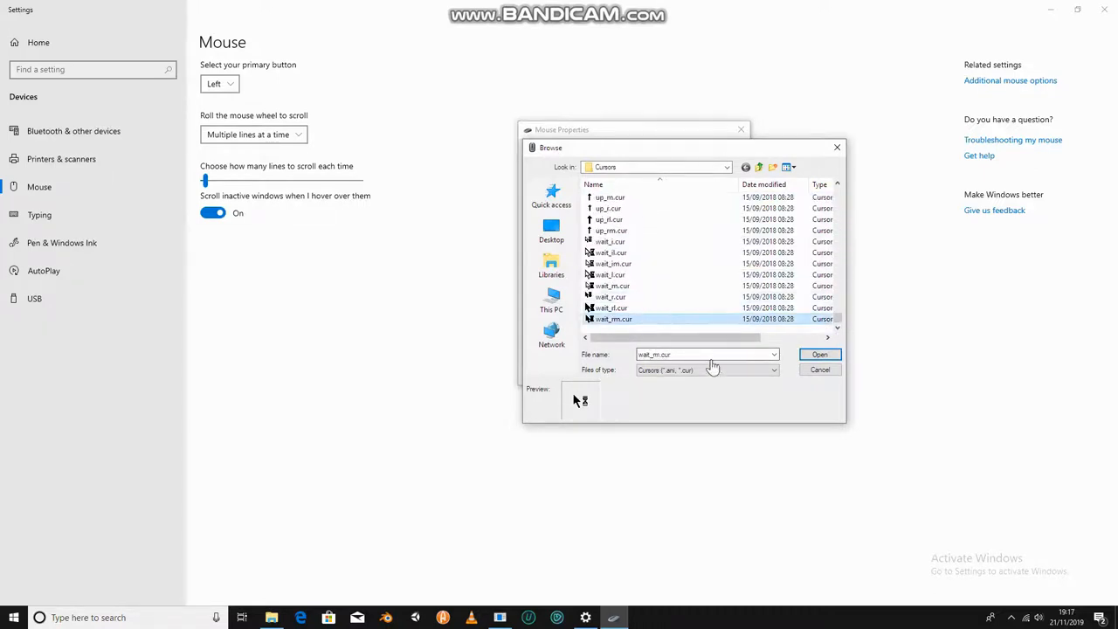
click(611, 307)
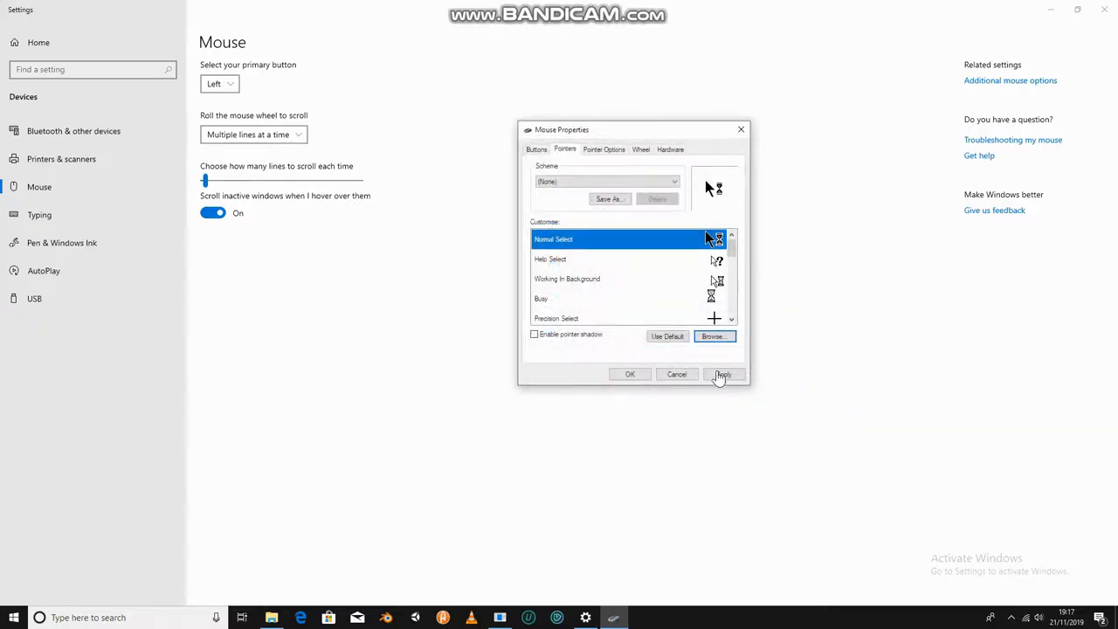
click(723, 374)
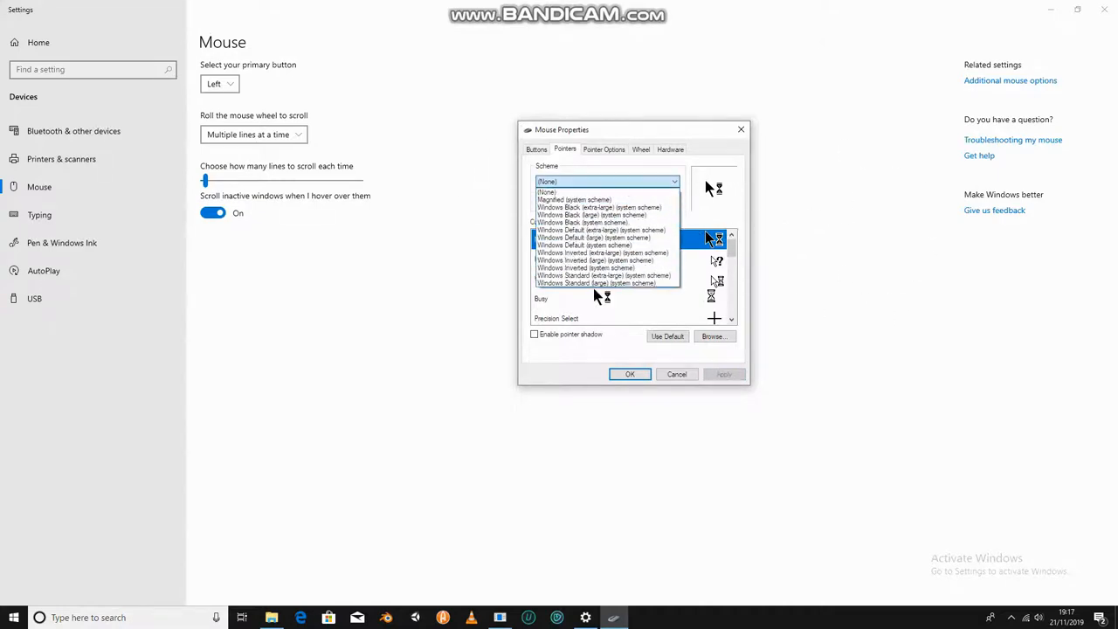
Step: Try the Windows Default (large) pointer scheme, then switch back to scheme (None)
click(585, 223)
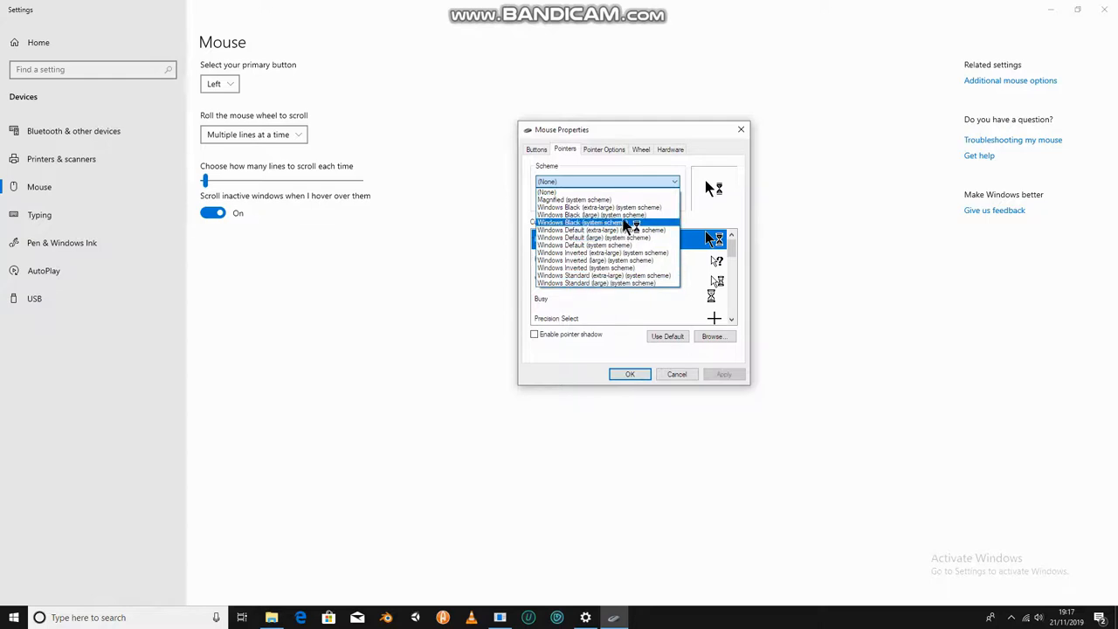
click(594, 238)
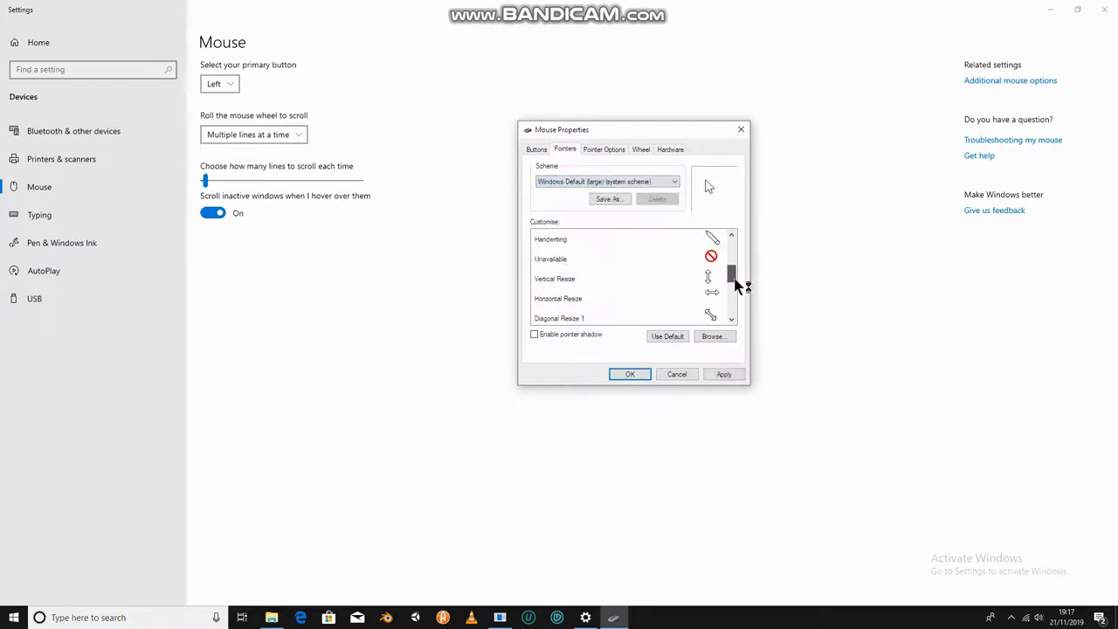
scroll(down, 3)
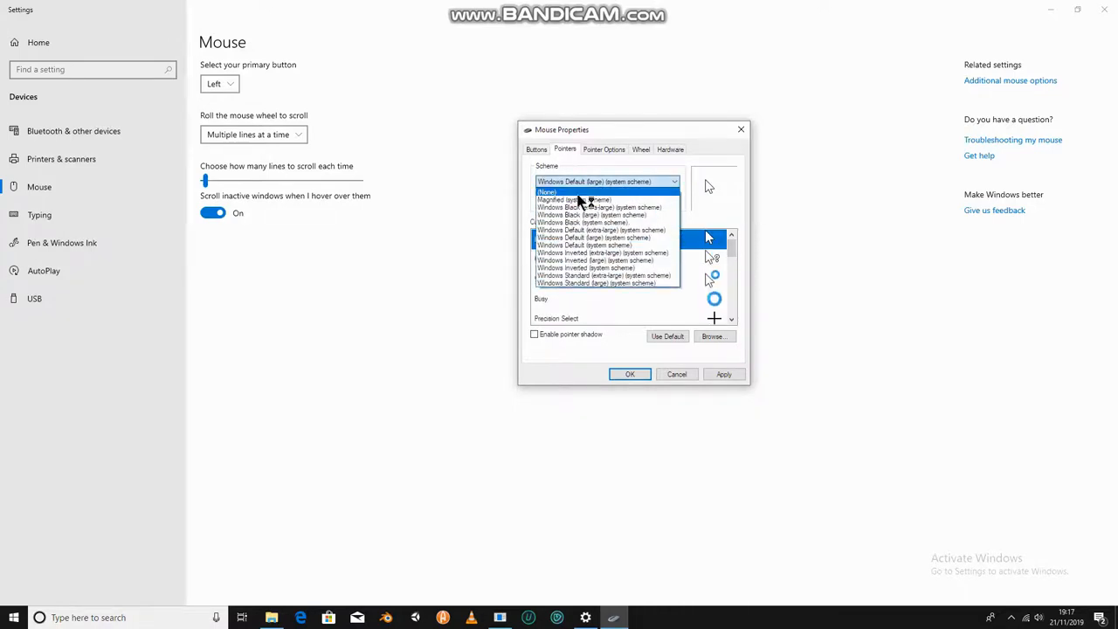
click(548, 190)
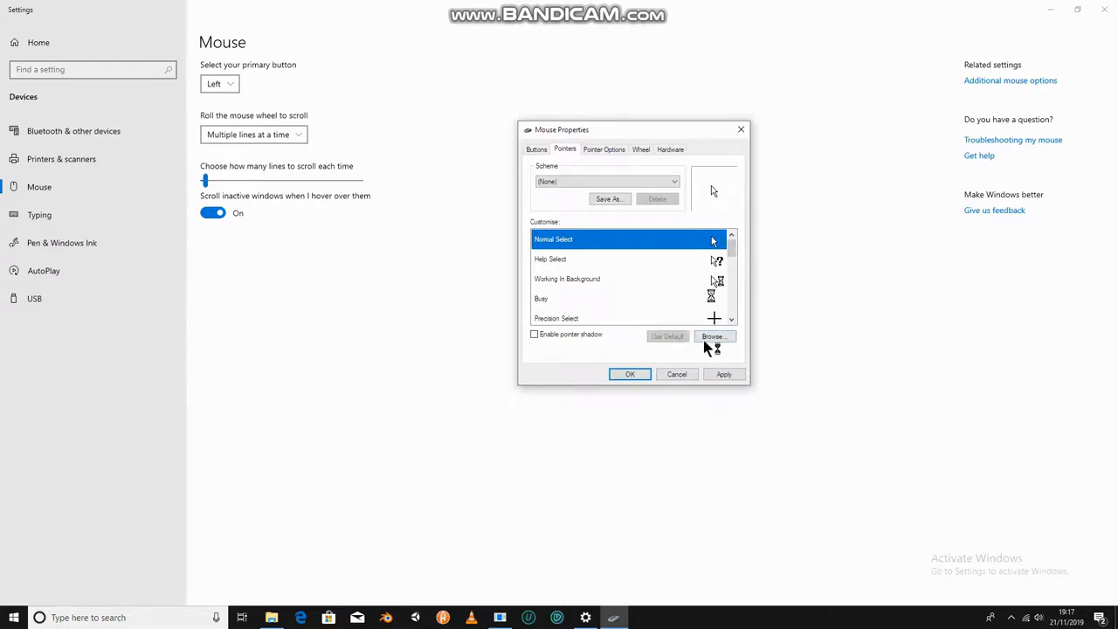
Step: Keep the standard aero_arrow cursor for Normal Select and apply the restored pointers
click(716, 335)
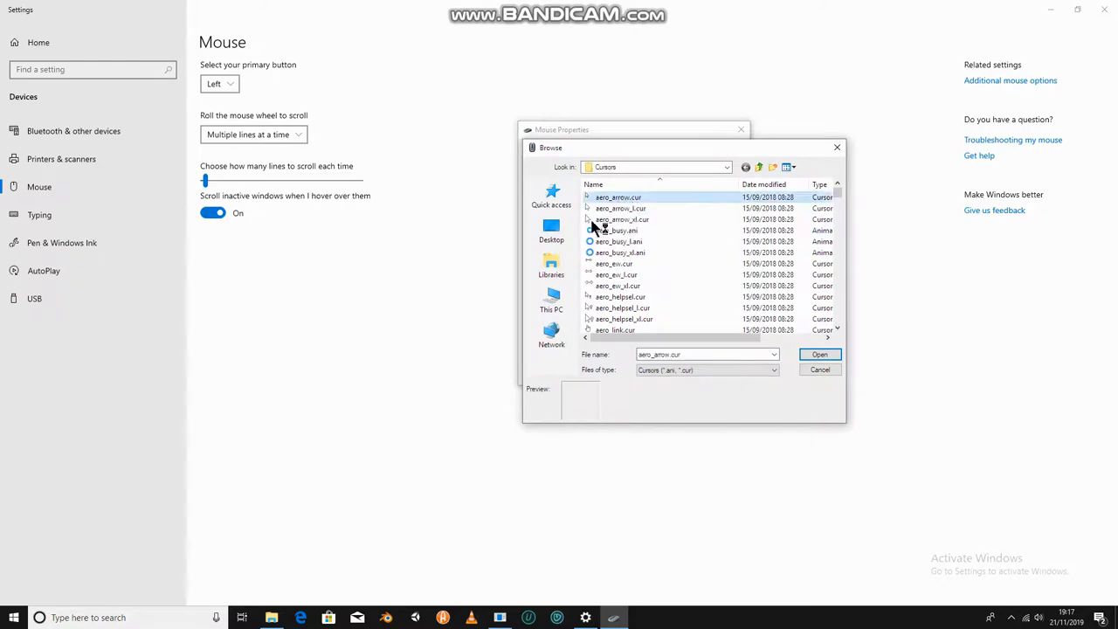
click(819, 370)
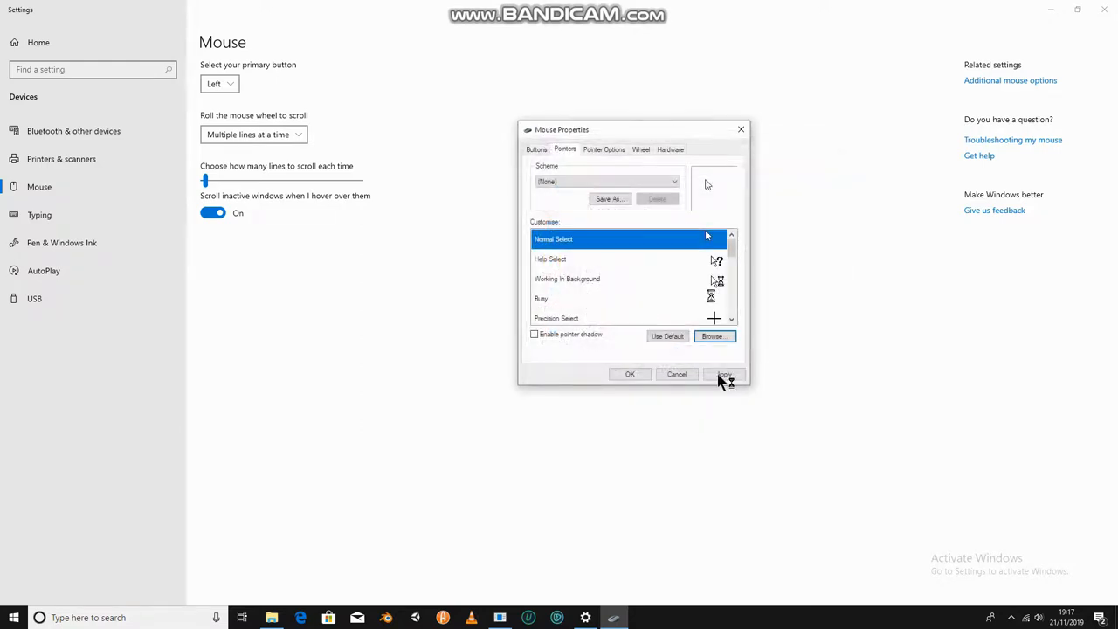
click(723, 374)
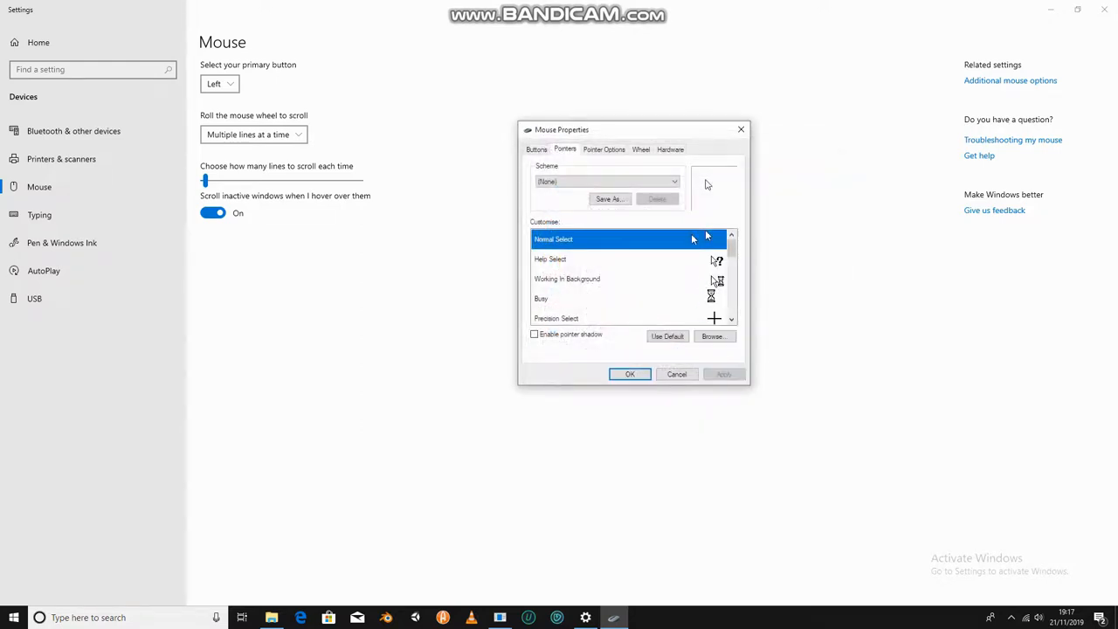
scroll(down, 3)
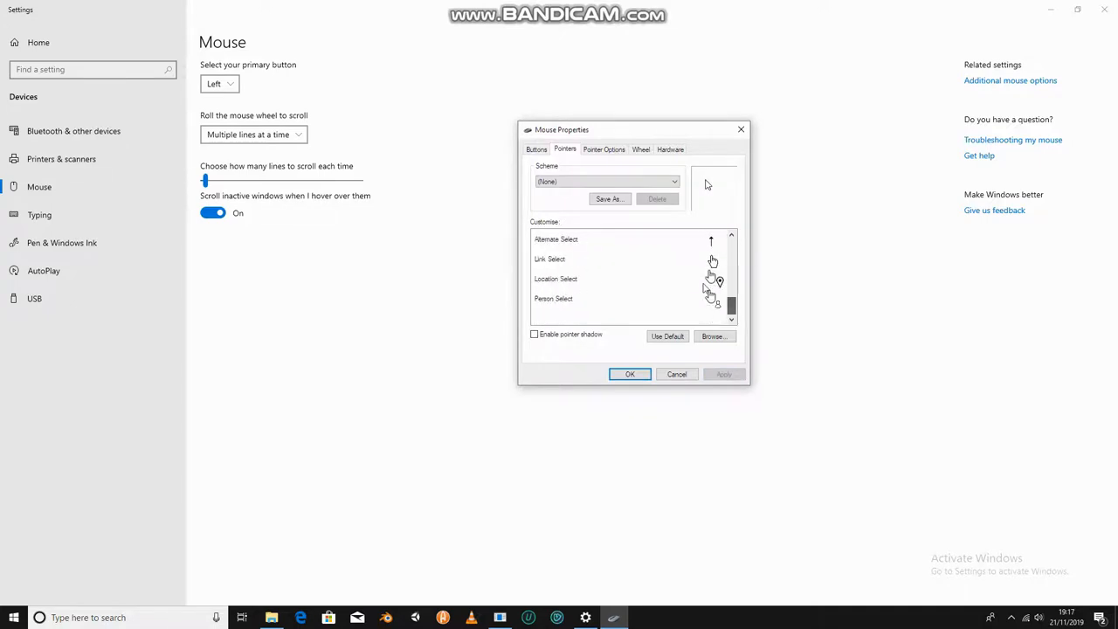
click(548, 258)
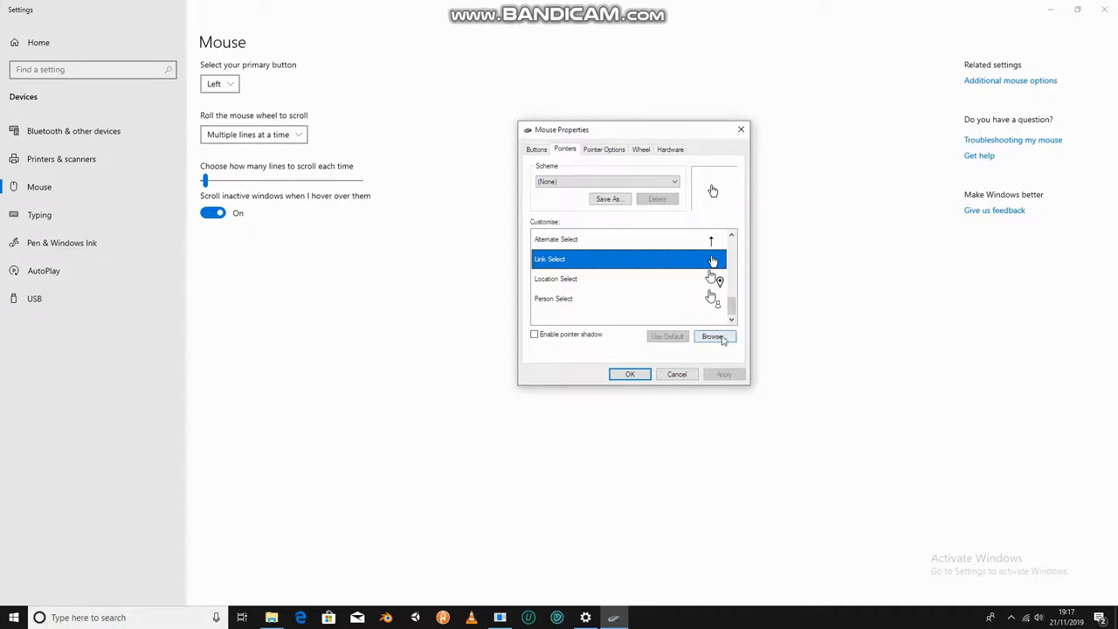
click(713, 335)
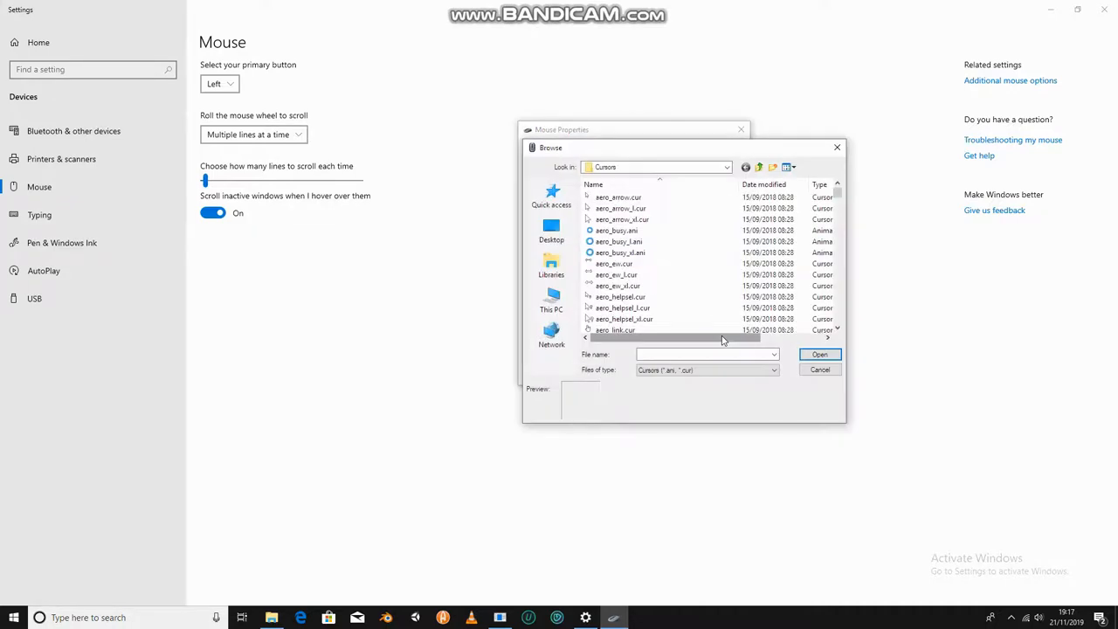
scroll(down, 3)
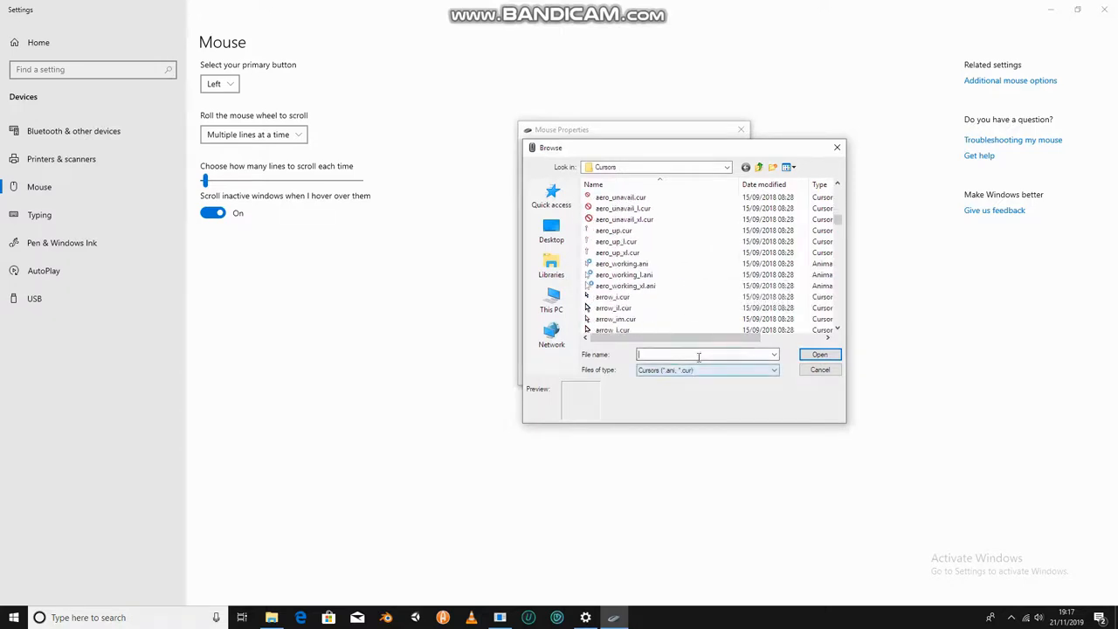
text(link_select)
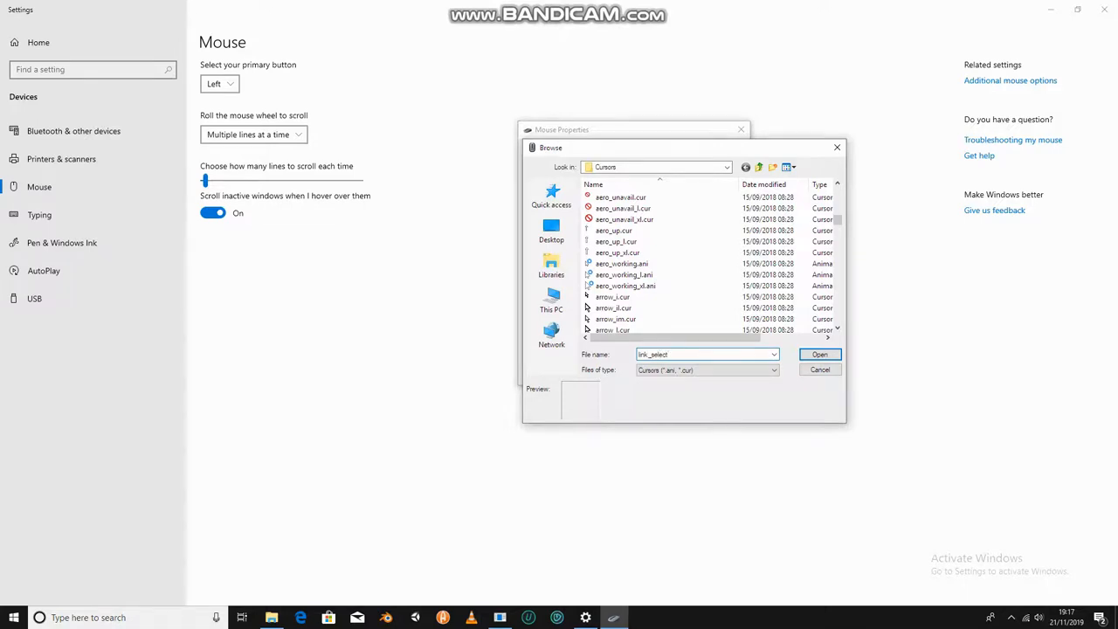
click(817, 353)
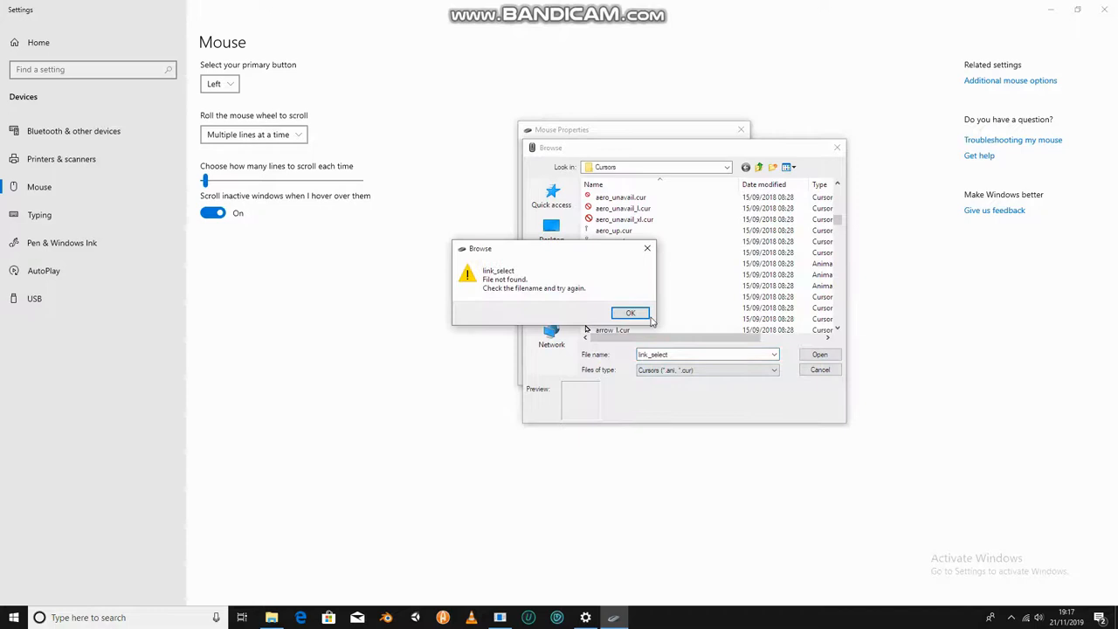
click(629, 313)
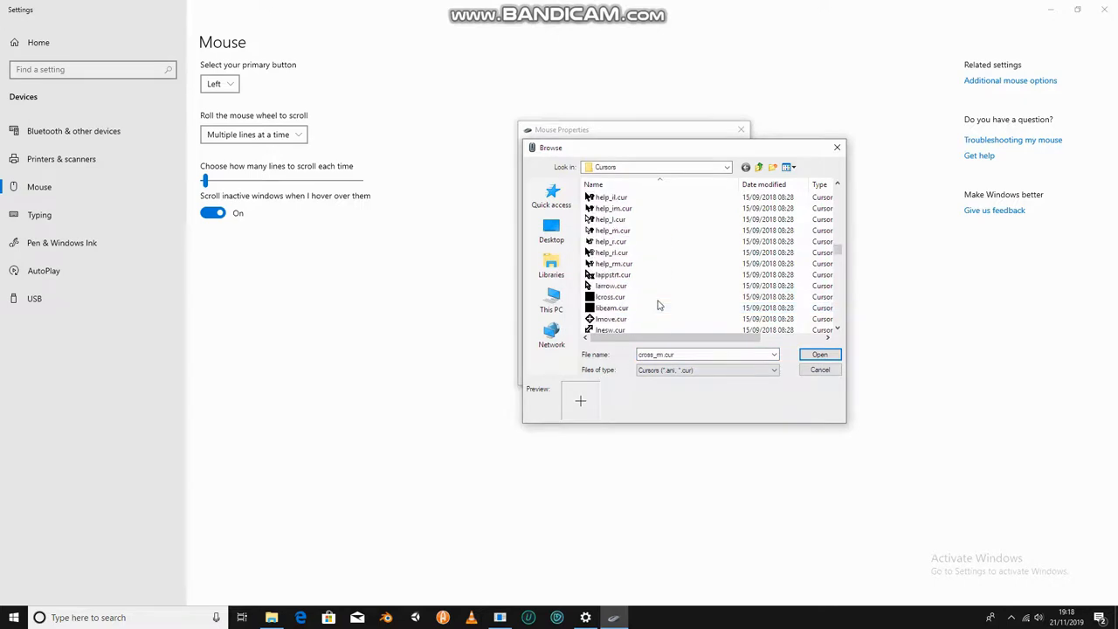
click(614, 263)
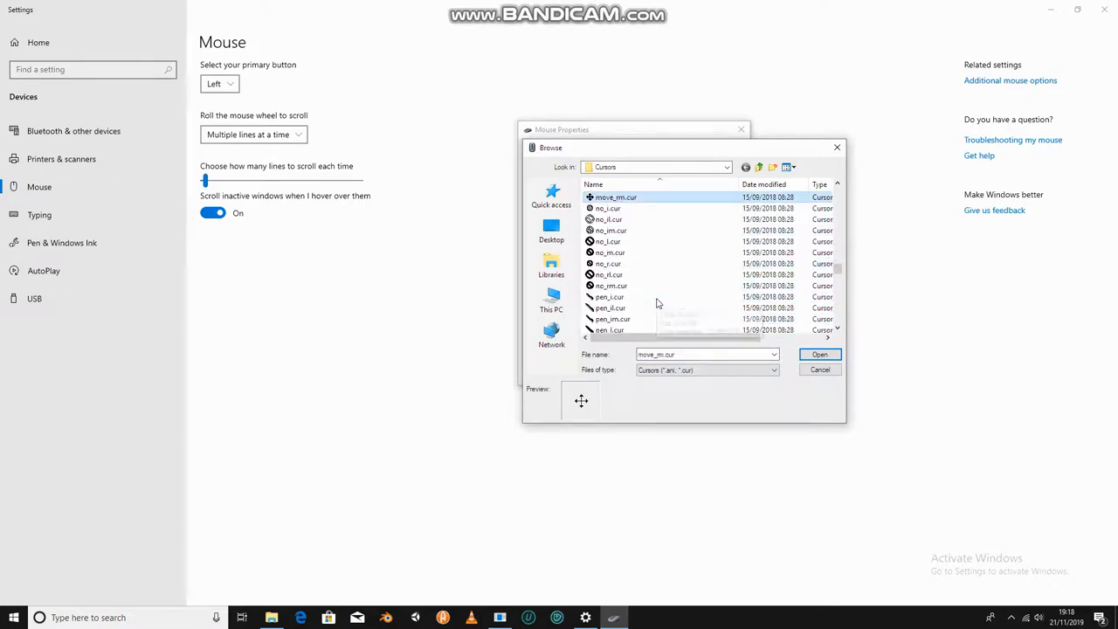
click(612, 208)
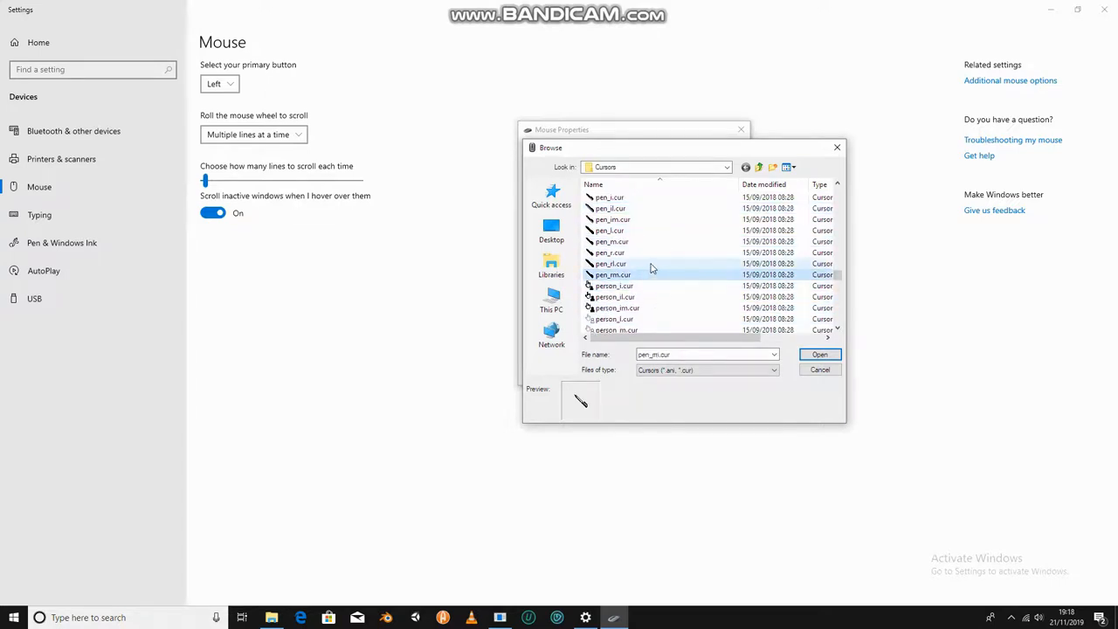
click(611, 251)
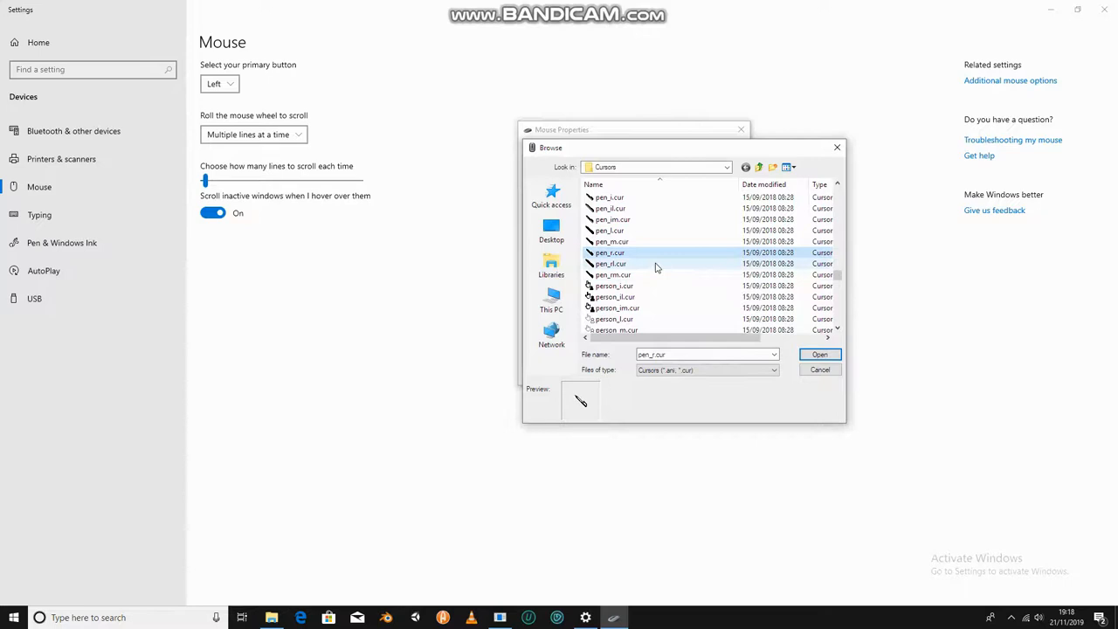
click(819, 369)
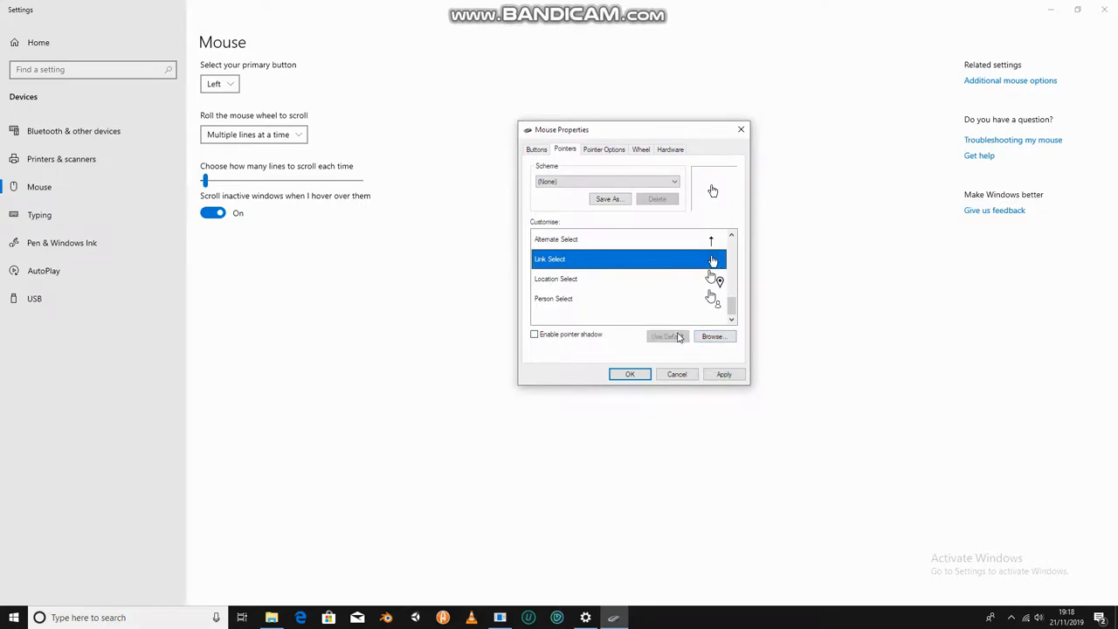
Step: Pick a slanted pen cursor from the Cursors folder for the Normal Select pointer
scroll(down, 3)
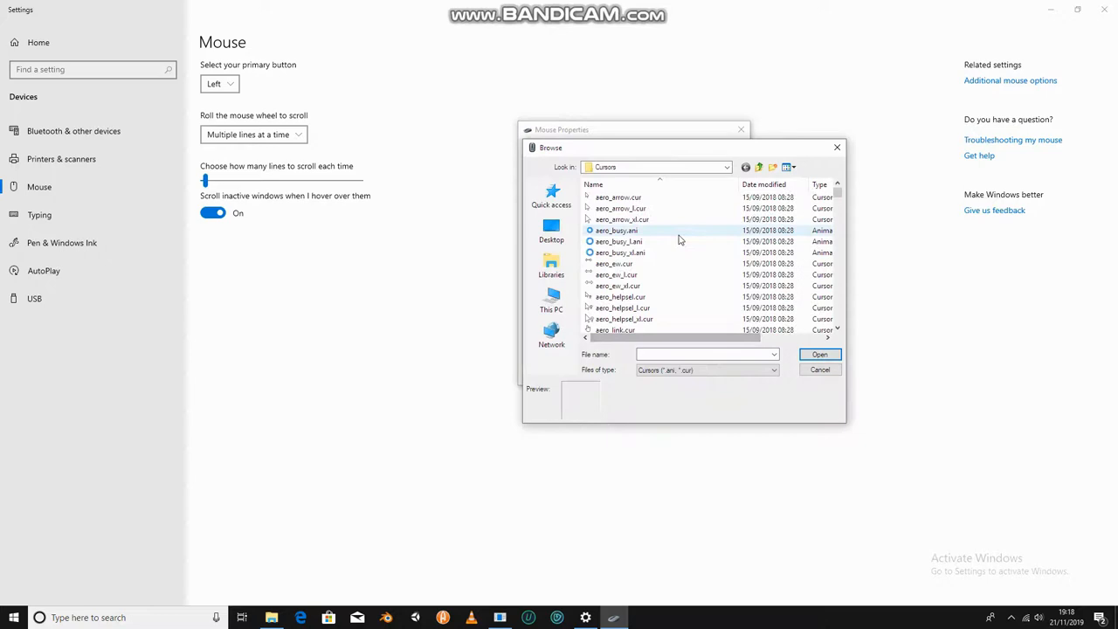
scroll(down, 3)
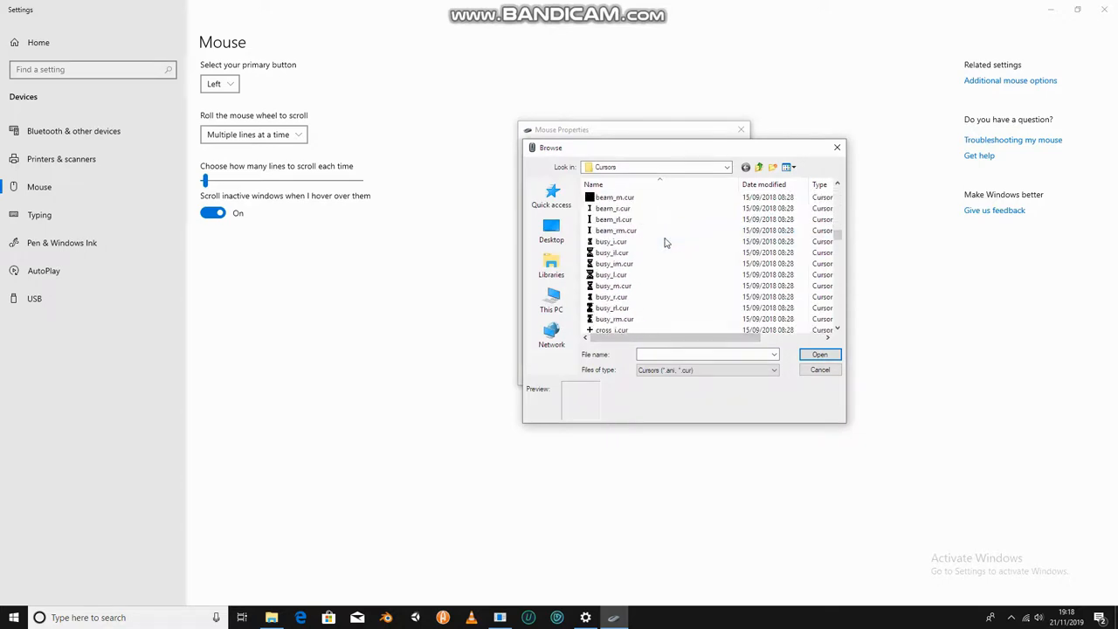
scroll(down, 3)
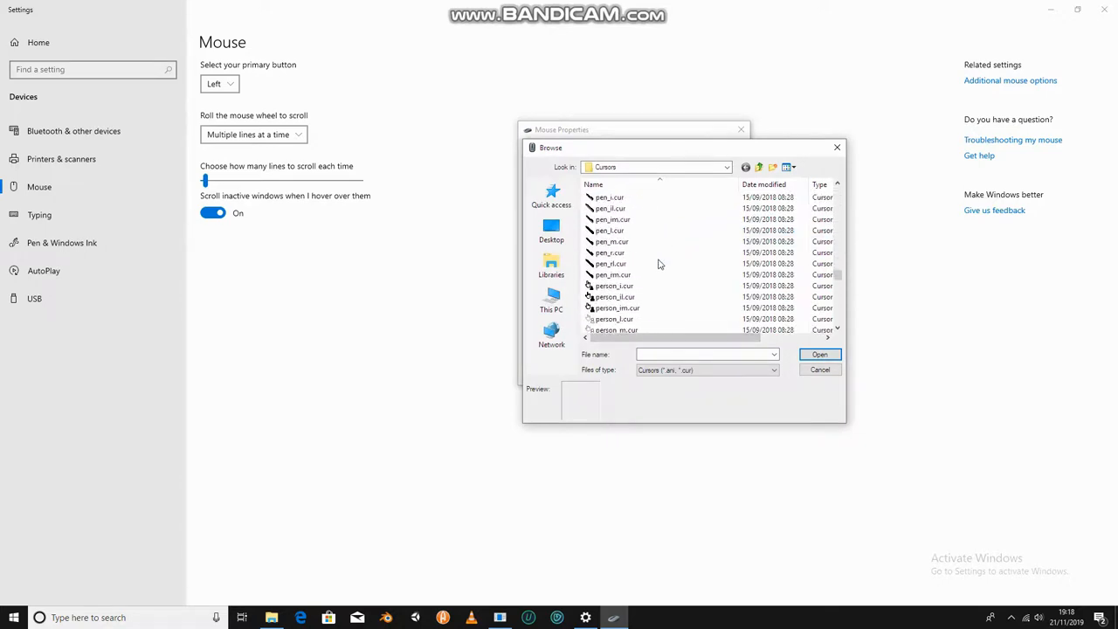
click(611, 274)
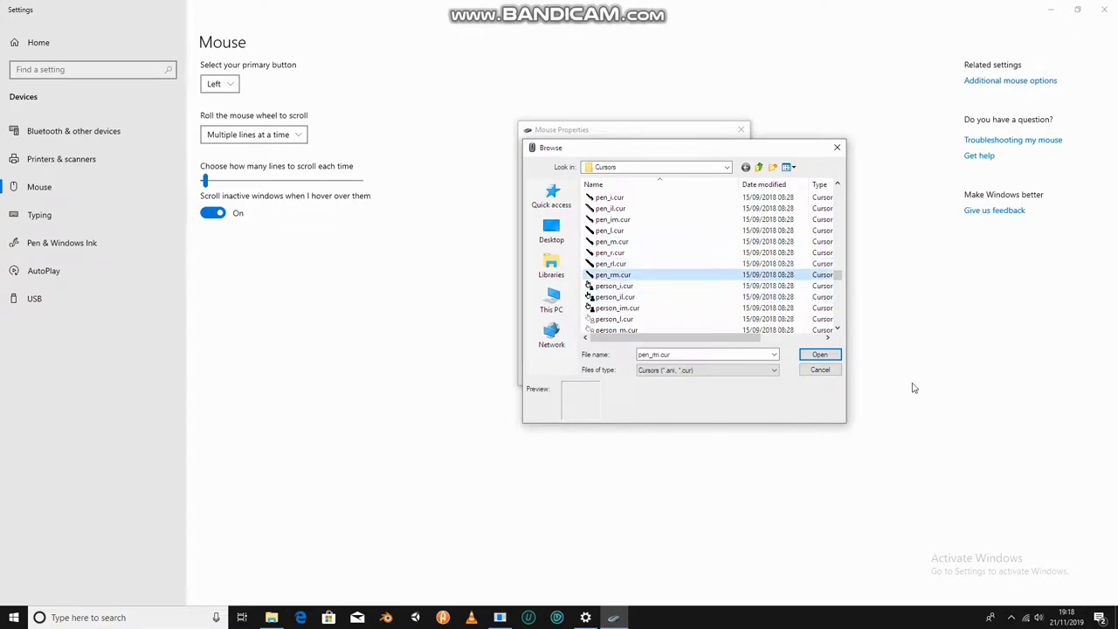
click(820, 370)
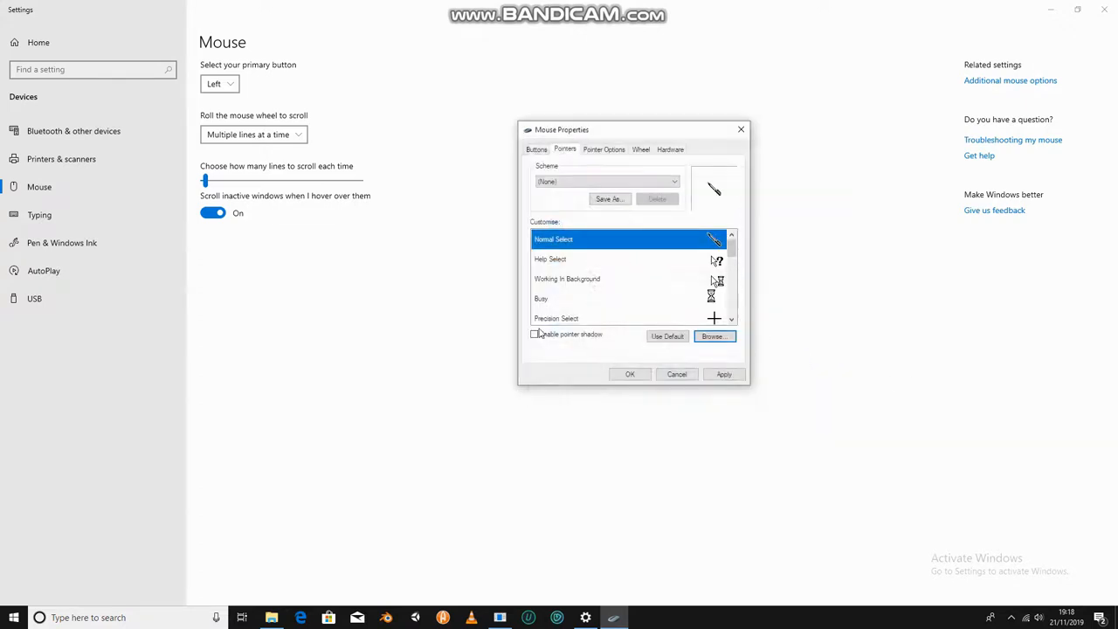
Step: Enable the pointer shadow, apply it, and select the Normal Select pointer
click(535, 334)
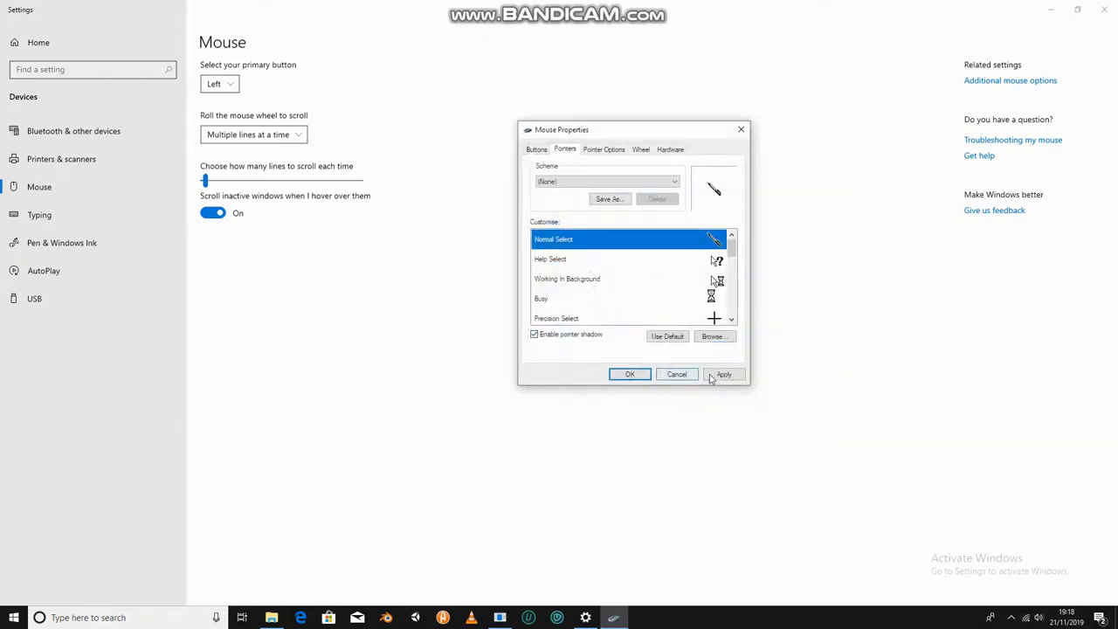
click(723, 374)
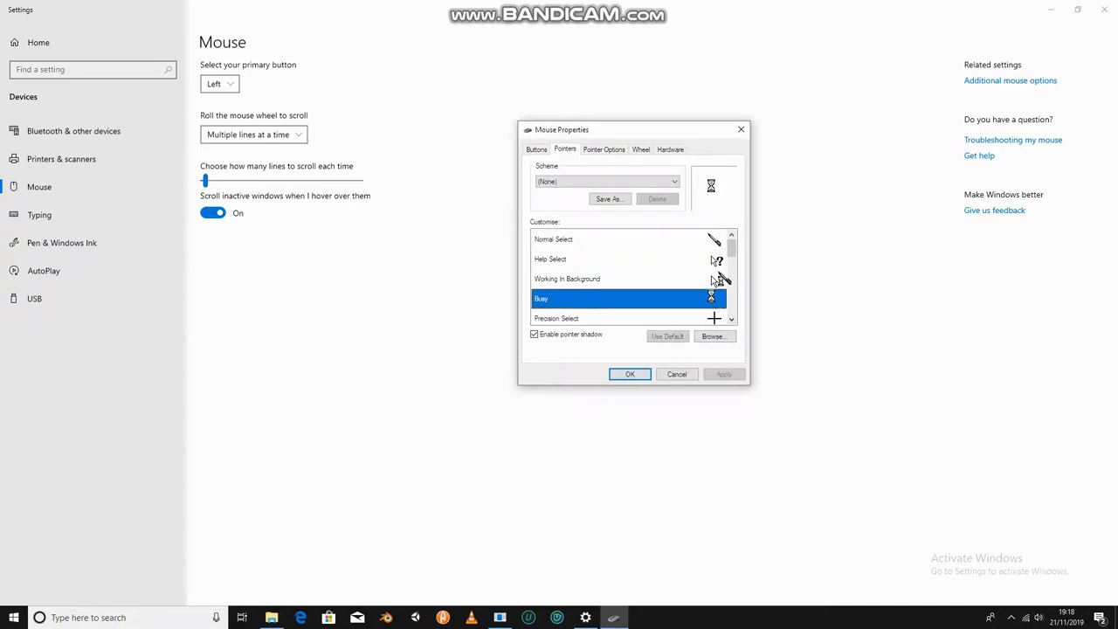
click(552, 237)
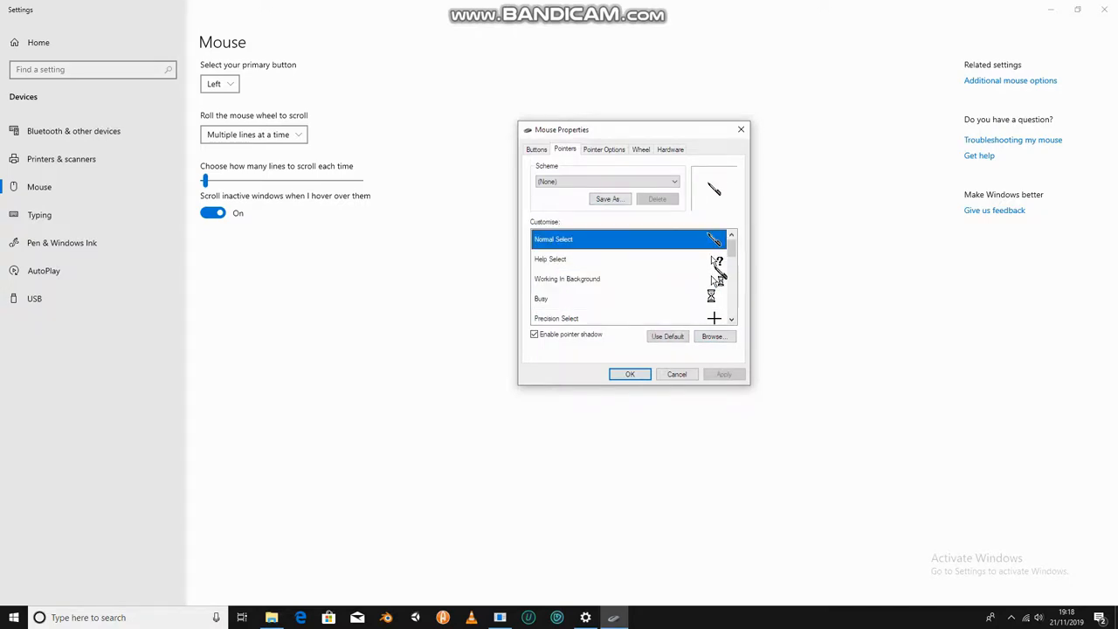
click(542, 297)
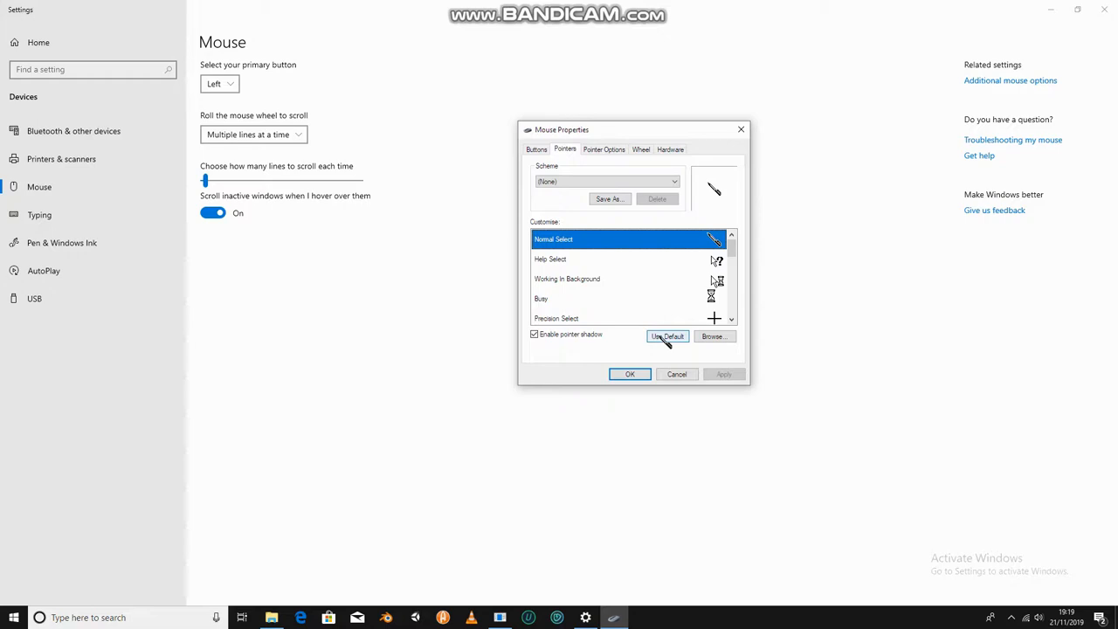
Step: Restore Normal Select to its default arrow, apply, and bring up the Cursors folder again
click(667, 336)
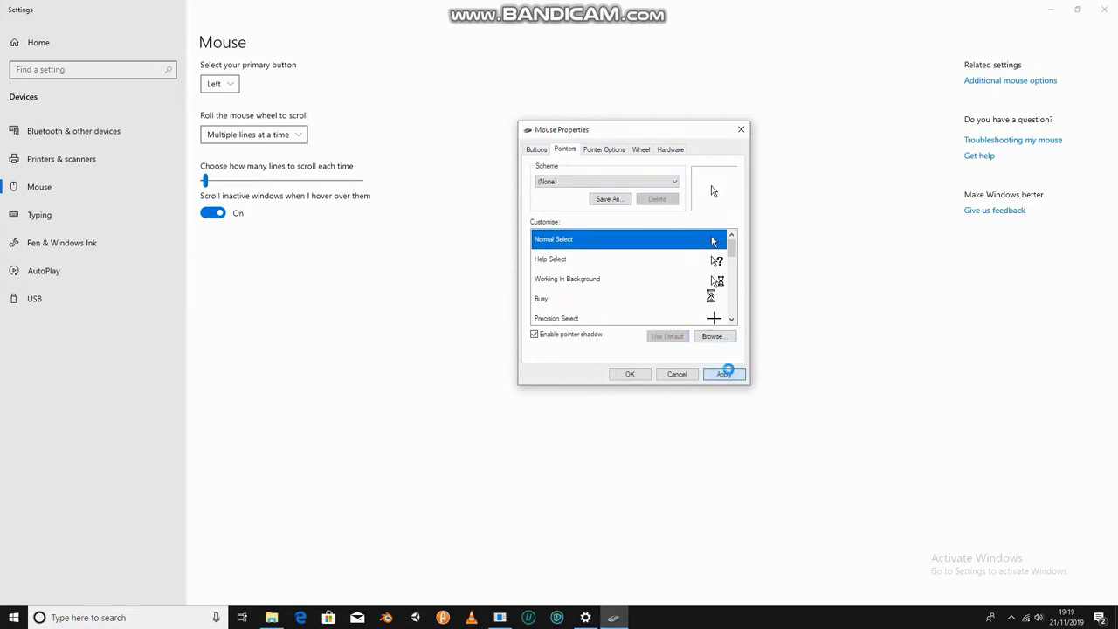
click(723, 374)
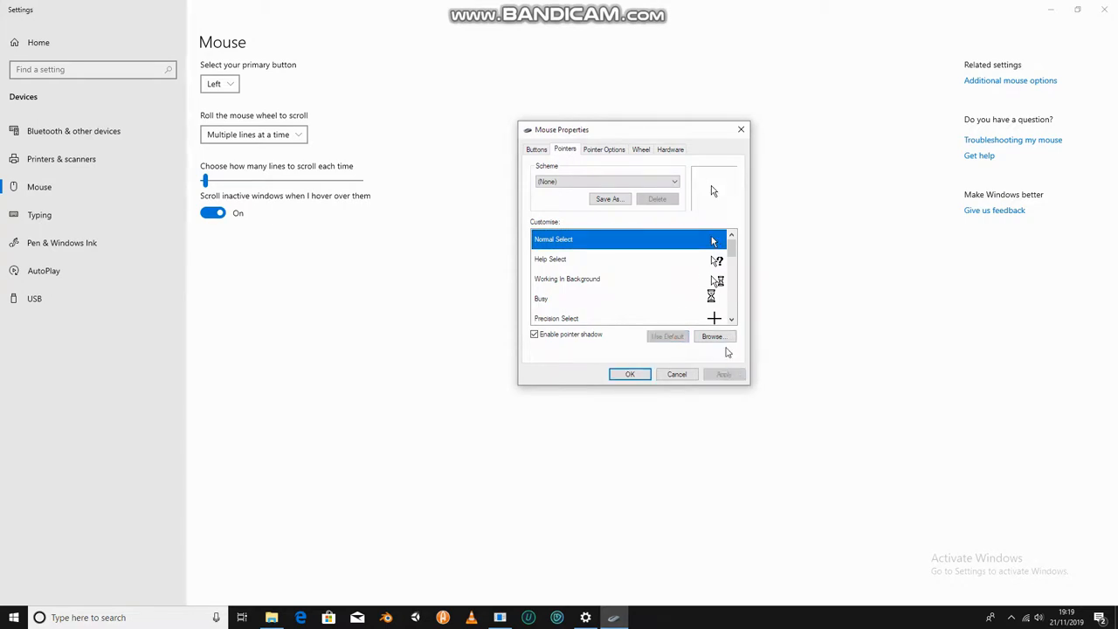
click(713, 335)
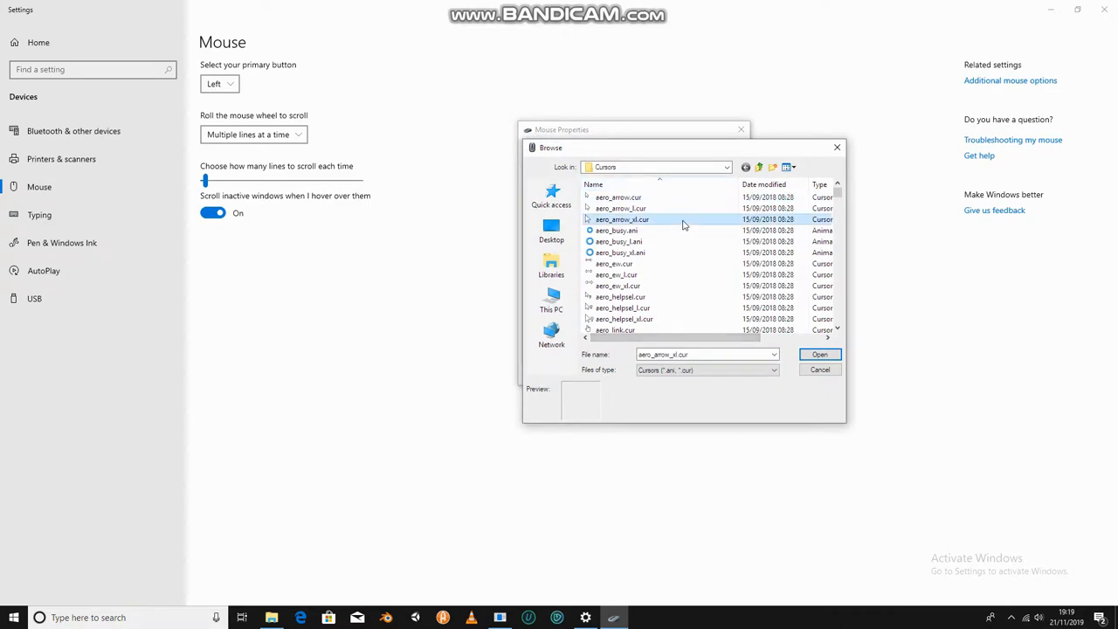
Step: Cancel the cursor browser and switch Mouse Properties to the Pointer Options tab
click(819, 370)
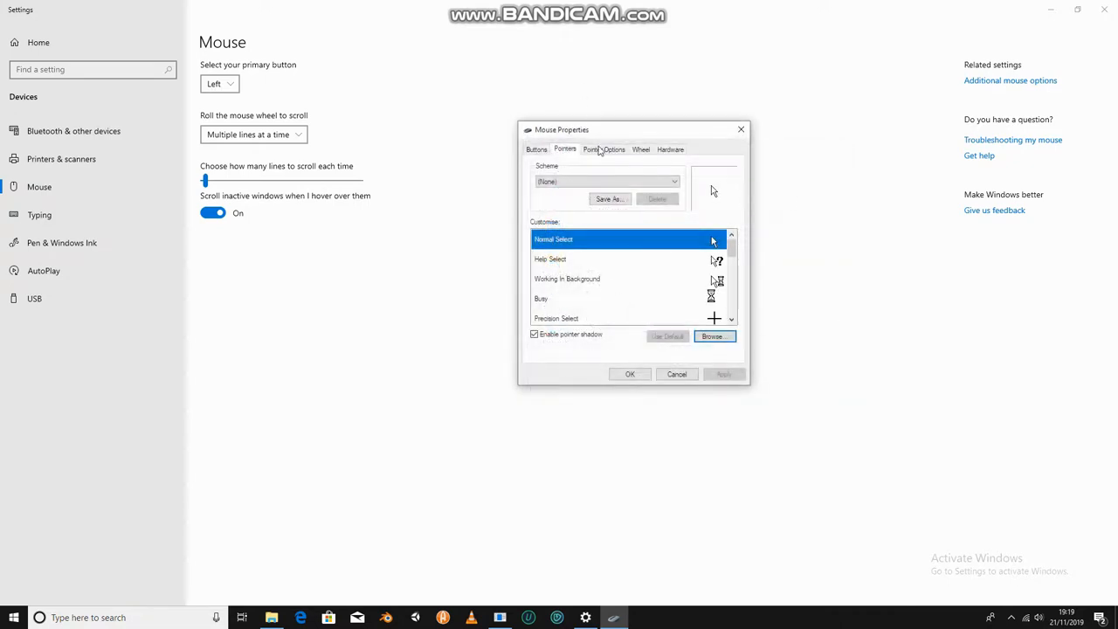
click(605, 148)
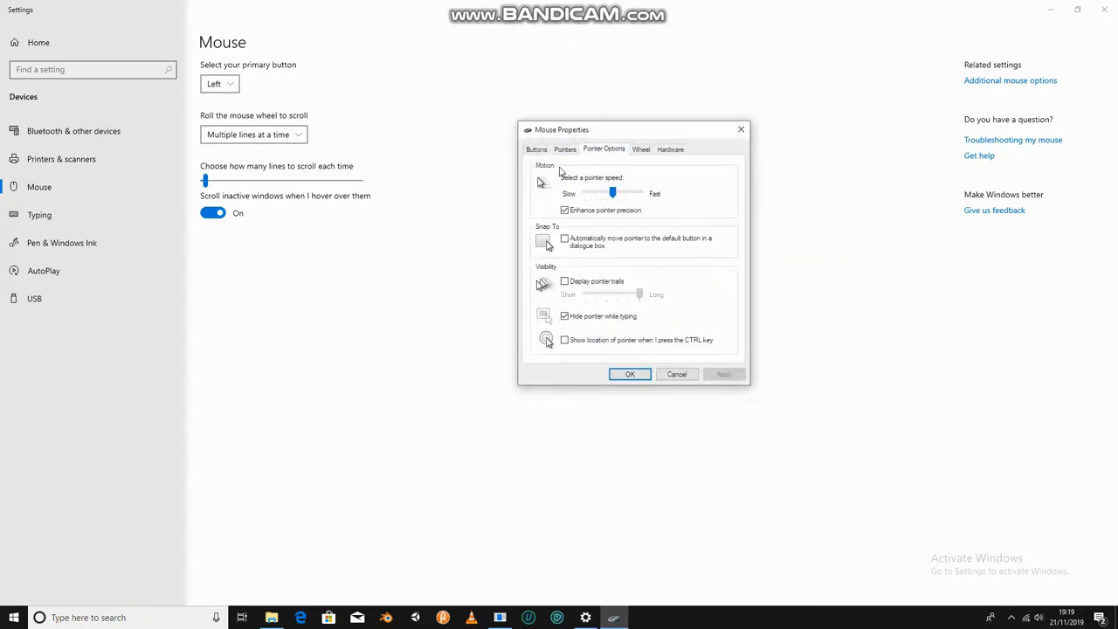
click(566, 148)
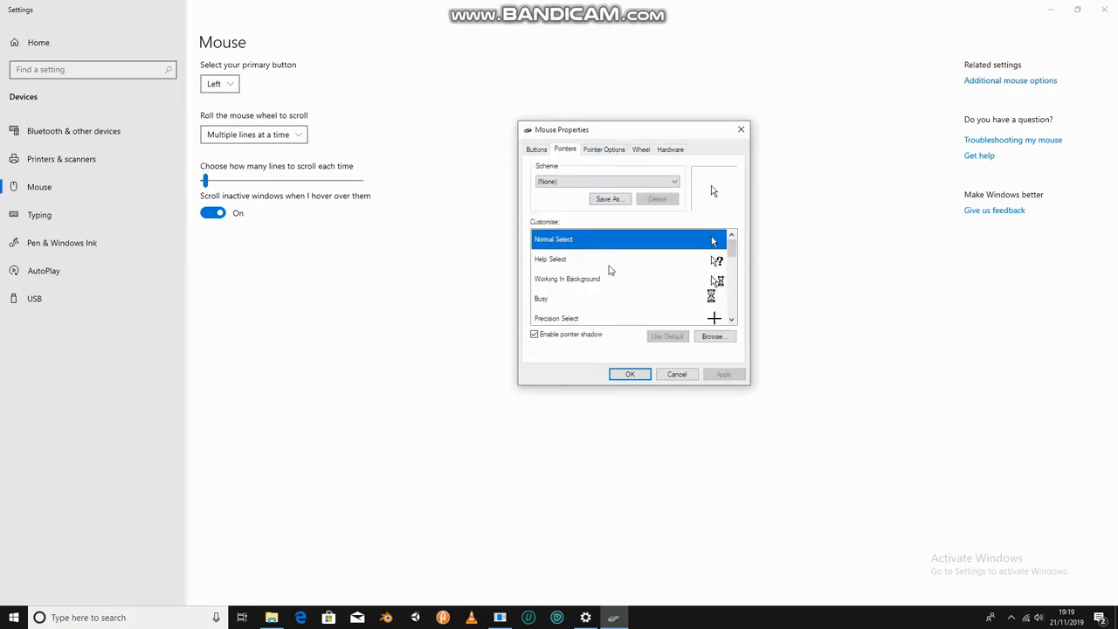
click(604, 148)
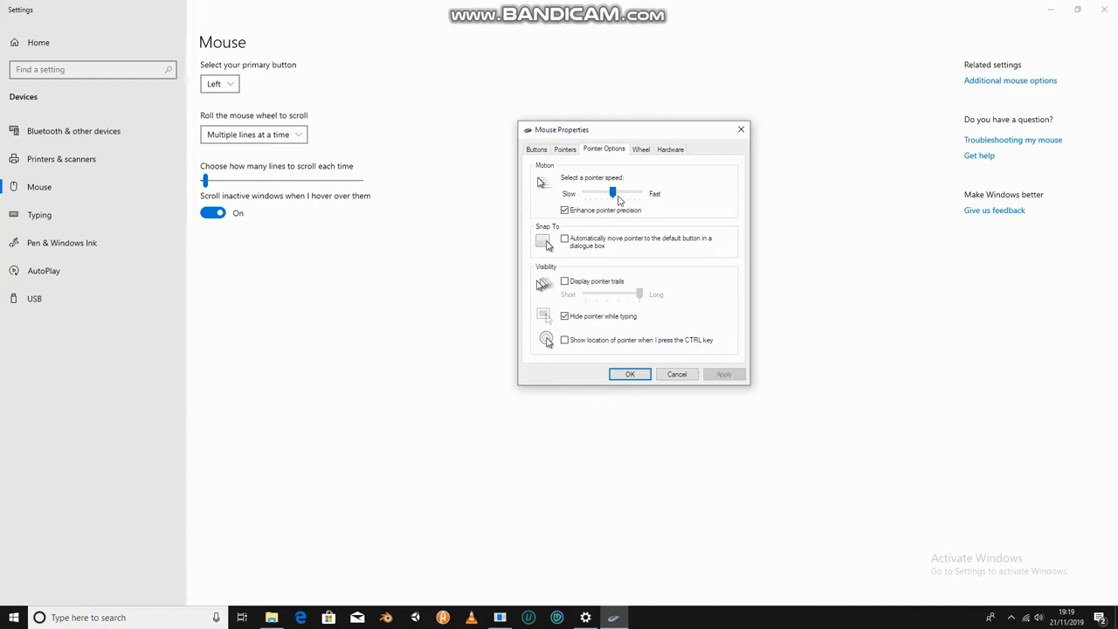
Step: Try pointer speed at fastest and slowest, then return the slider to the middle
drag(611, 192, 639, 192)
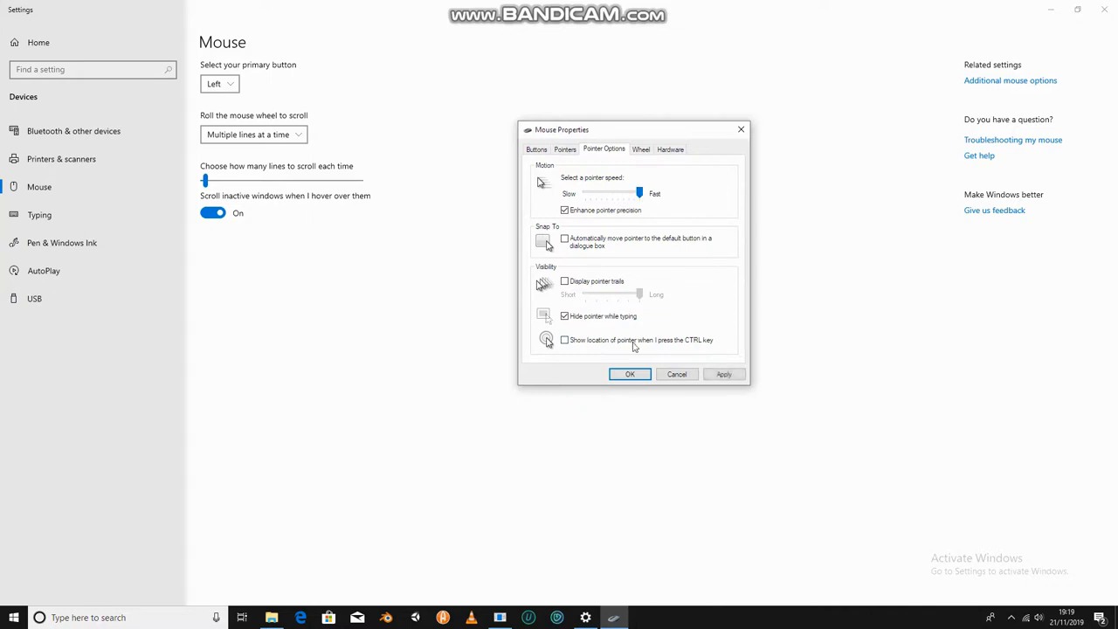
drag(640, 192, 627, 192)
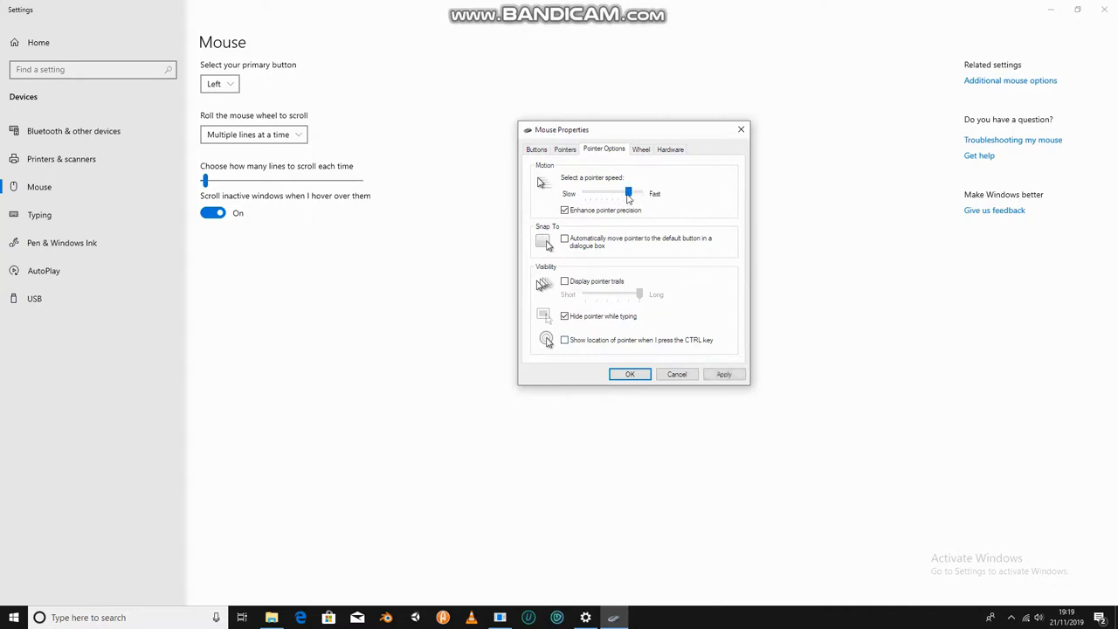
drag(627, 192, 583, 192)
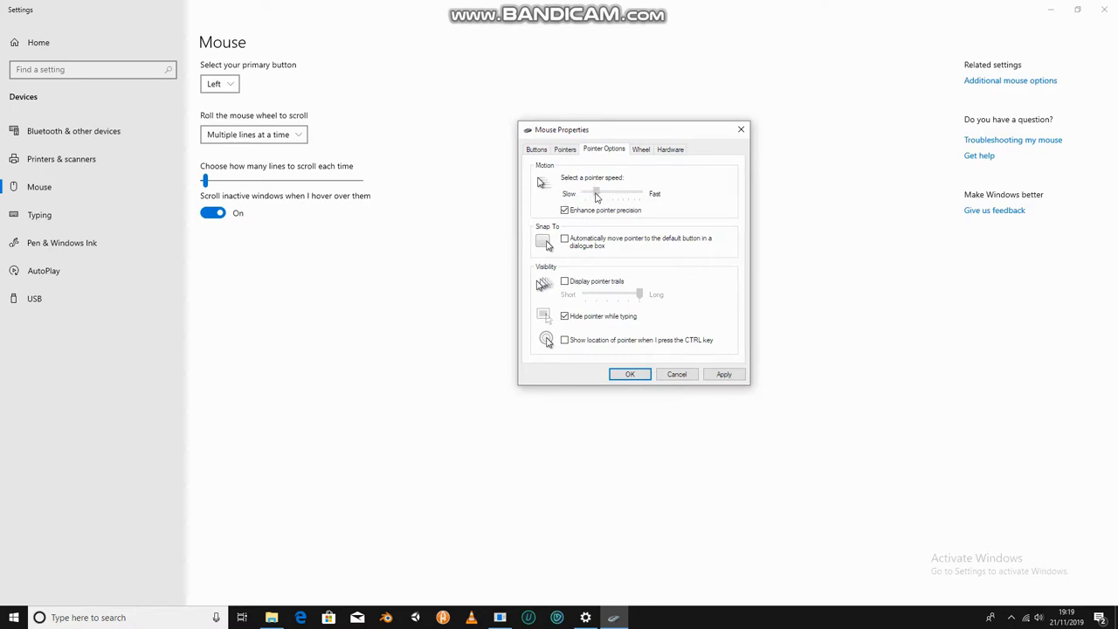
drag(595, 192, 612, 192)
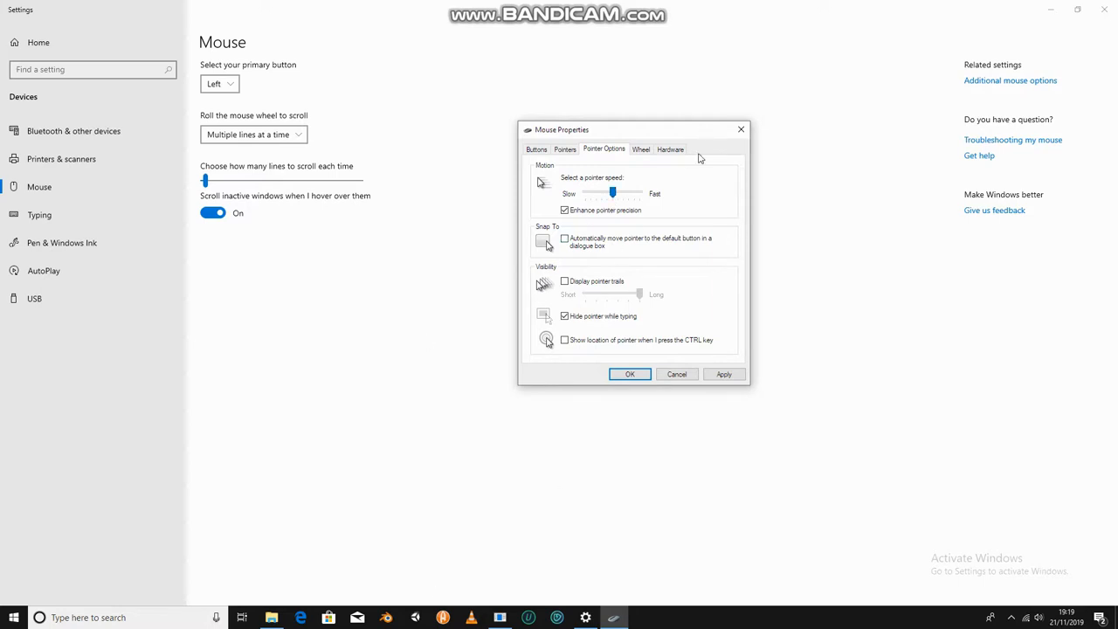
mouse_move(592, 213)
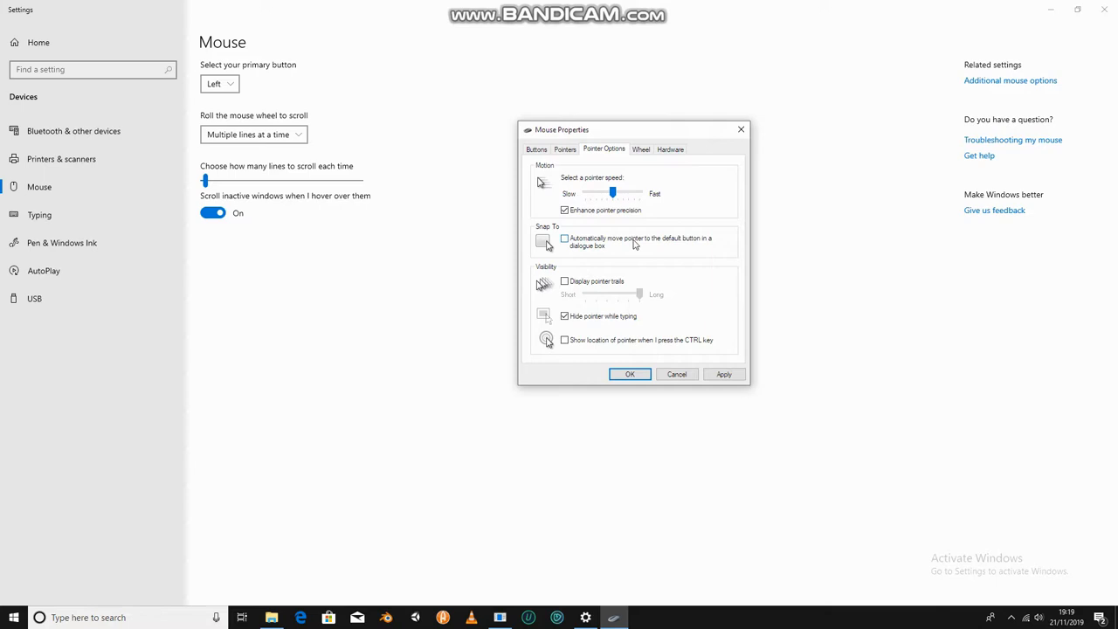
mouse_move(698, 241)
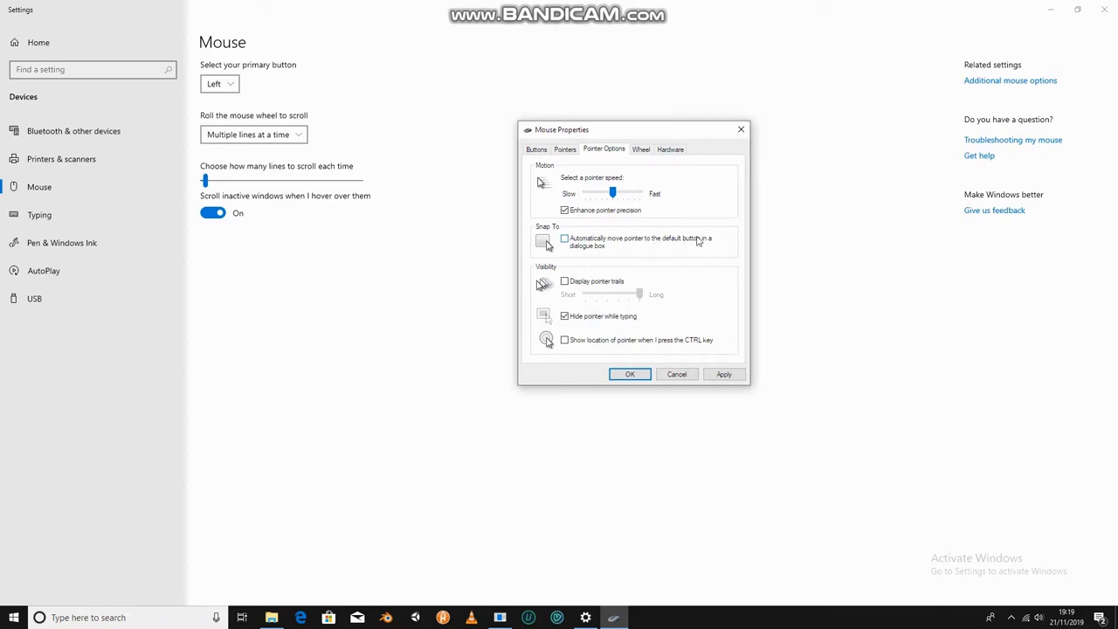
click(564, 238)
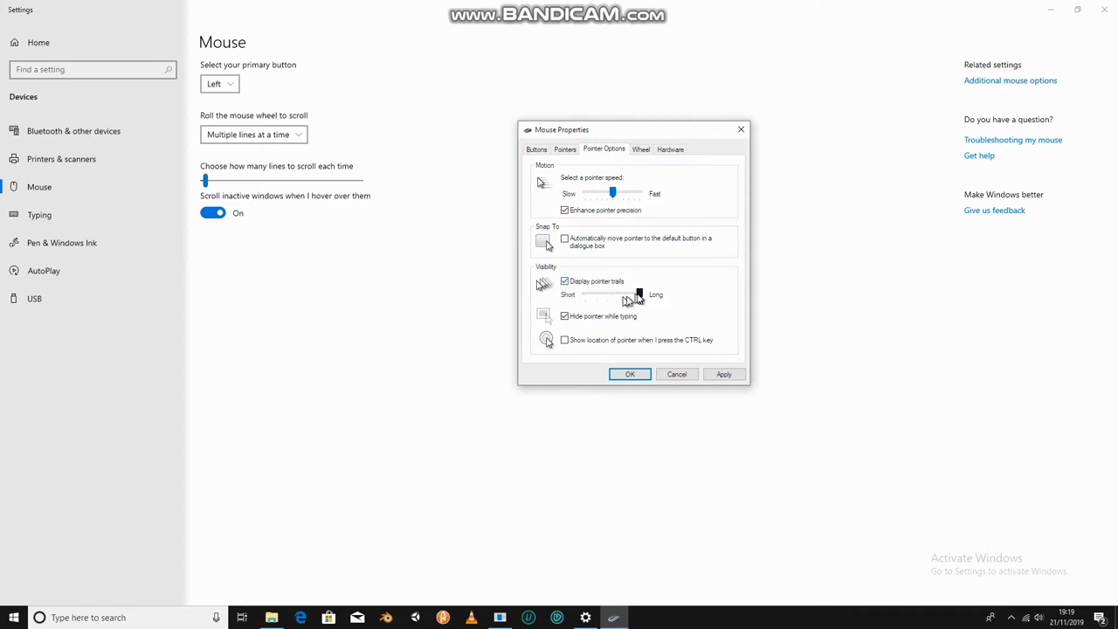
drag(637, 294, 585, 293)
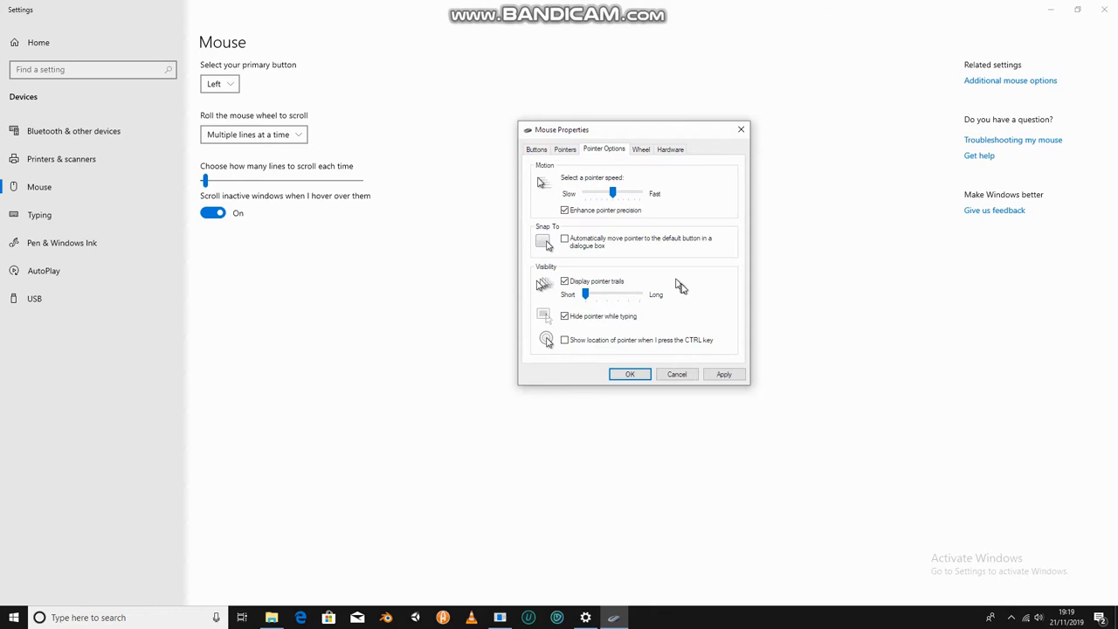
drag(585, 293, 639, 293)
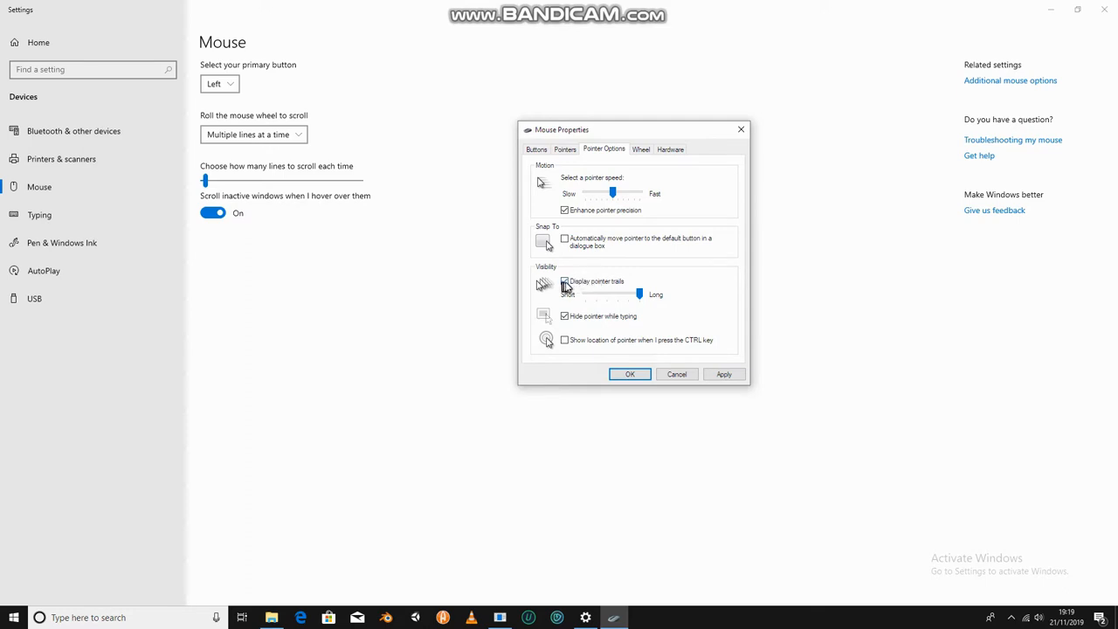
click(564, 281)
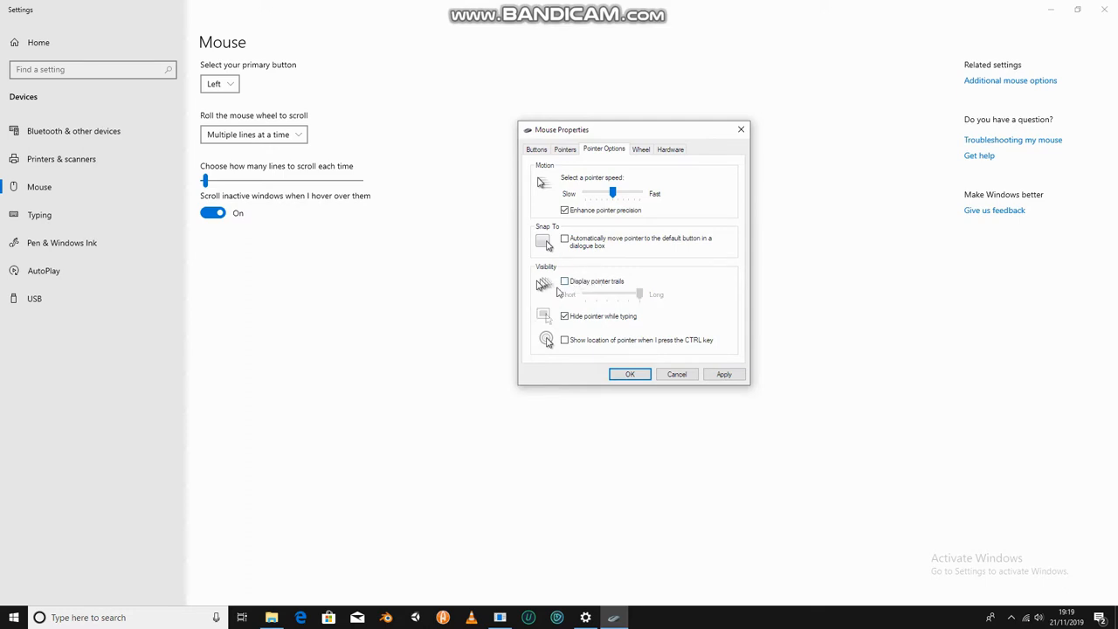
click(565, 315)
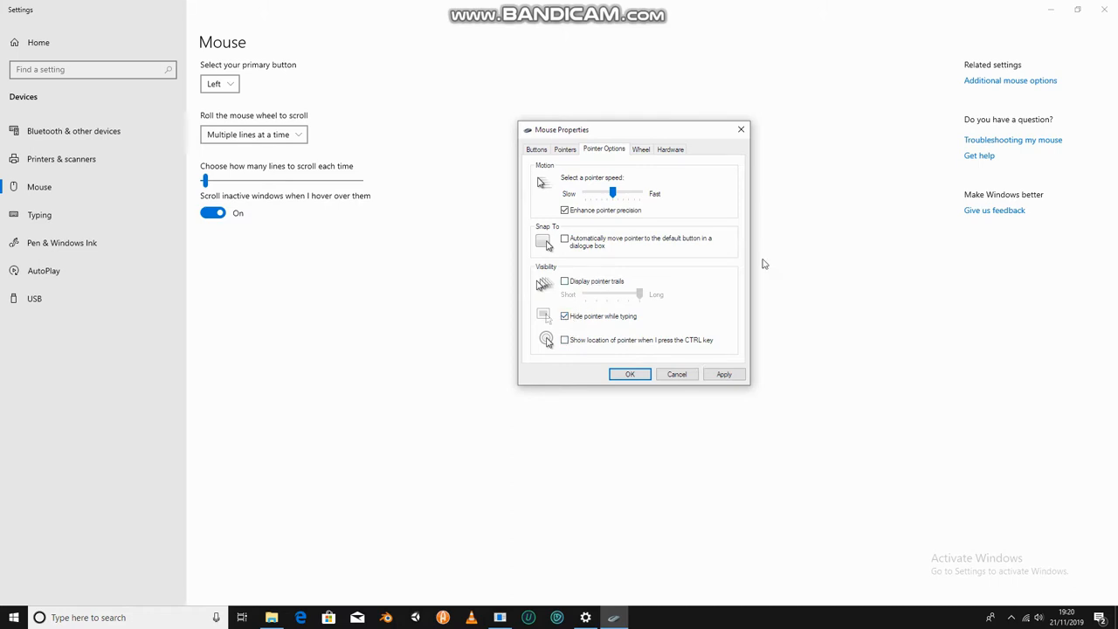
click(641, 149)
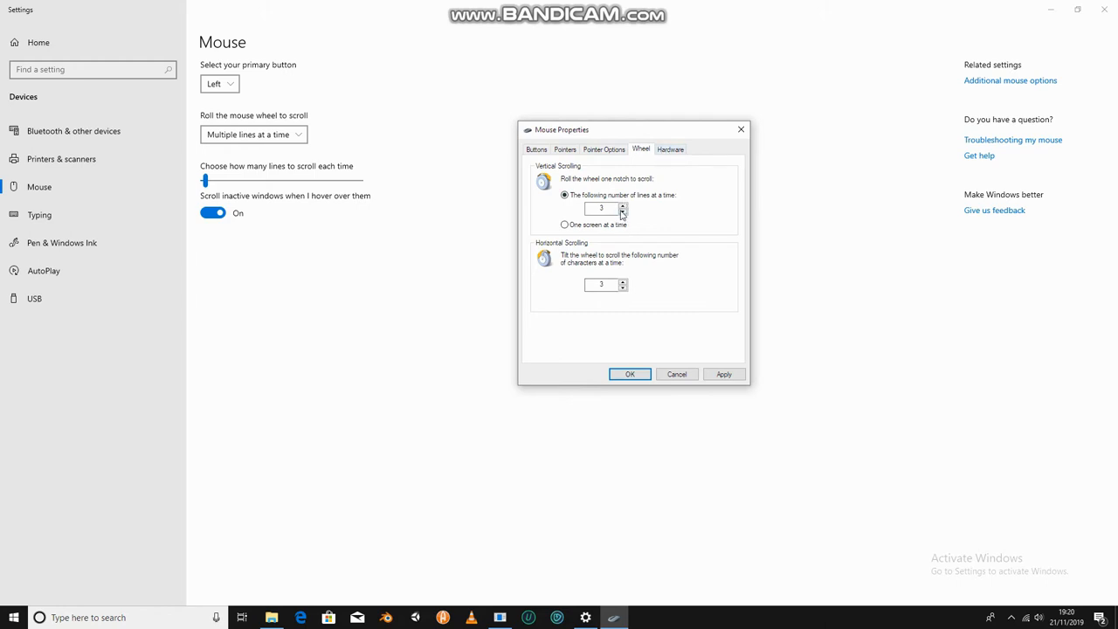
Step: Review the mouse hardware details, then return to the Pointers tab cursor list
click(670, 148)
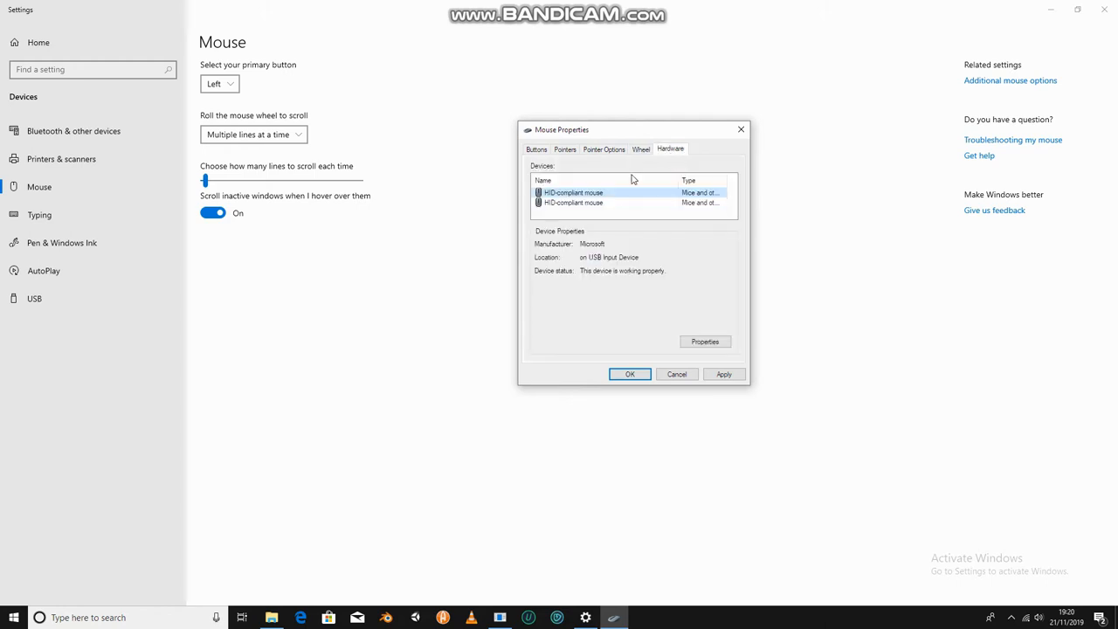
click(564, 148)
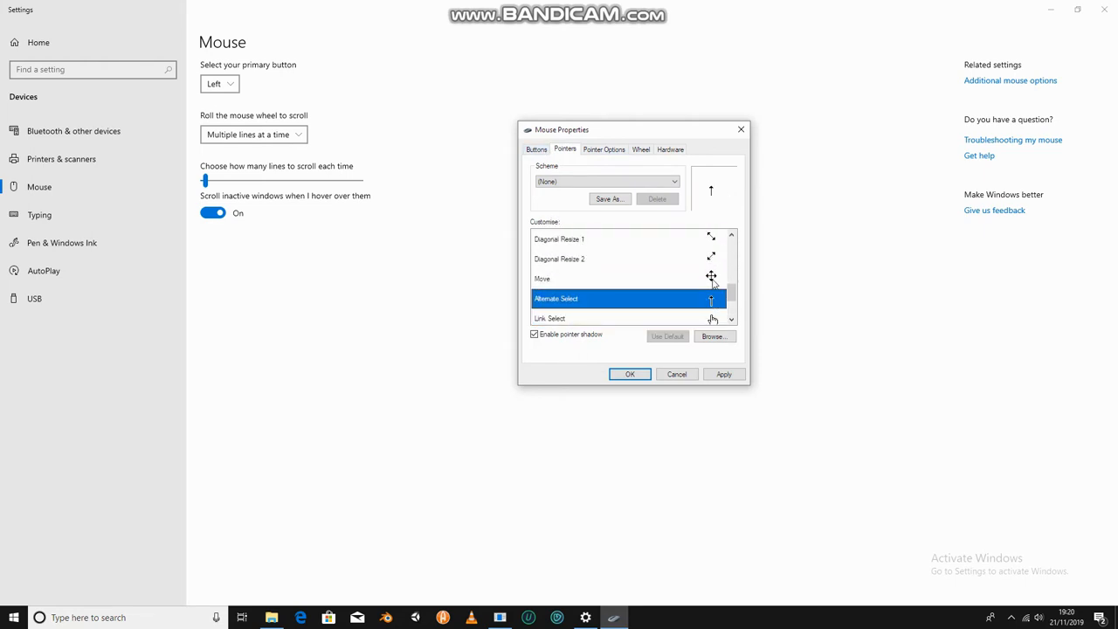
scroll(down, 3)
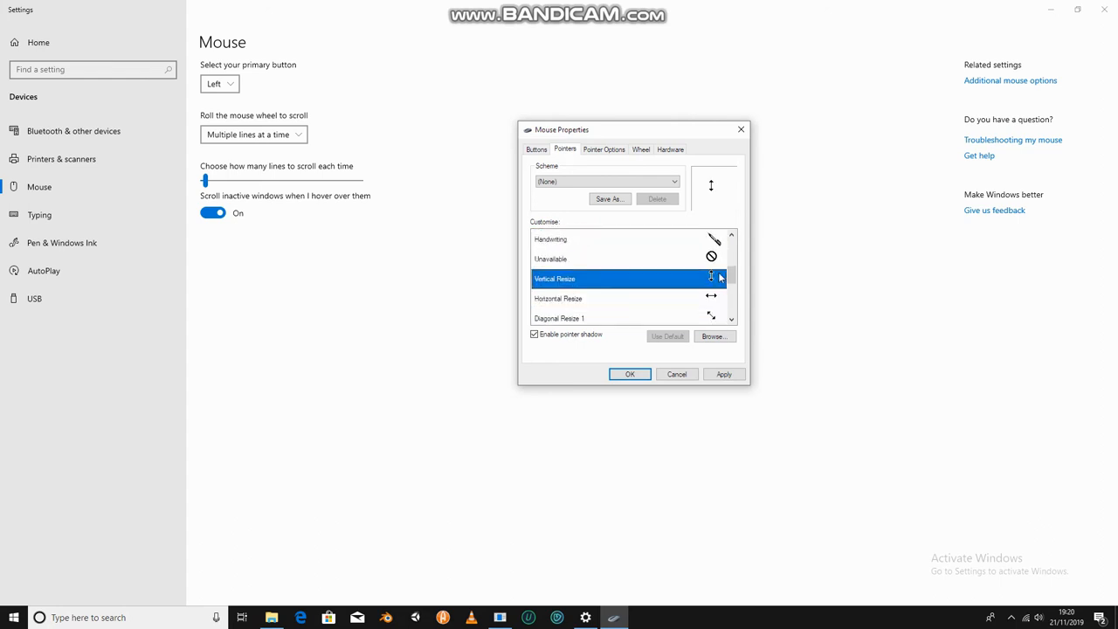